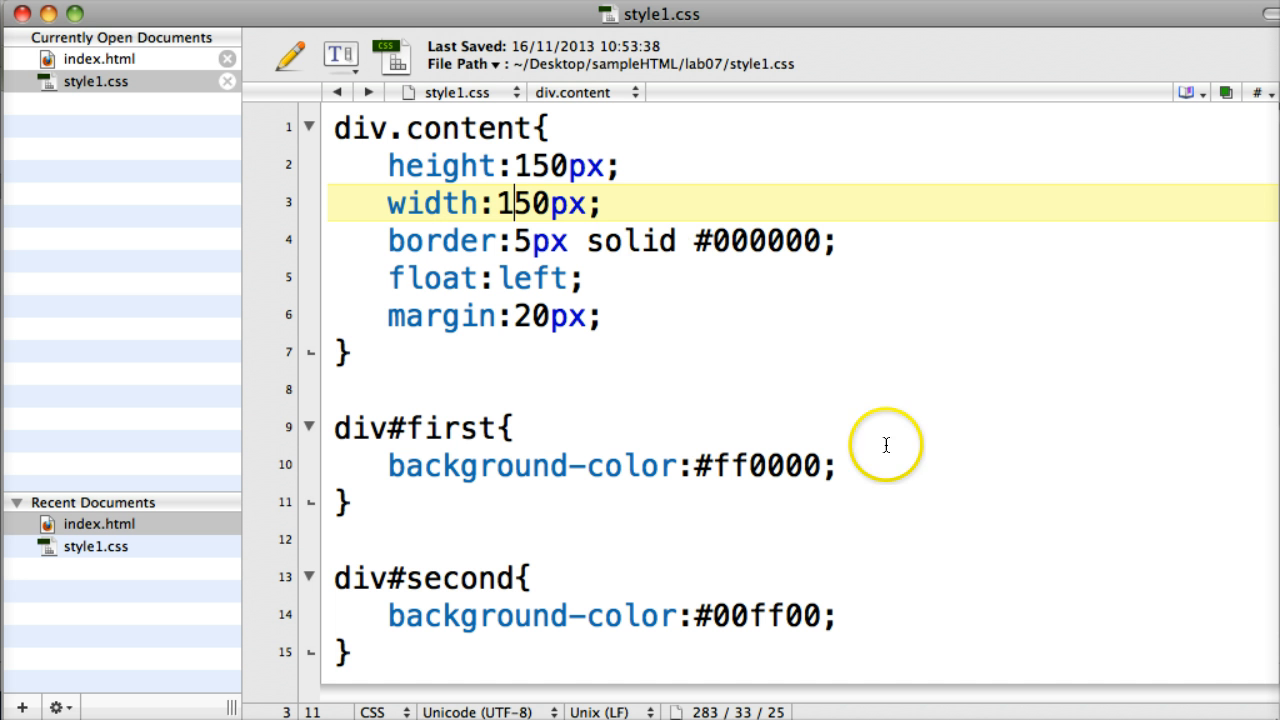
pyautogui.moveTo(432, 182)
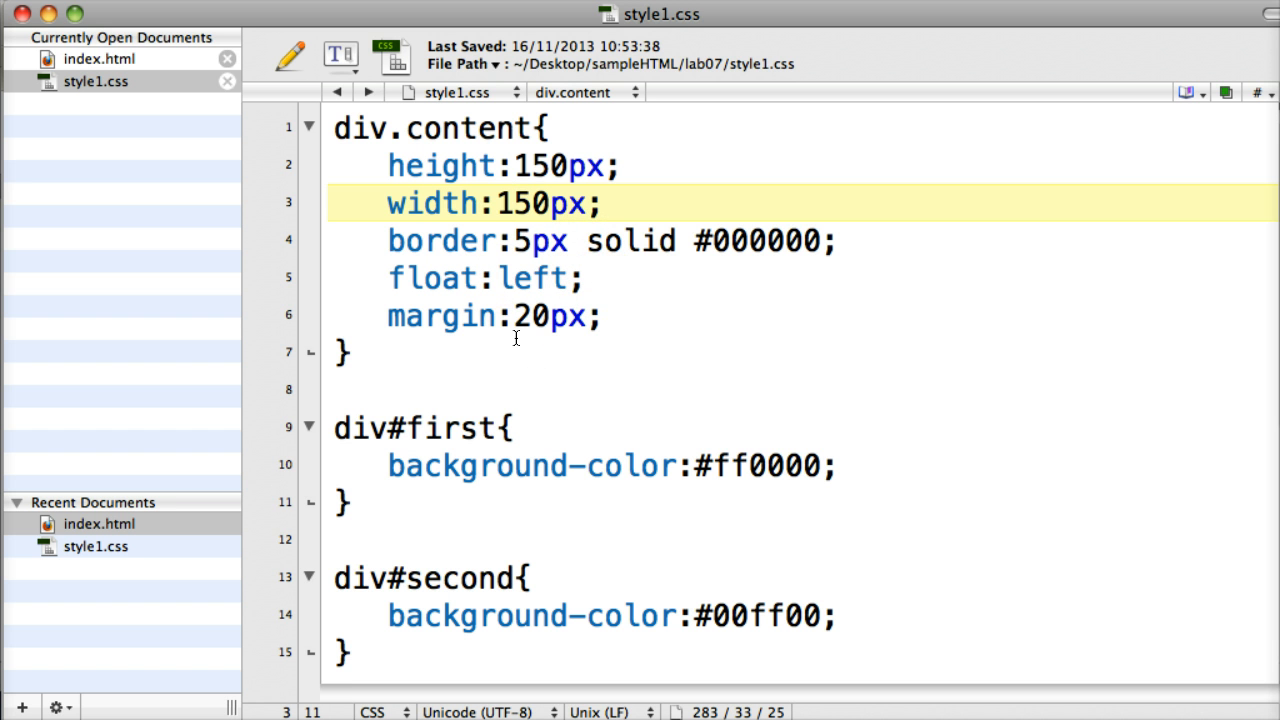
# Switch to index.html and review its four content divs (red, green, blue, yellow boxes)
pyautogui.click(507, 203)
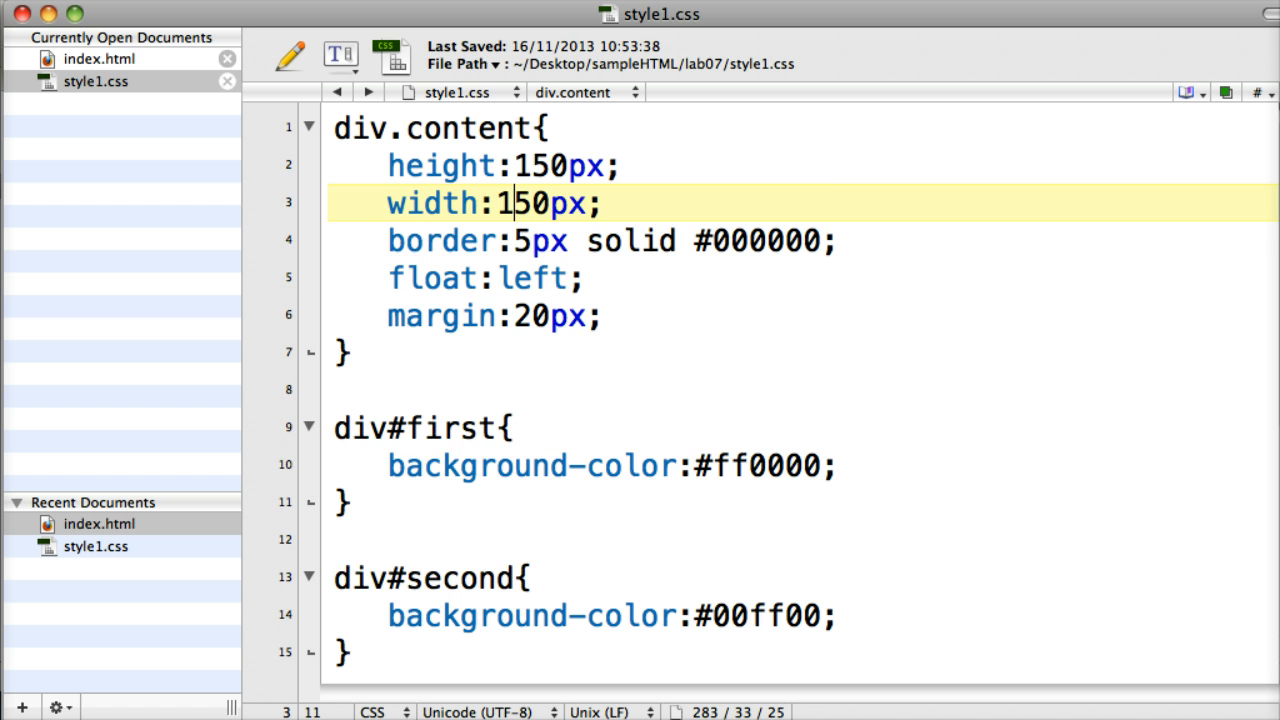
pyautogui.scroll(-3)
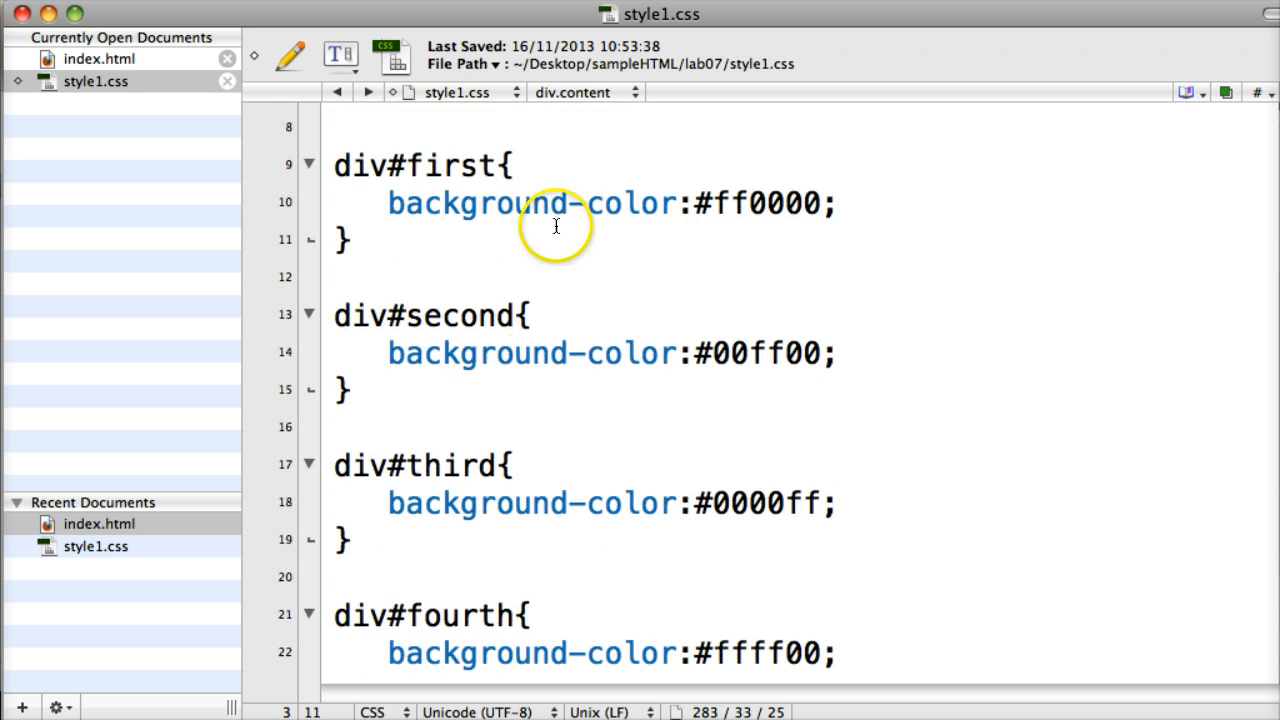
pyautogui.moveTo(781, 290)
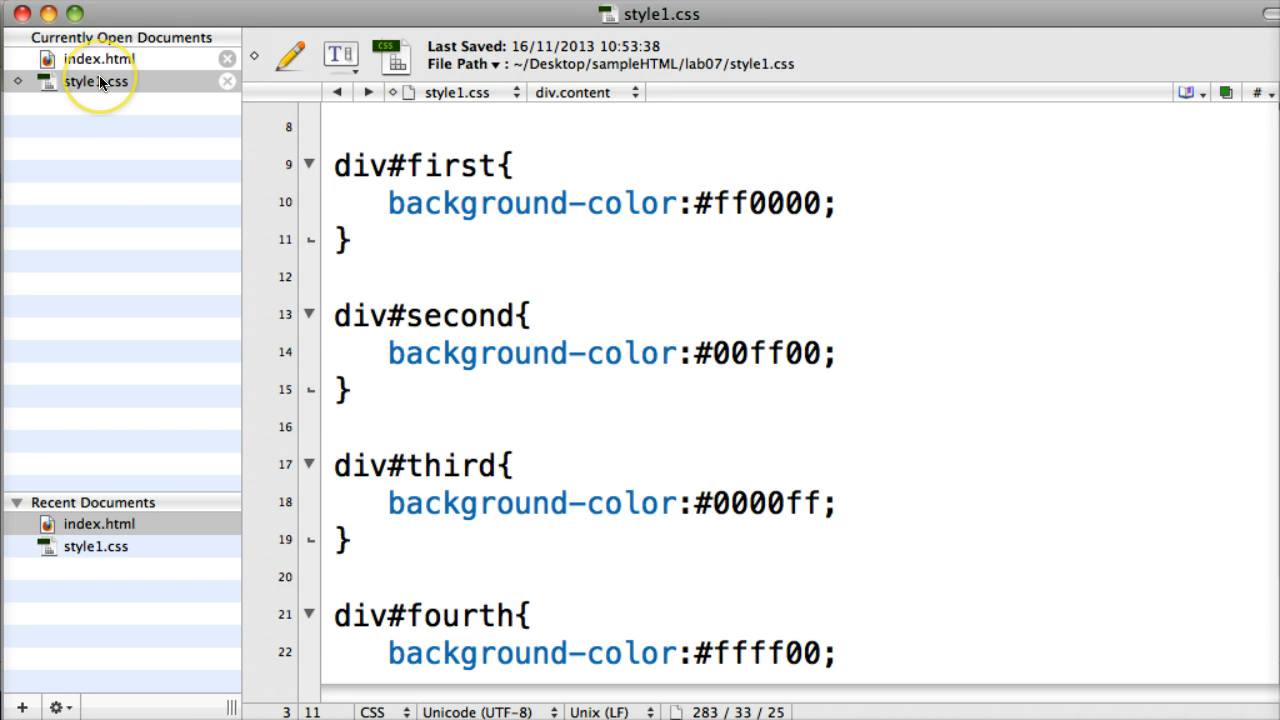
pyautogui.click(99, 58)
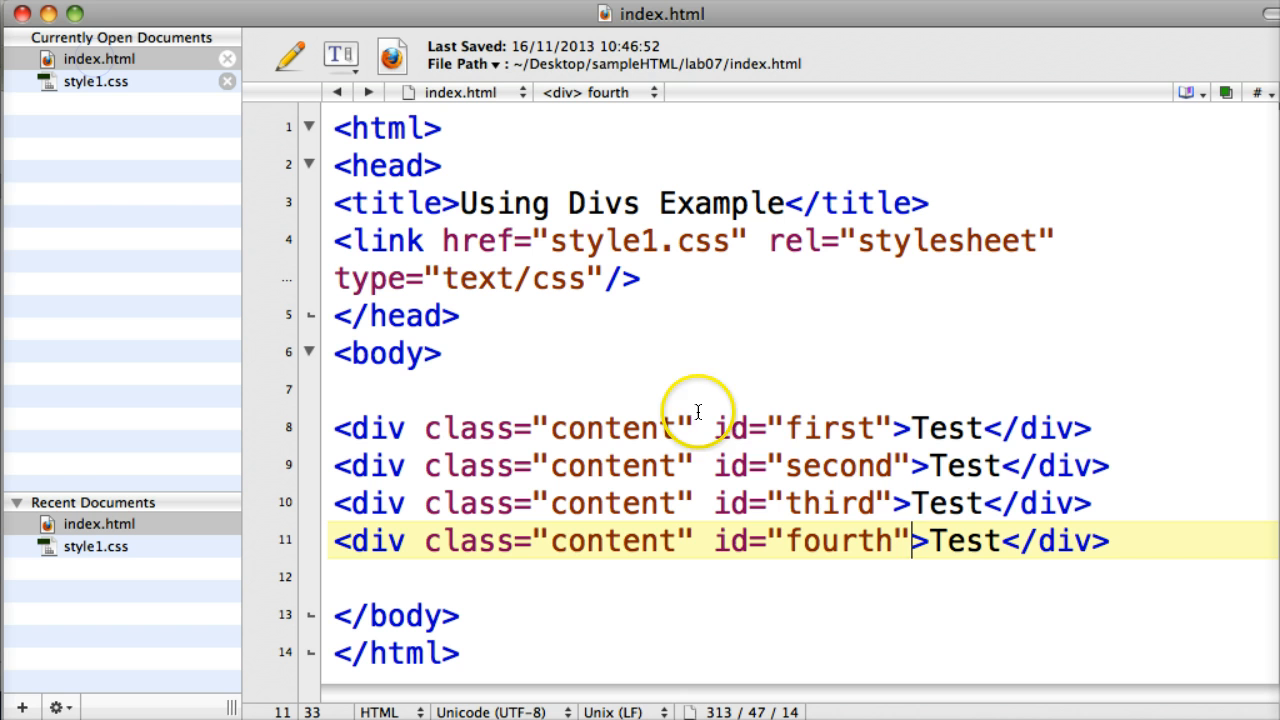
pyautogui.moveTo(695, 437)
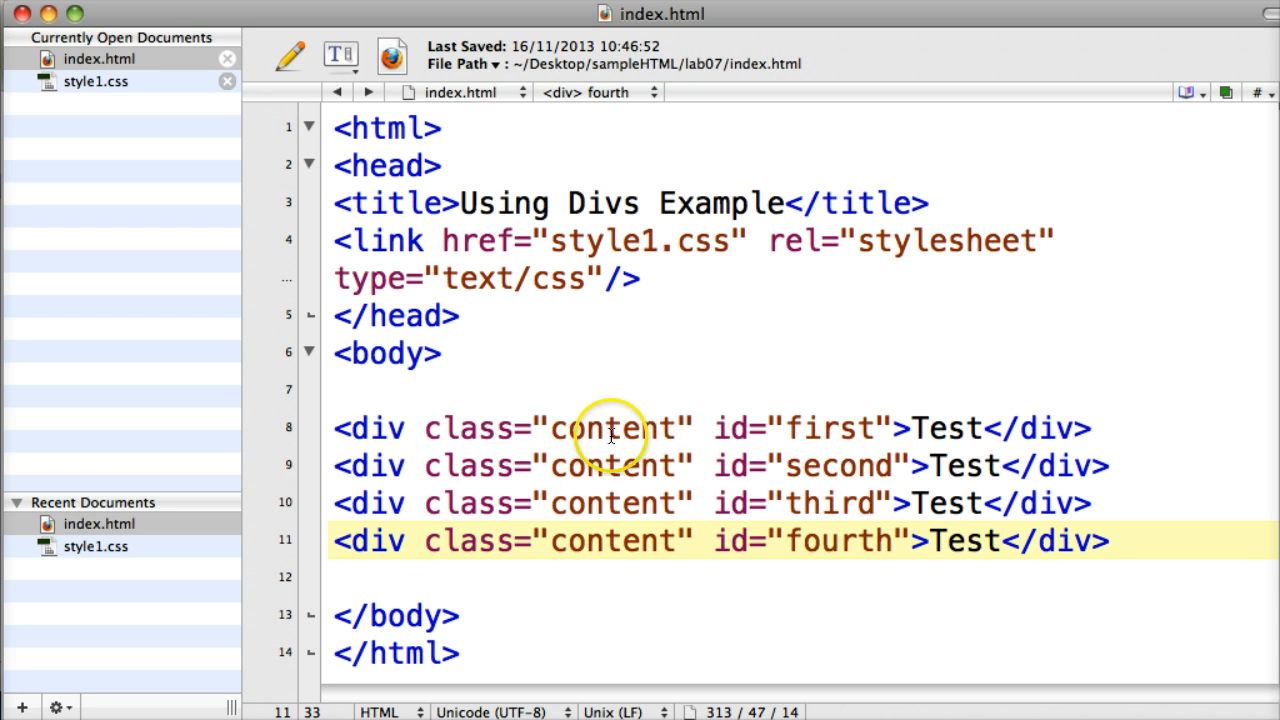
pyautogui.click(910, 541)
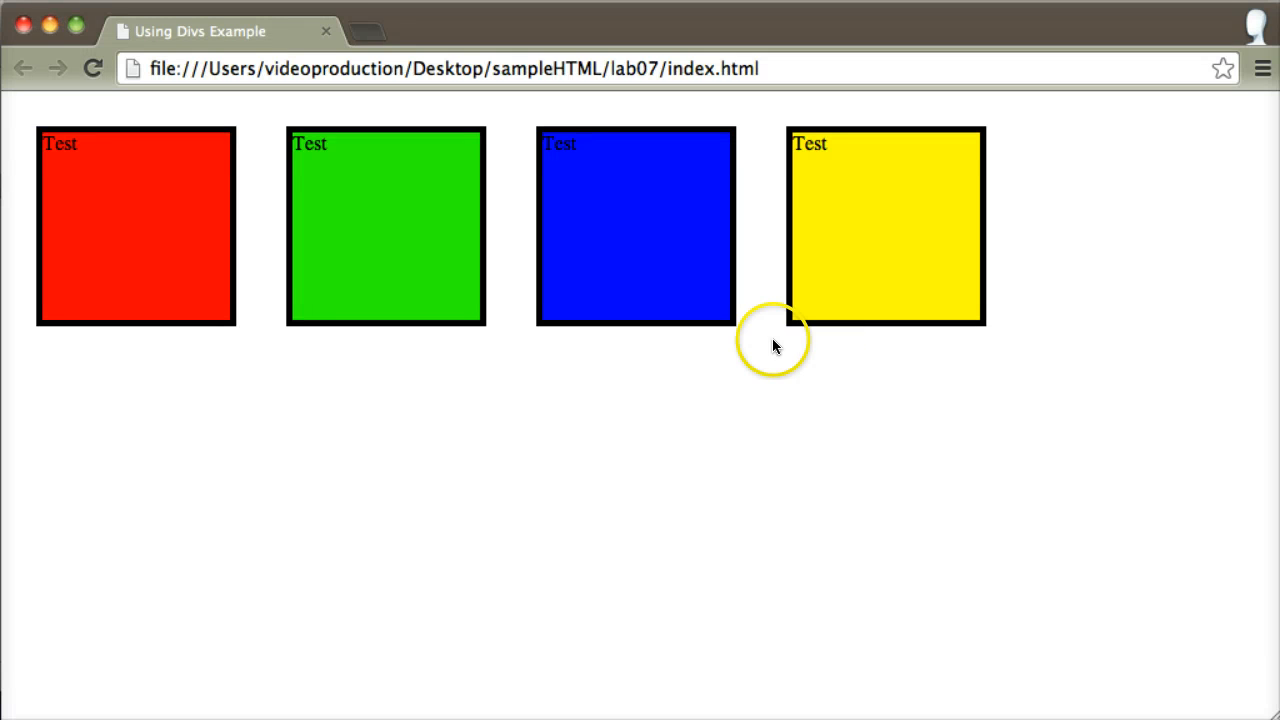
pyautogui.moveTo(686, 335)
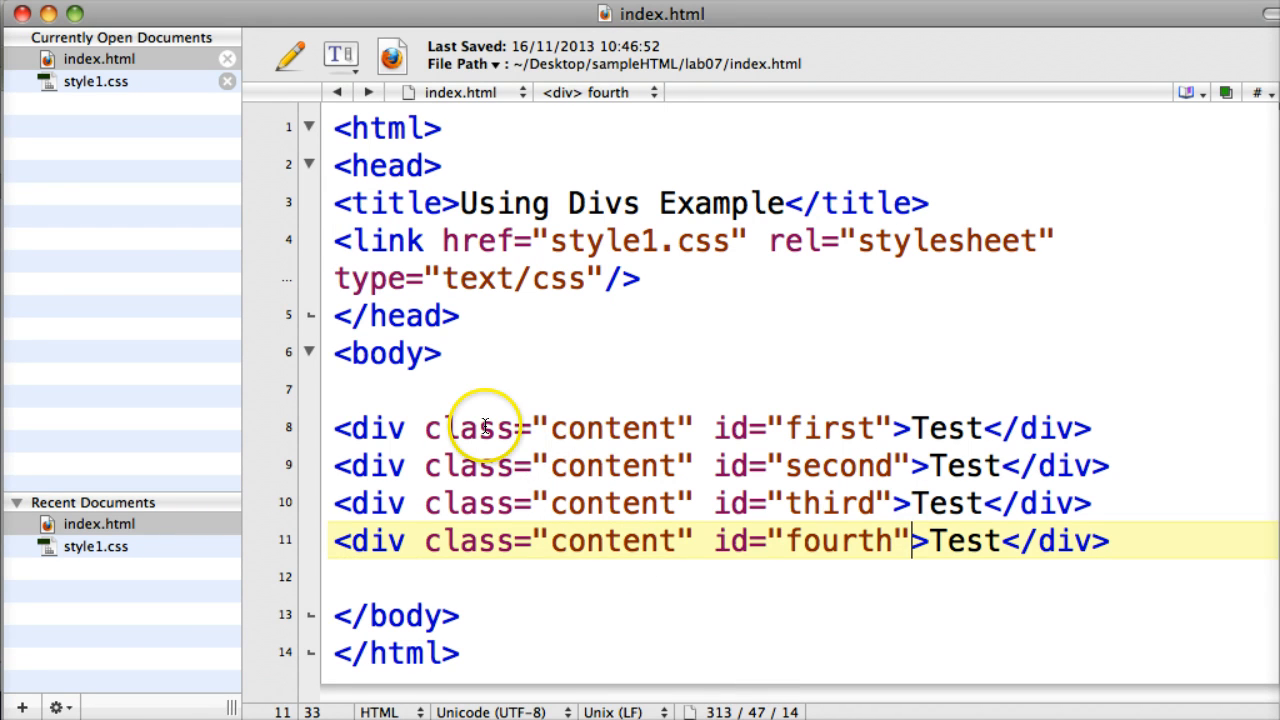
# Insert <div id="wrapper"> on the blank line after the body tag
pyautogui.click(447, 389)
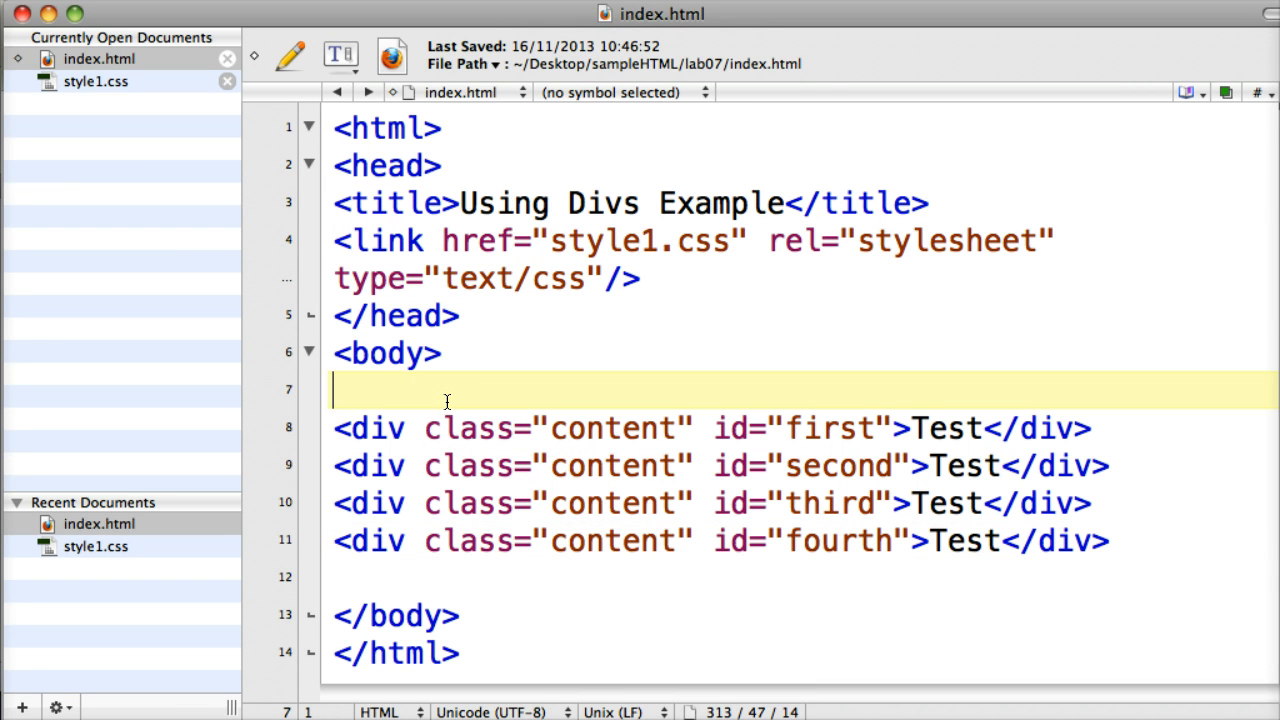
pyautogui.write('<div')
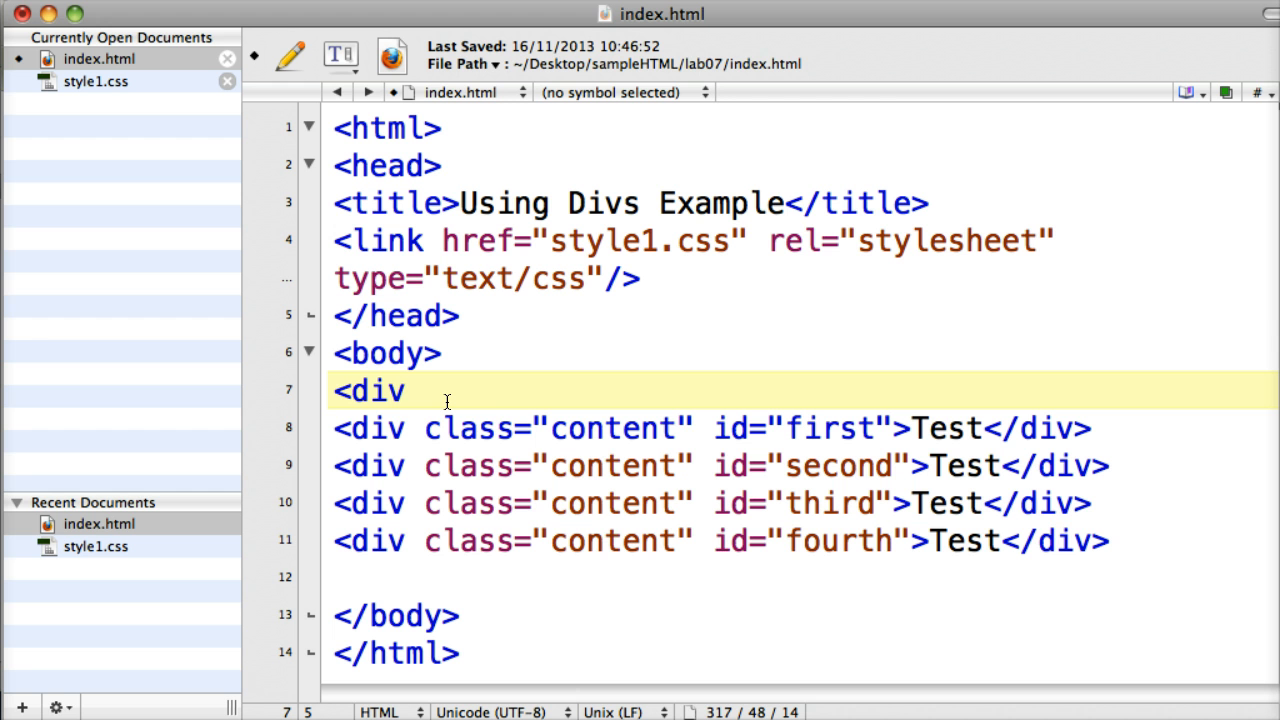
pyautogui.write('id')
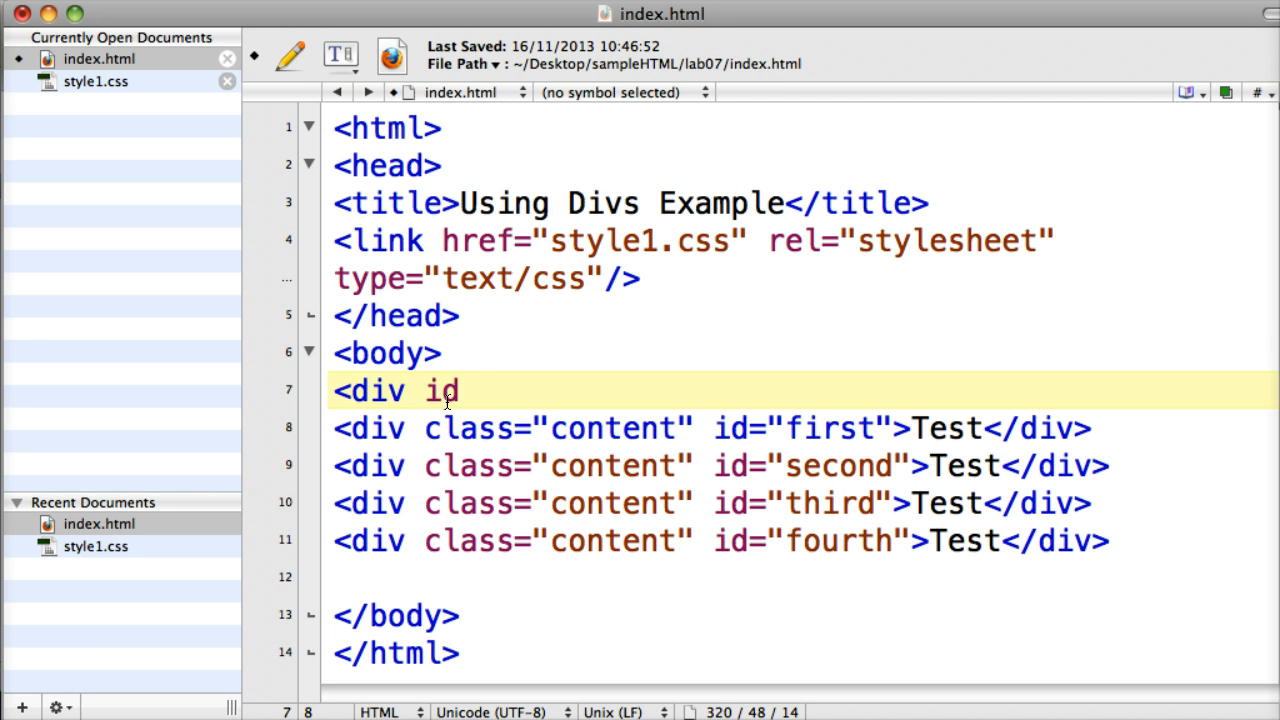
pyautogui.write('="')
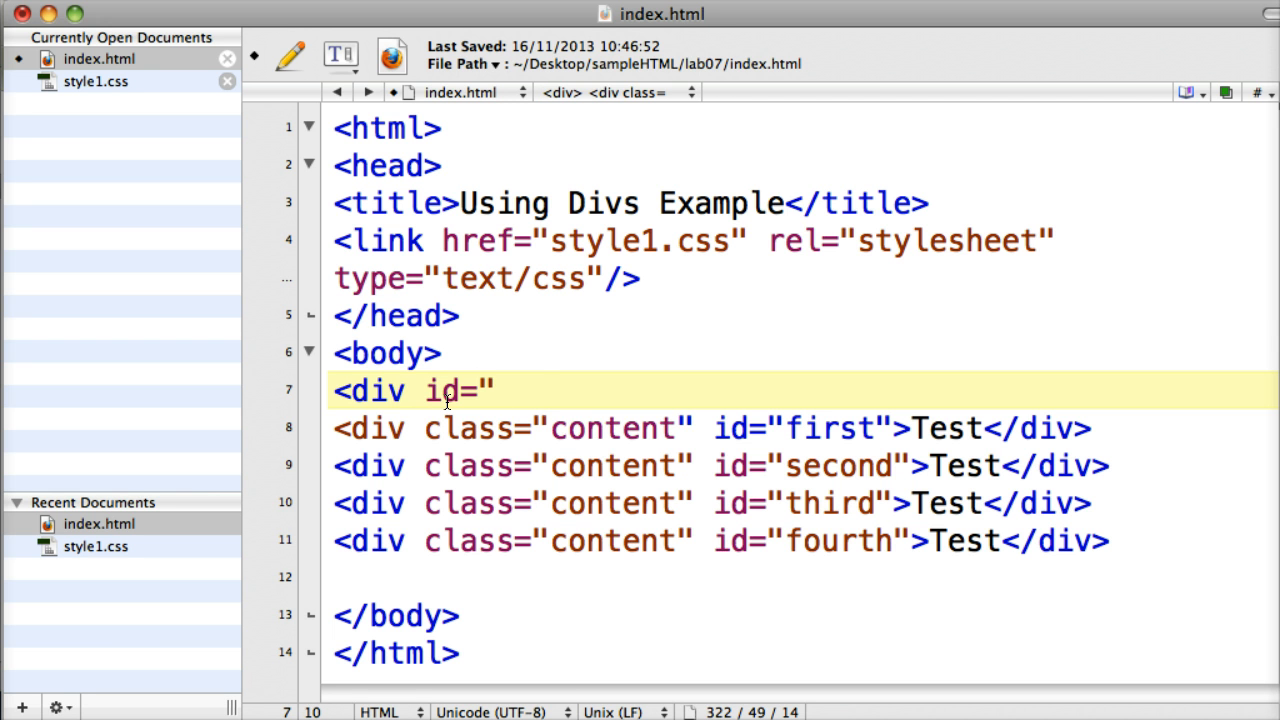
pyautogui.write('wrapper')
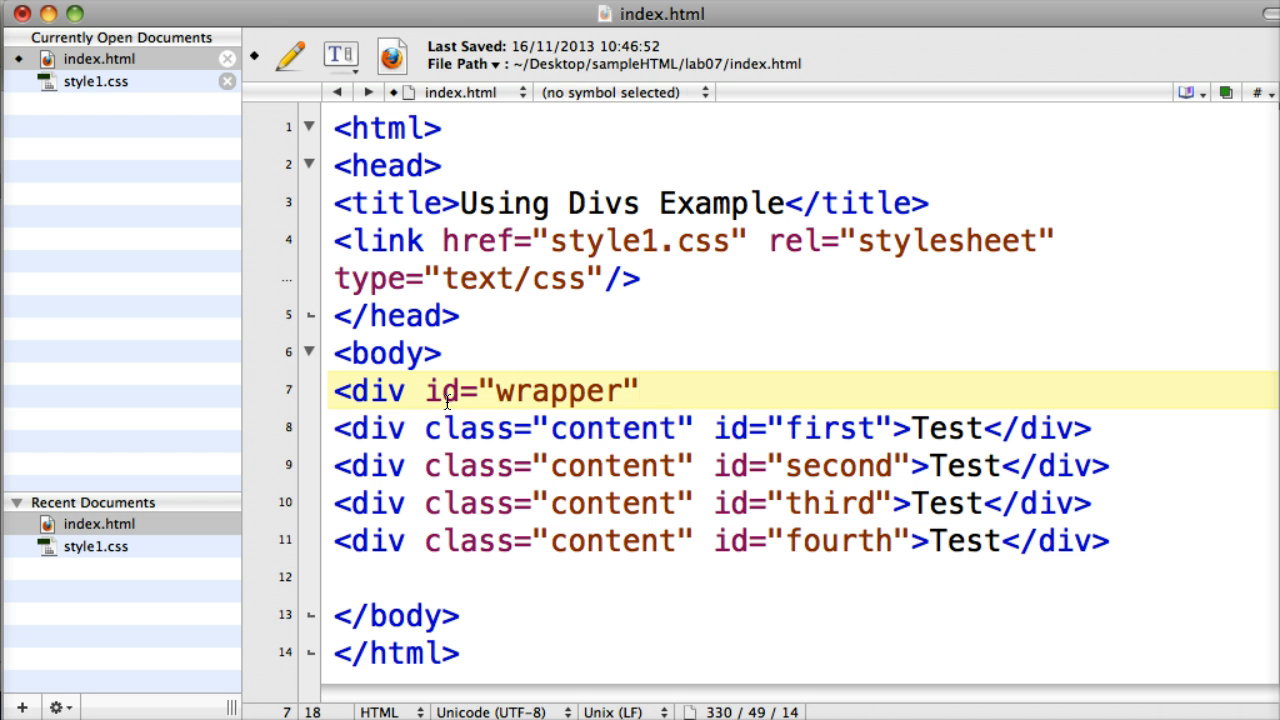
pyautogui.write('>')
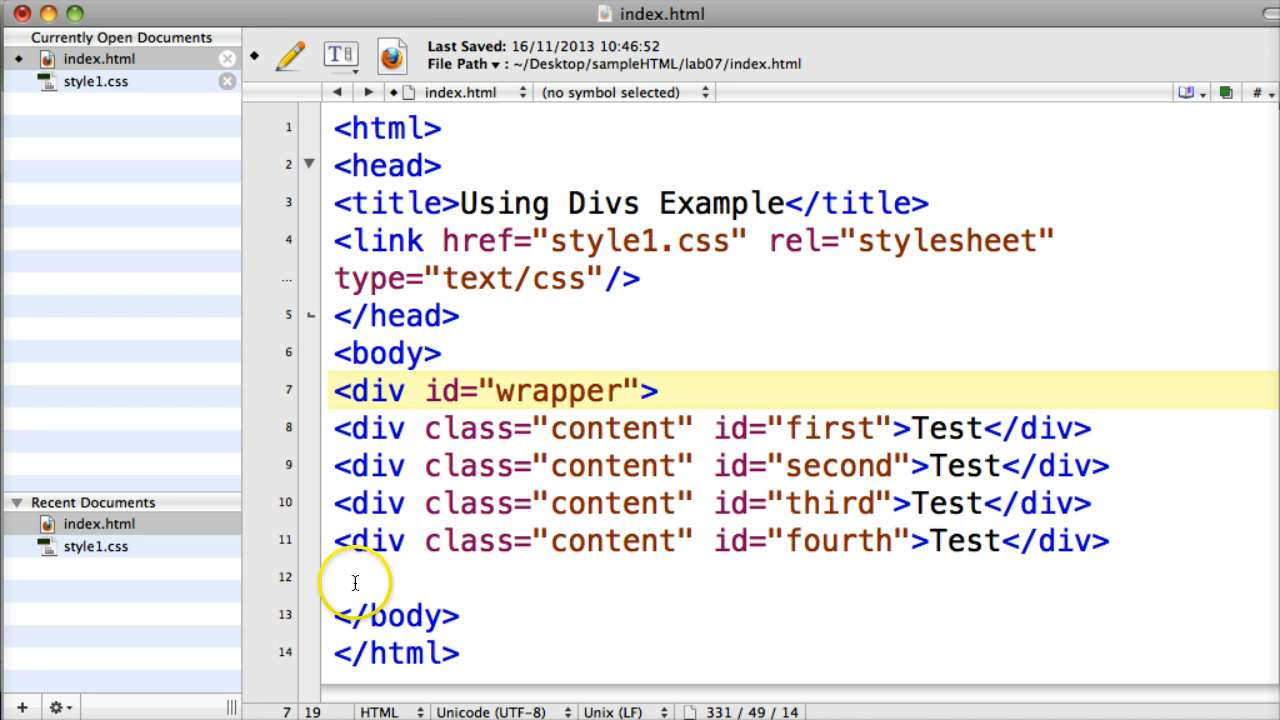
# Close the wrapper with </div> before the closing body tag, then select the four content div lines
pyautogui.click(658, 391)
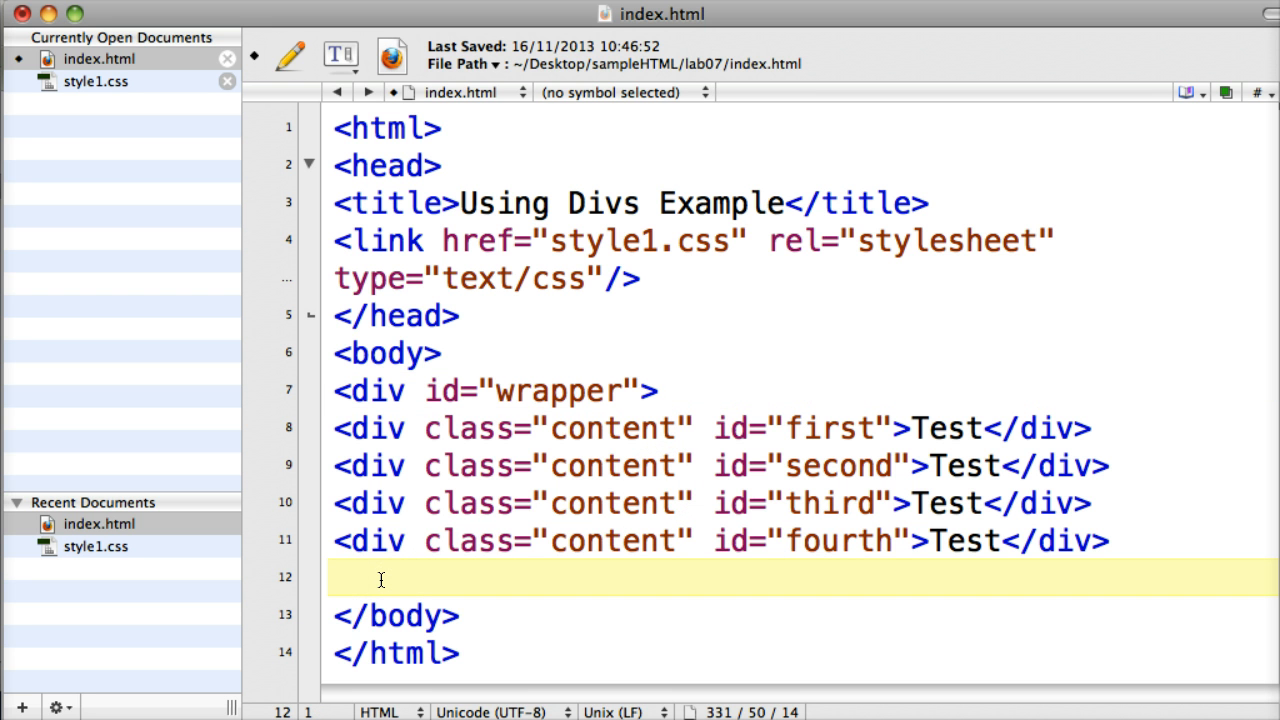
pyautogui.write('<')
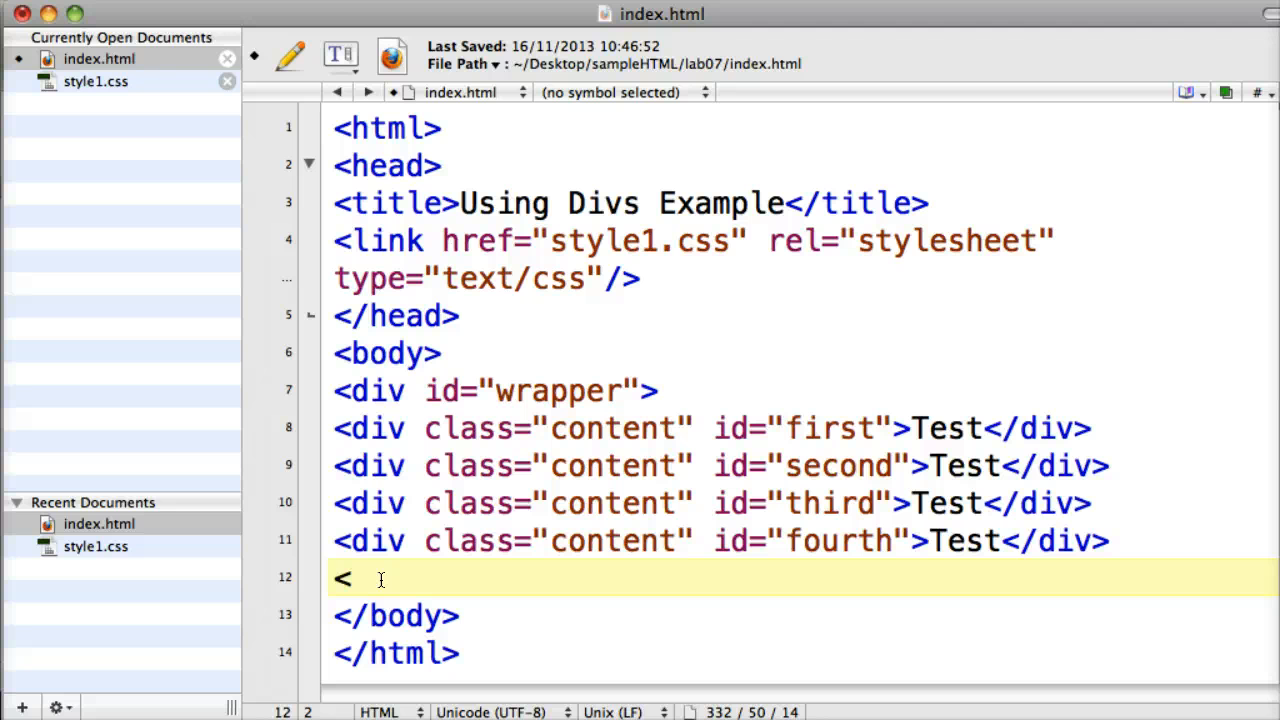
pyautogui.write('/div')
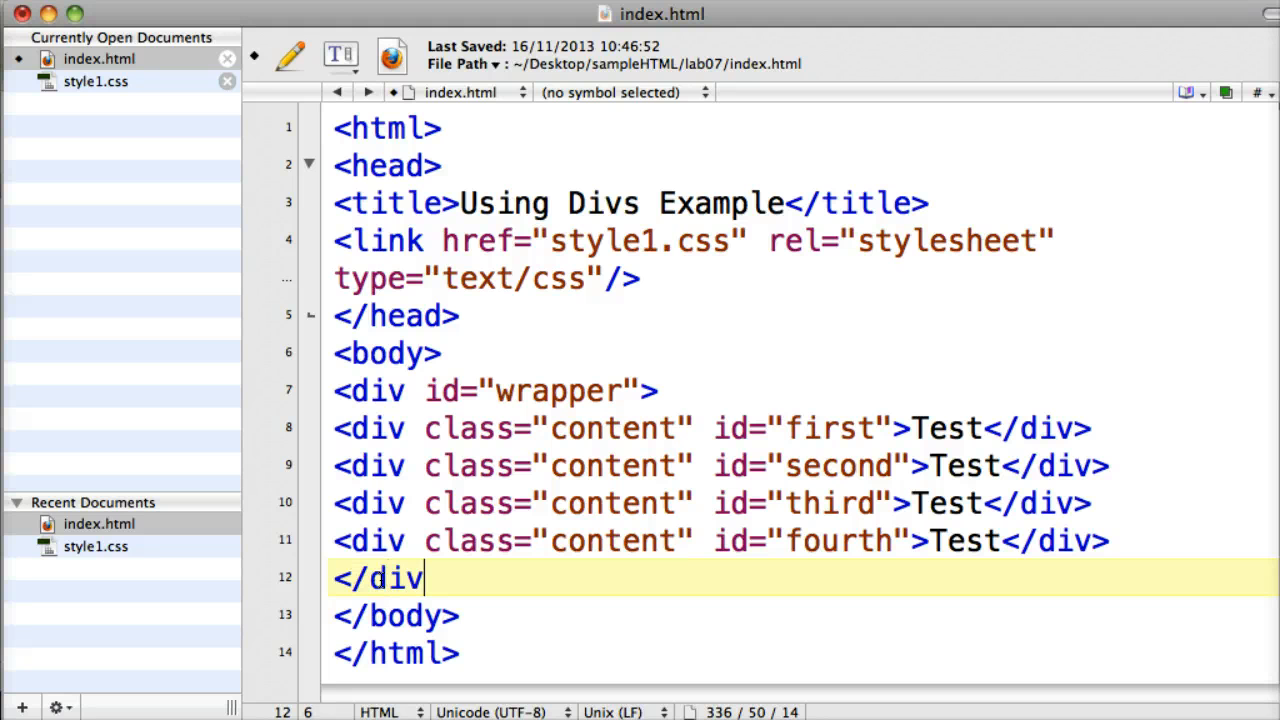
pyautogui.write('>')
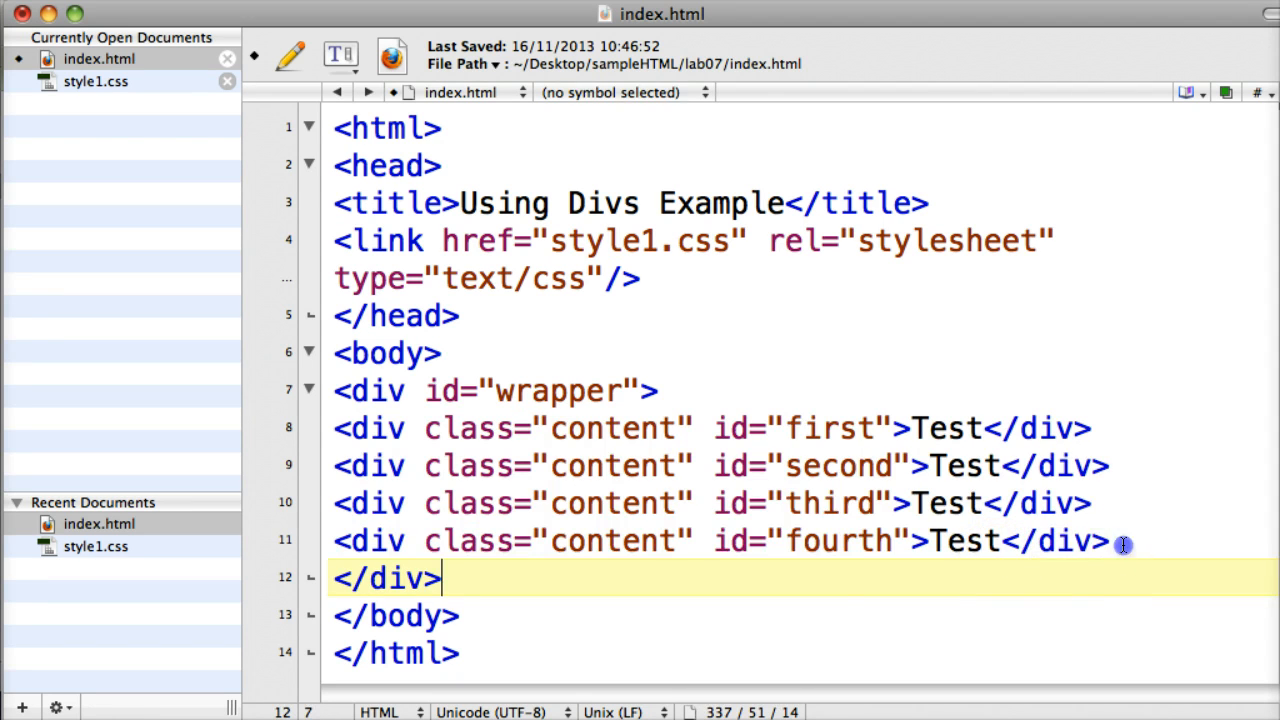
pyautogui.moveTo(1120, 541); pyautogui.dragTo(335, 428)
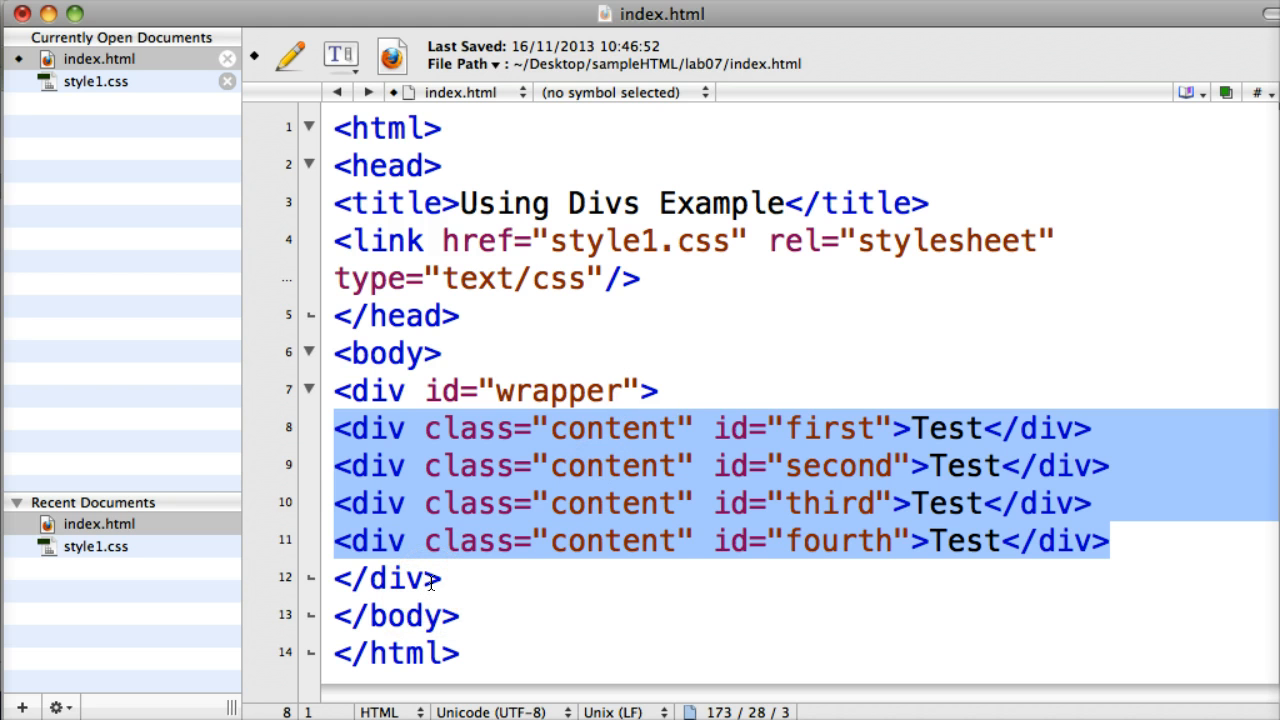
pyautogui.moveTo(575, 390)
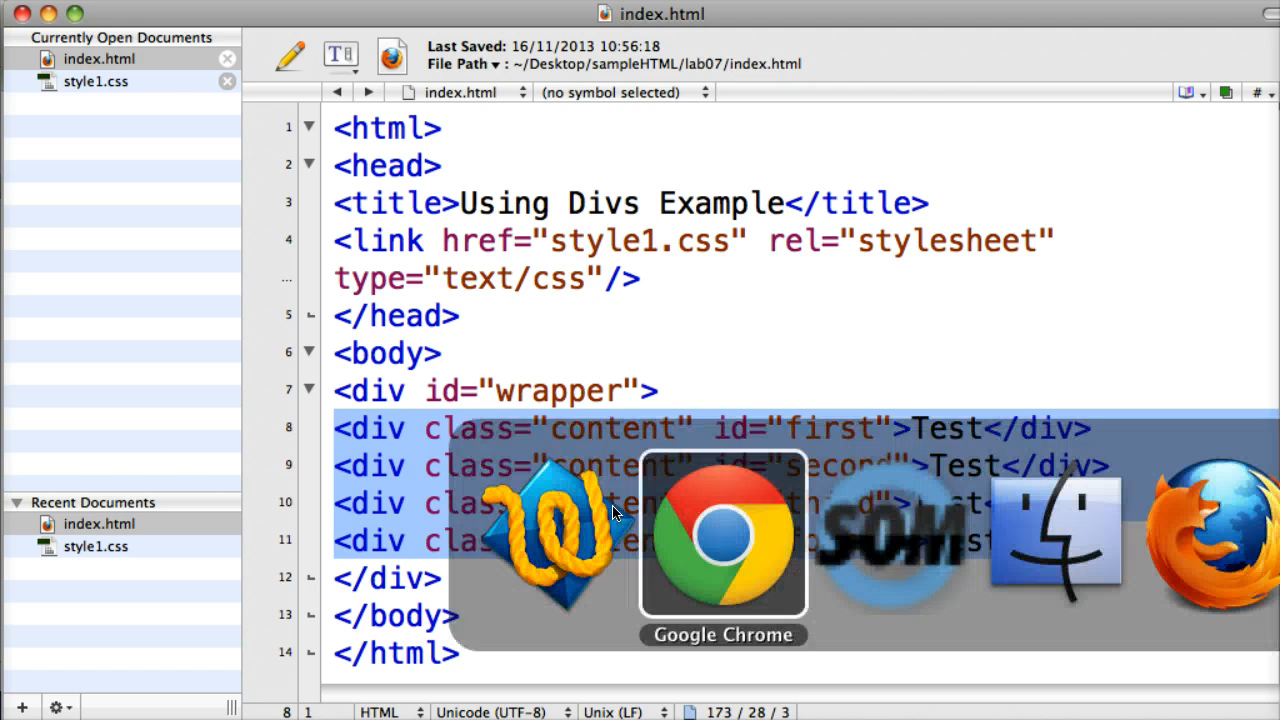
pyautogui.click(722, 535)
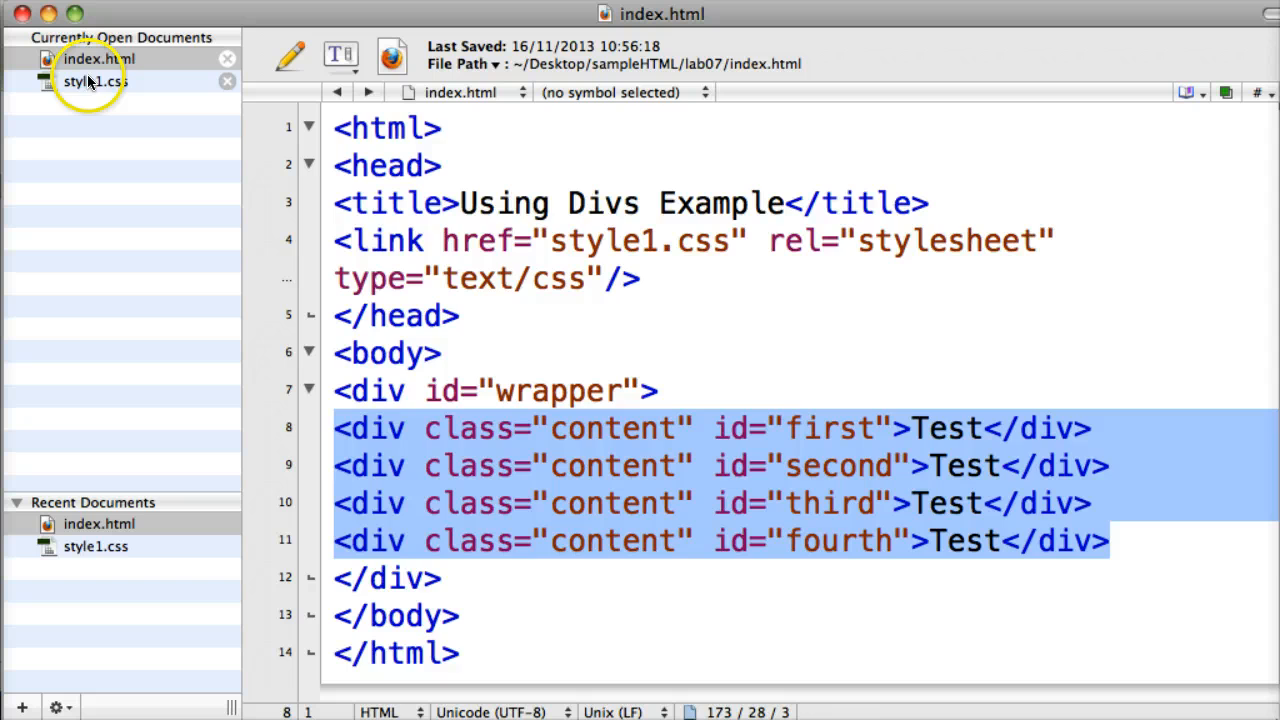
# Add a div#wrapper rule to style1.css
pyautogui.click(96, 81)
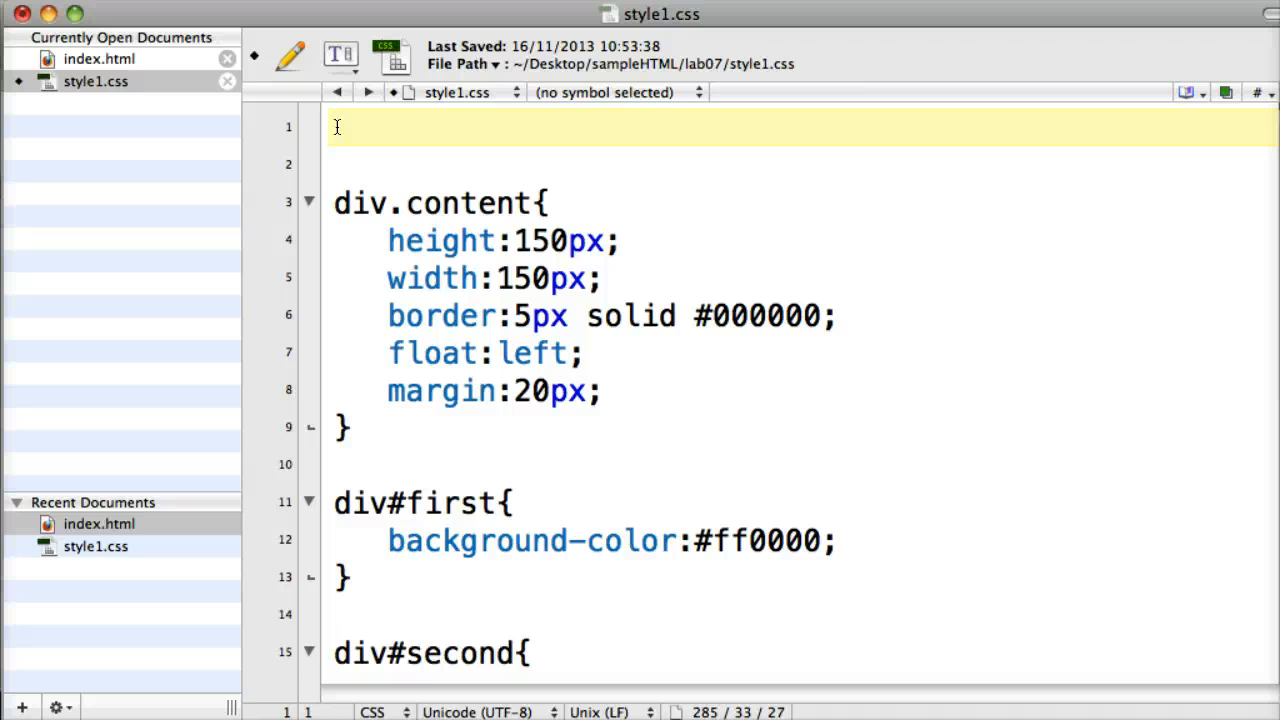
pyautogui.write('div')
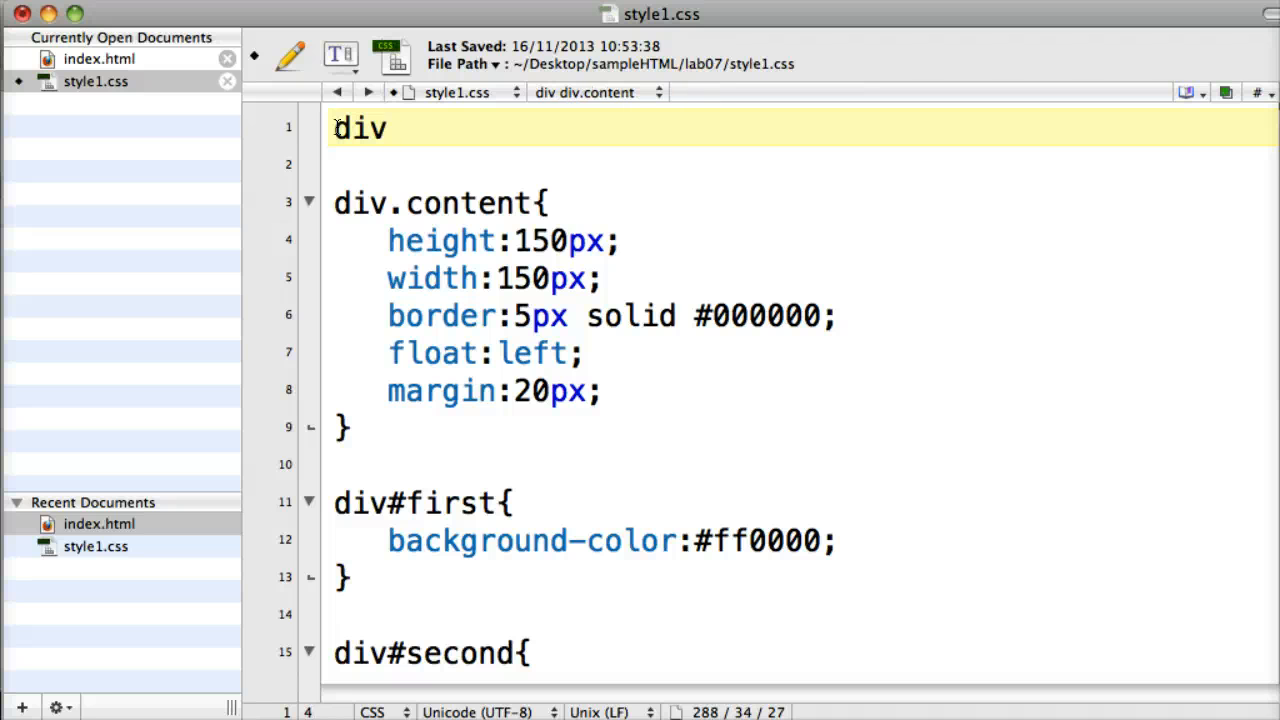
pyautogui.write('#w')
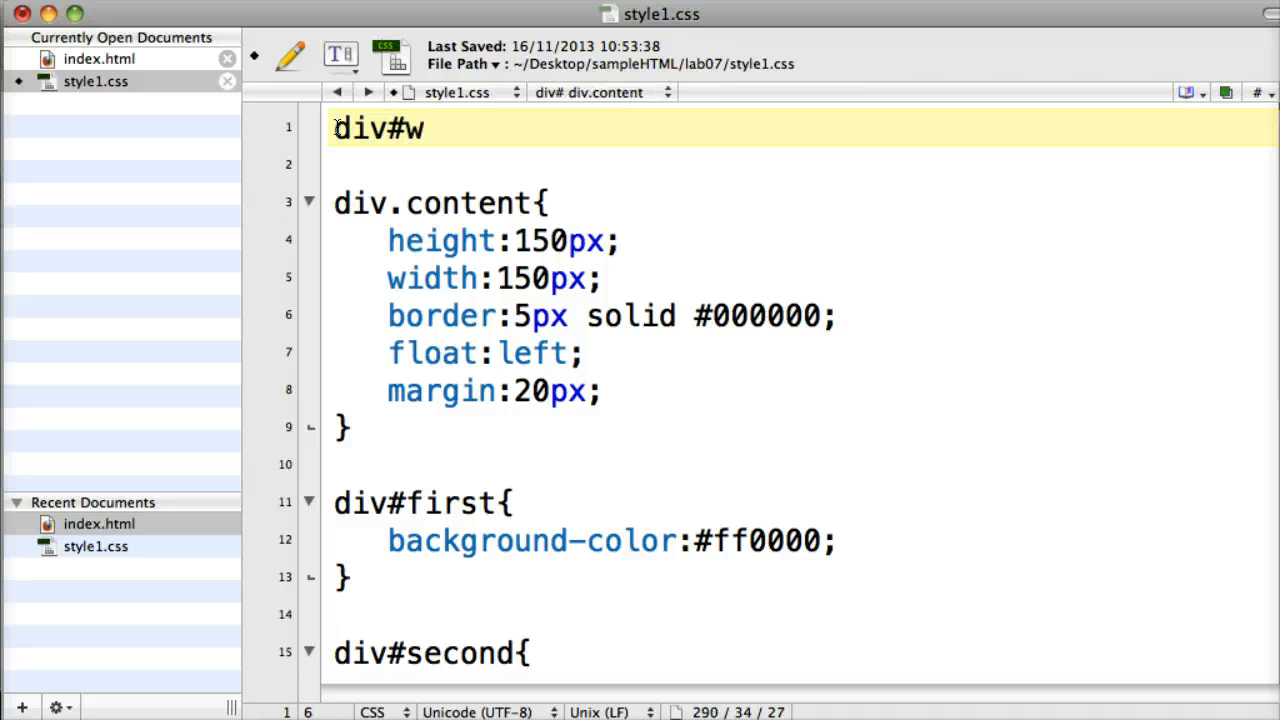
pyautogui.write('rapper{')
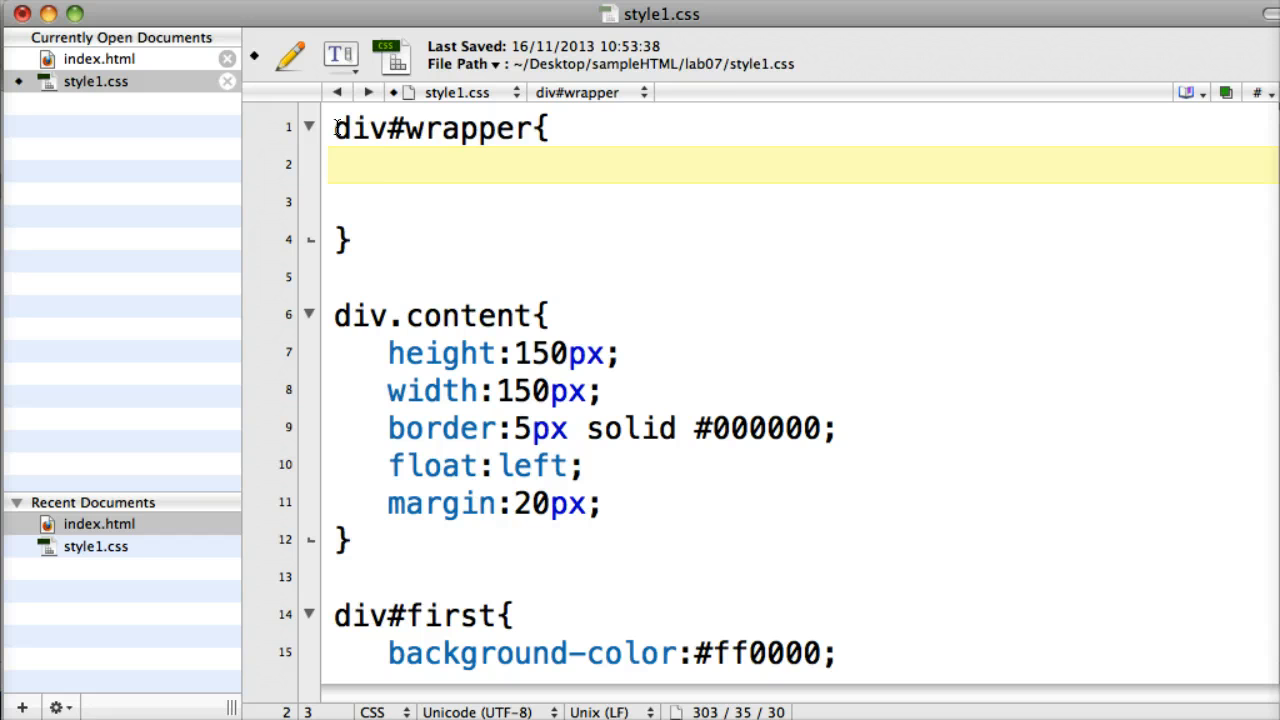
pyautogui.click(370, 164)
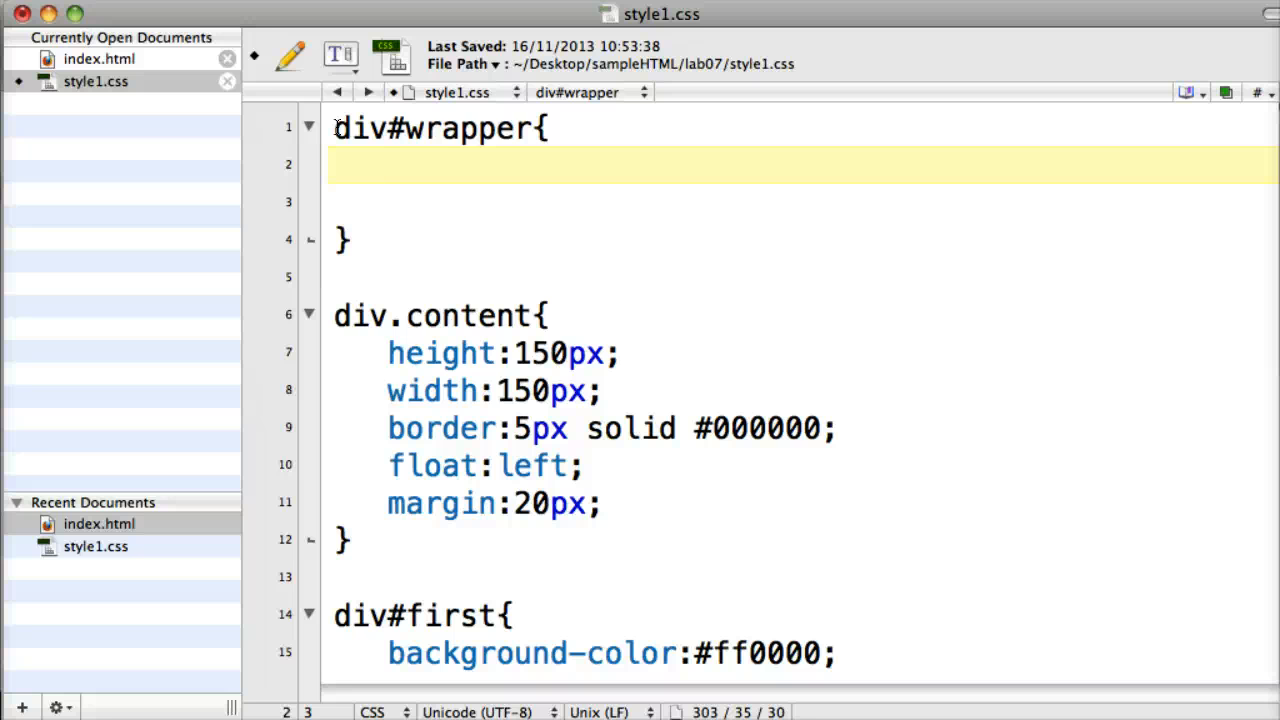
# Give div#wrapper background-color #cccccc, width 510px and height 510px, and save
pyautogui.write('bac')
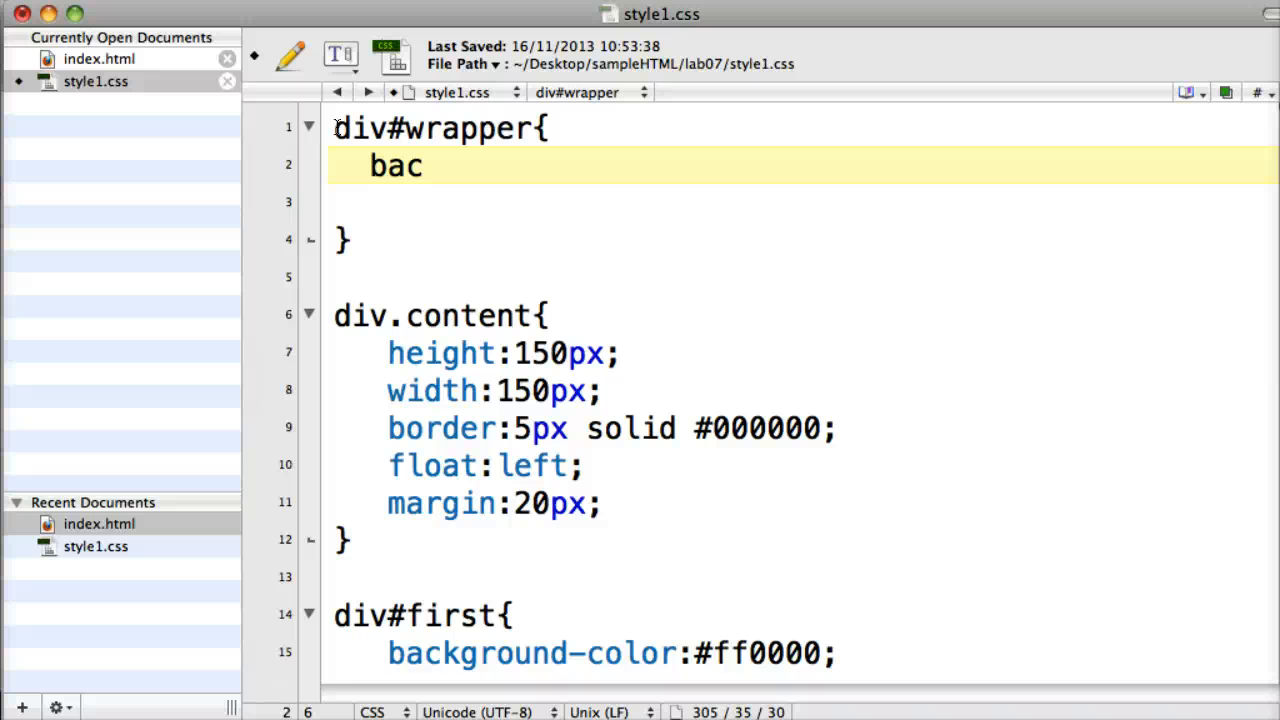
pyautogui.write('kground-')
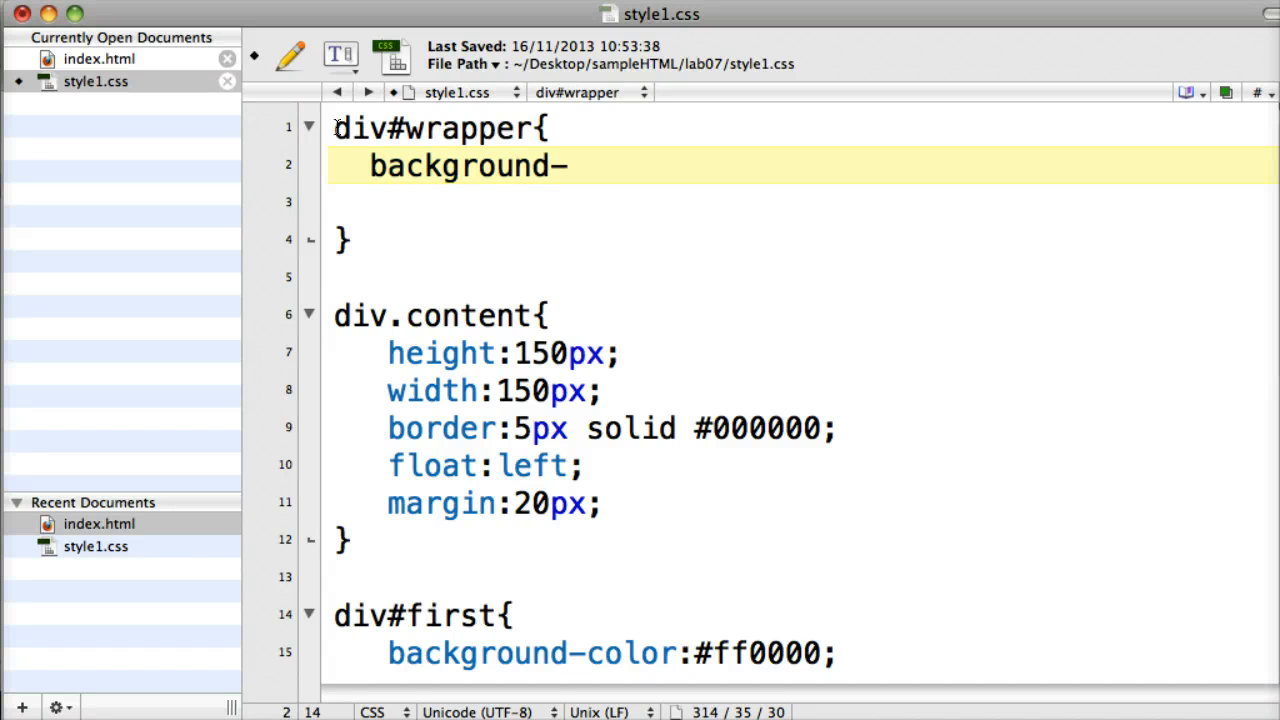
pyautogui.write('color:')
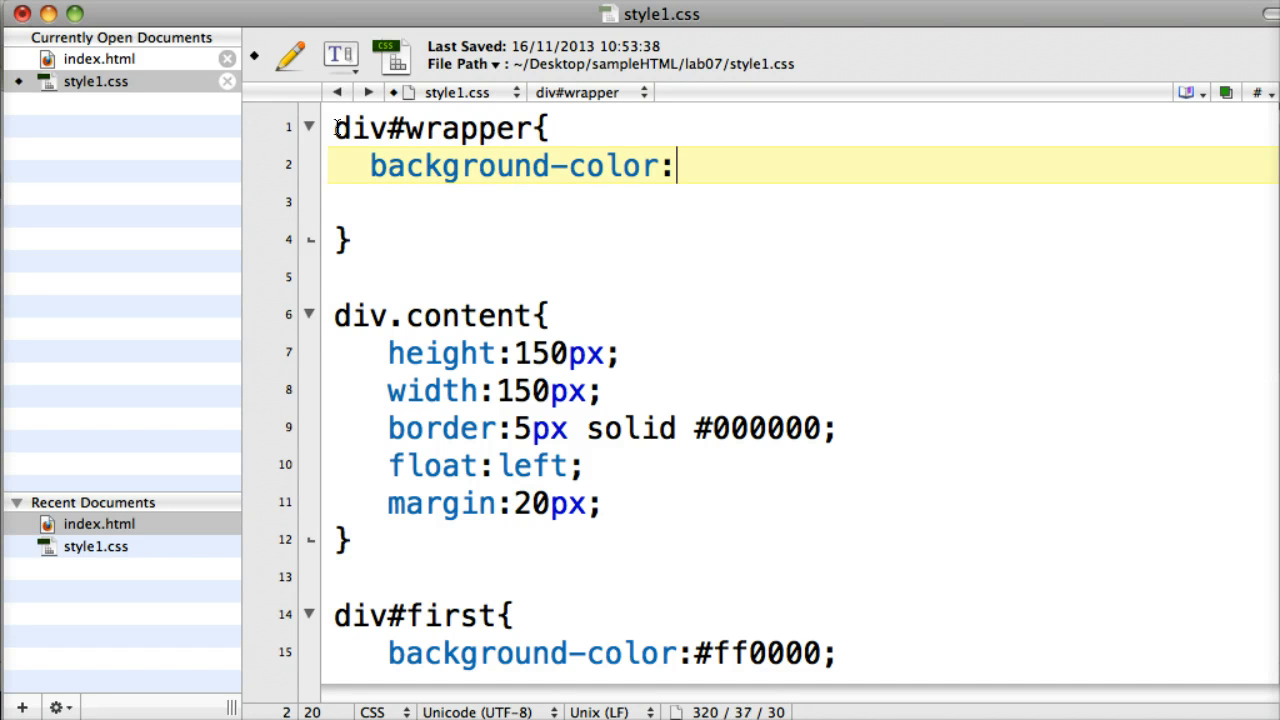
pyautogui.write('#')
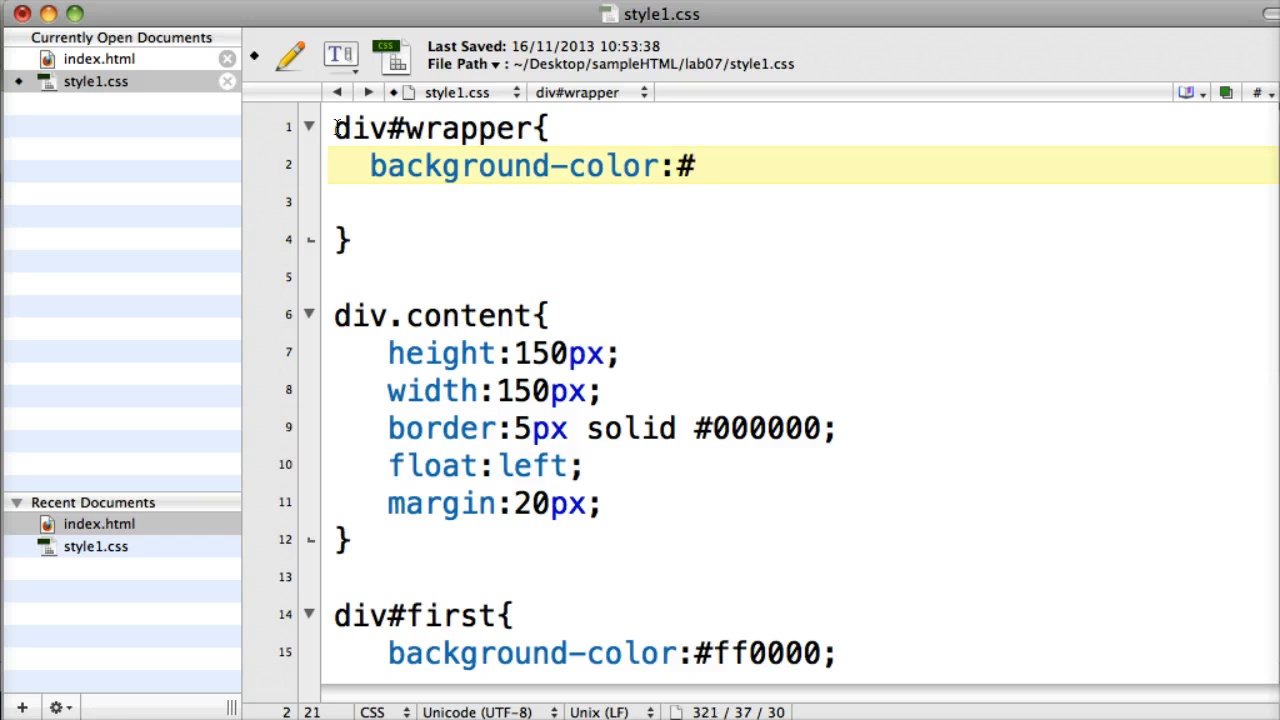
pyautogui.write('cccccc;')
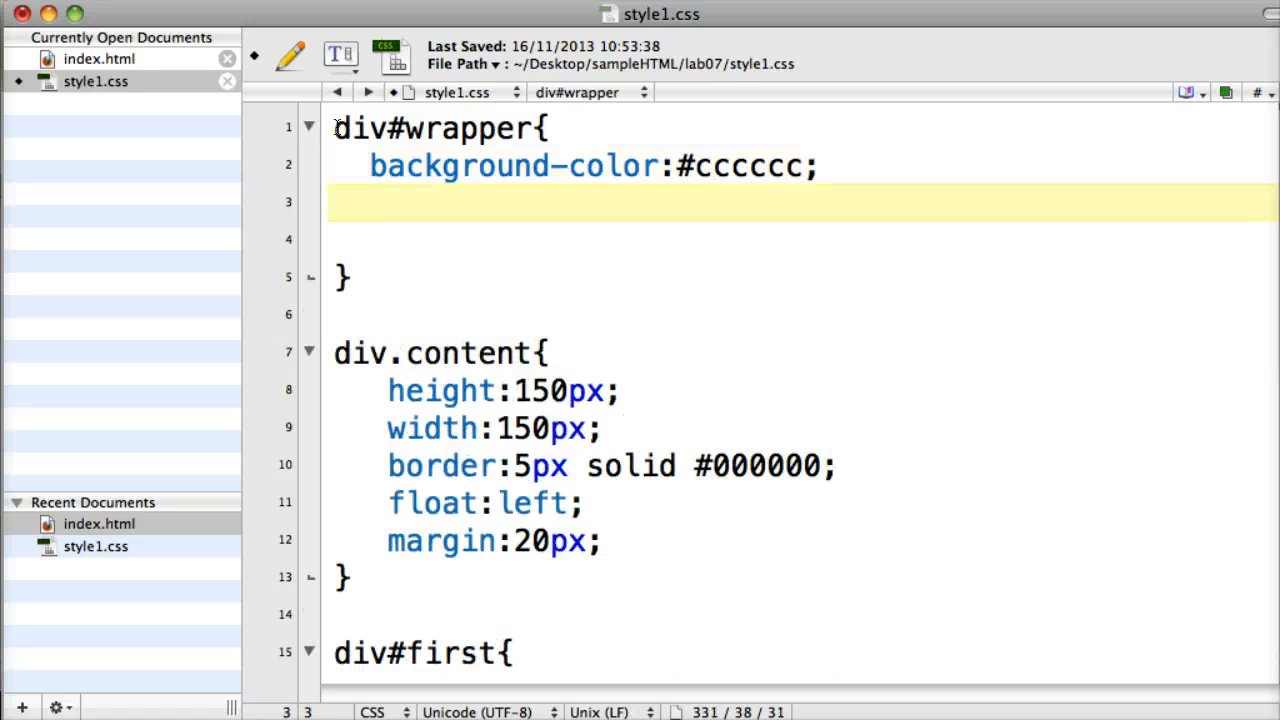
pyautogui.write('width:')
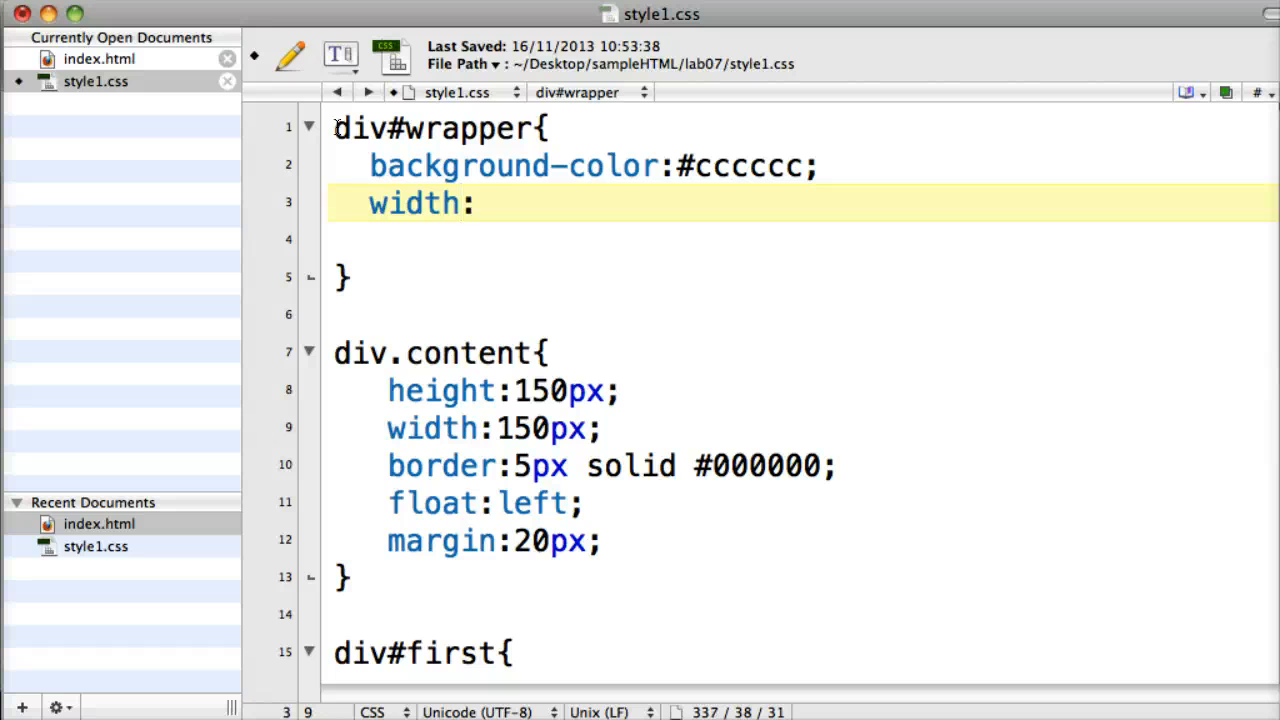
pyautogui.write('5')
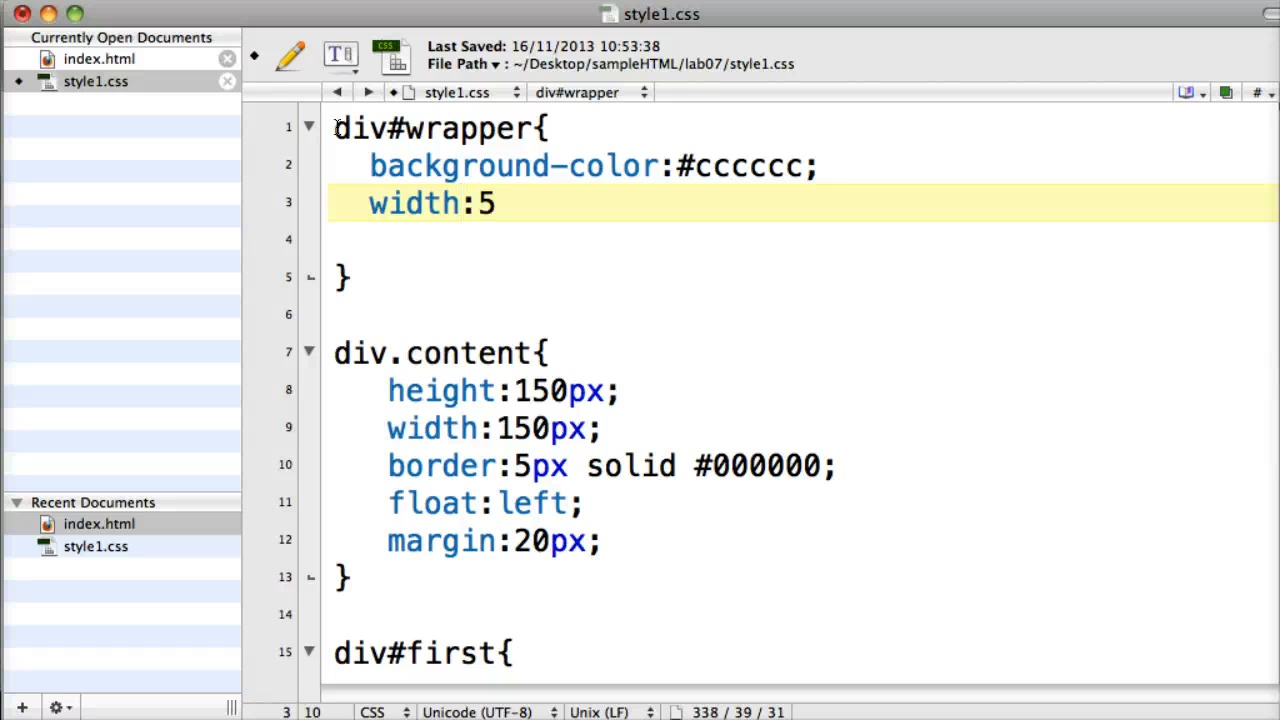
pyautogui.write('10px;')
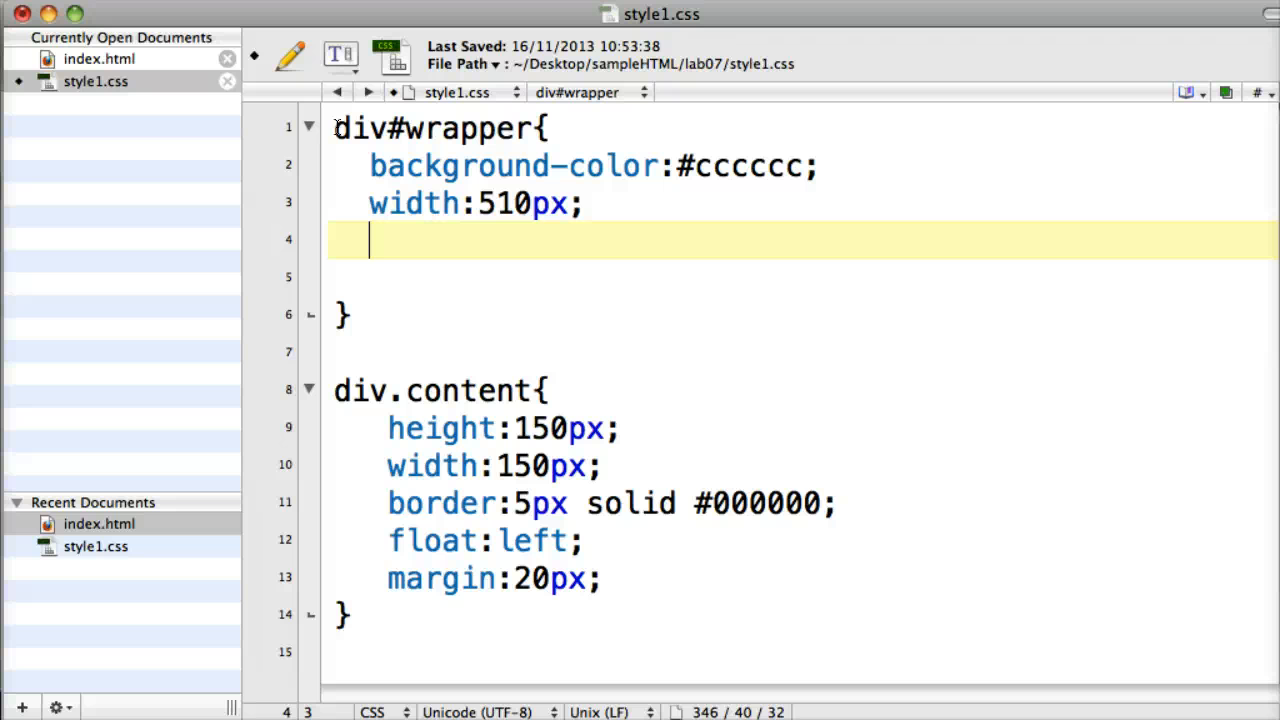
pyautogui.write('height')
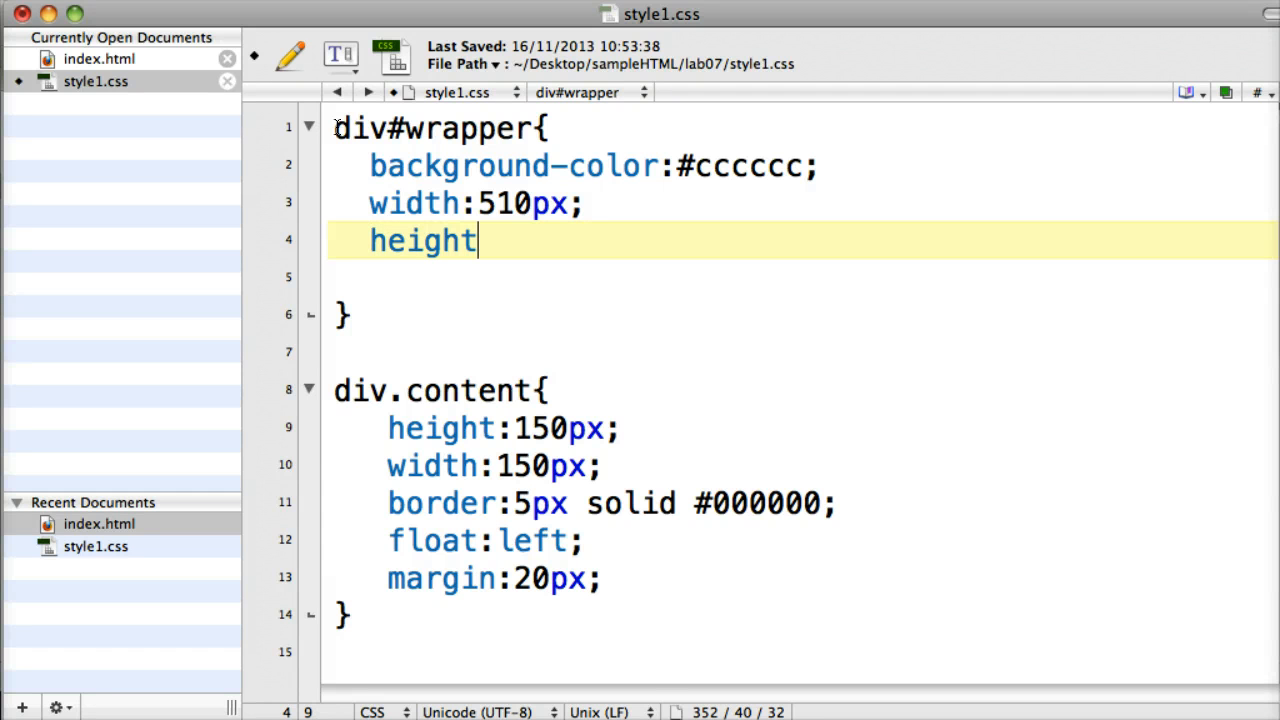
pyautogui.write(':510px;')
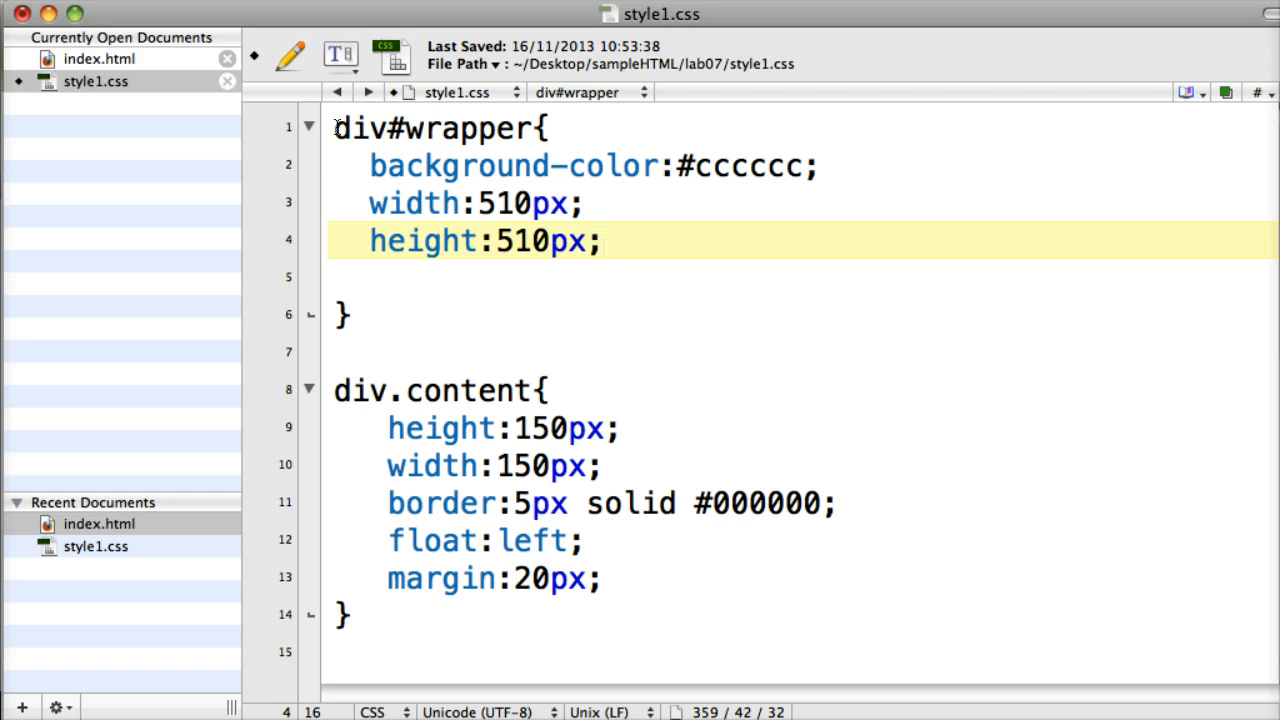
pyautogui.press('cmd+tab')
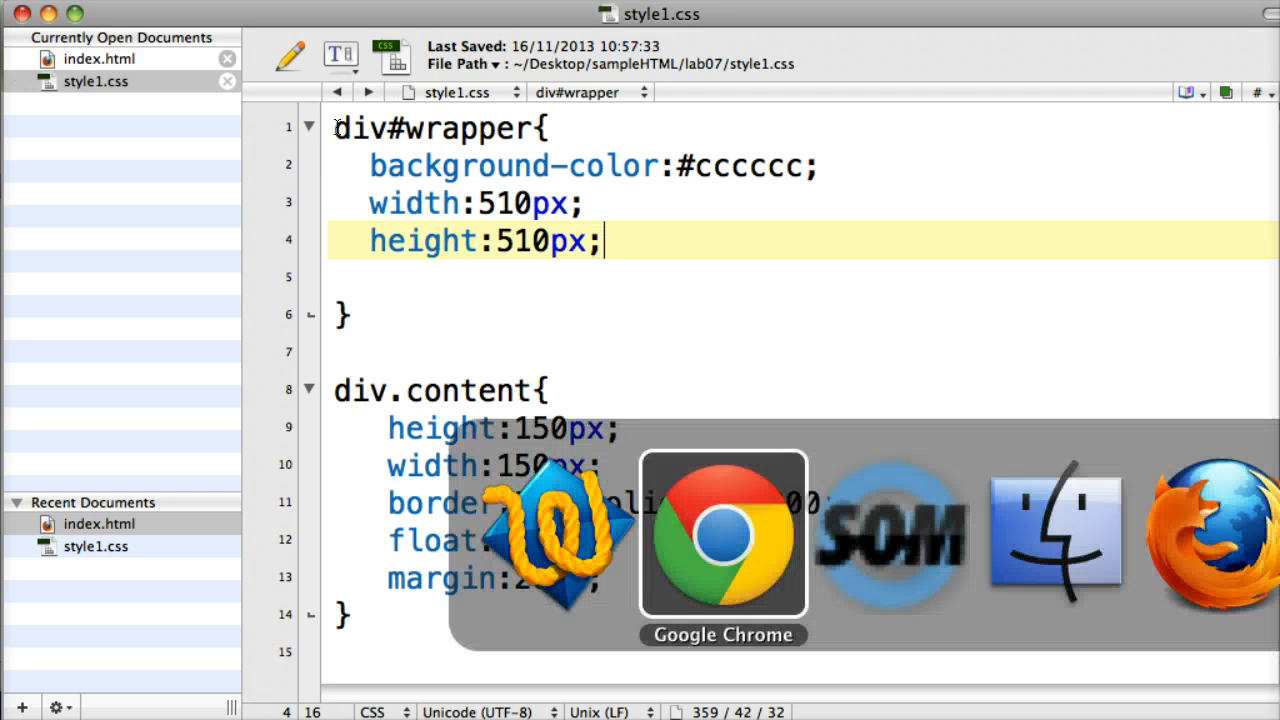
# Check the two-by-two boxes in Chrome and the div.content rule's float:left margin spacing
pyautogui.click(722, 533)
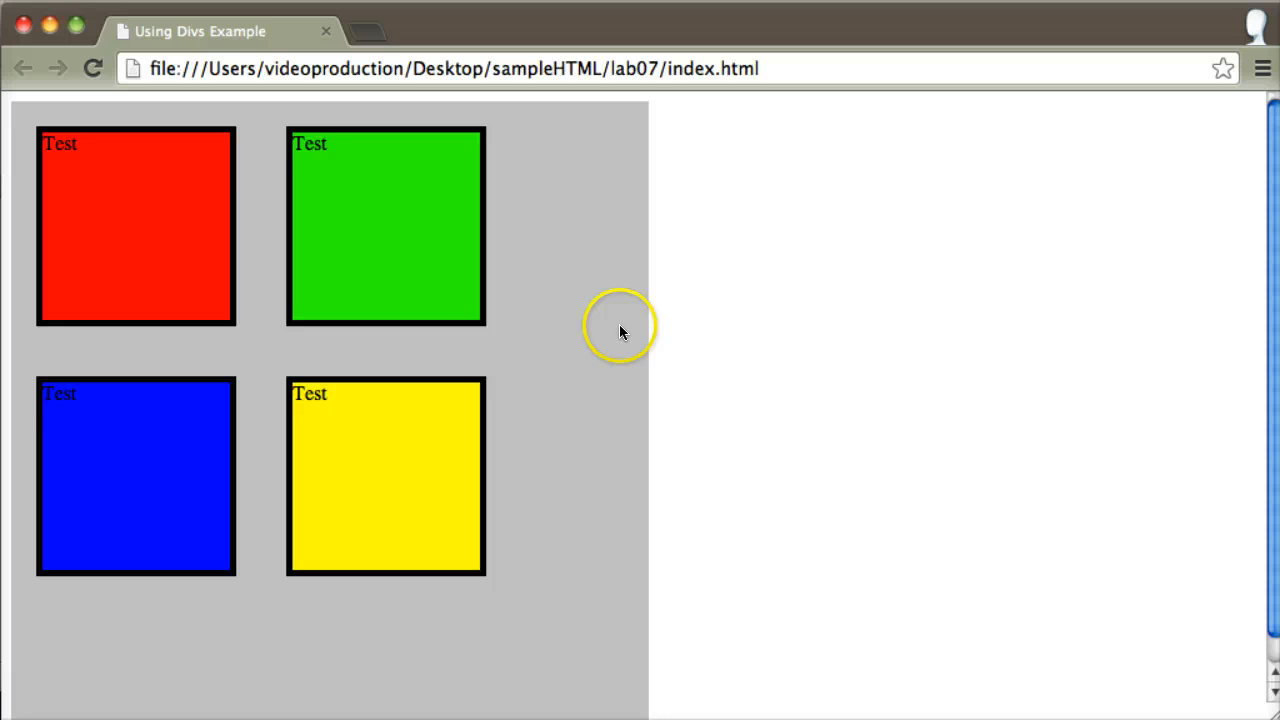
pyautogui.moveTo(628, 445)
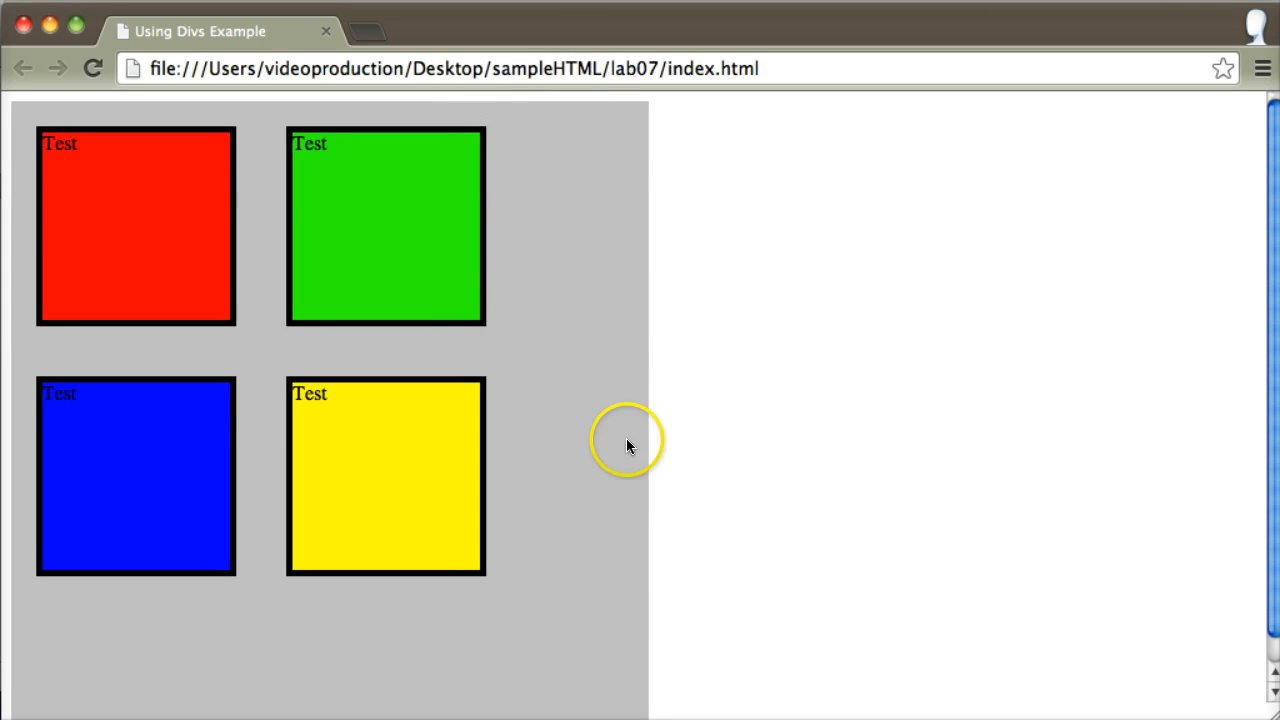
pyautogui.moveTo(378, 222)
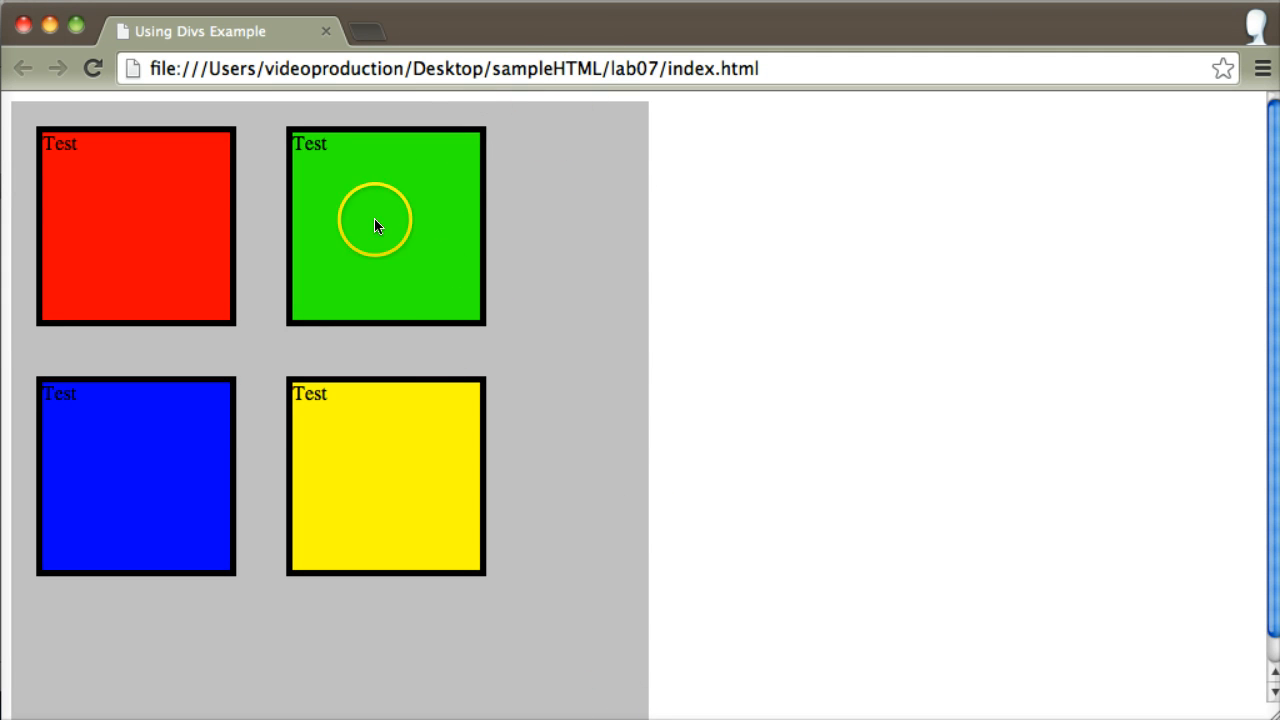
pyautogui.moveTo(220, 98)
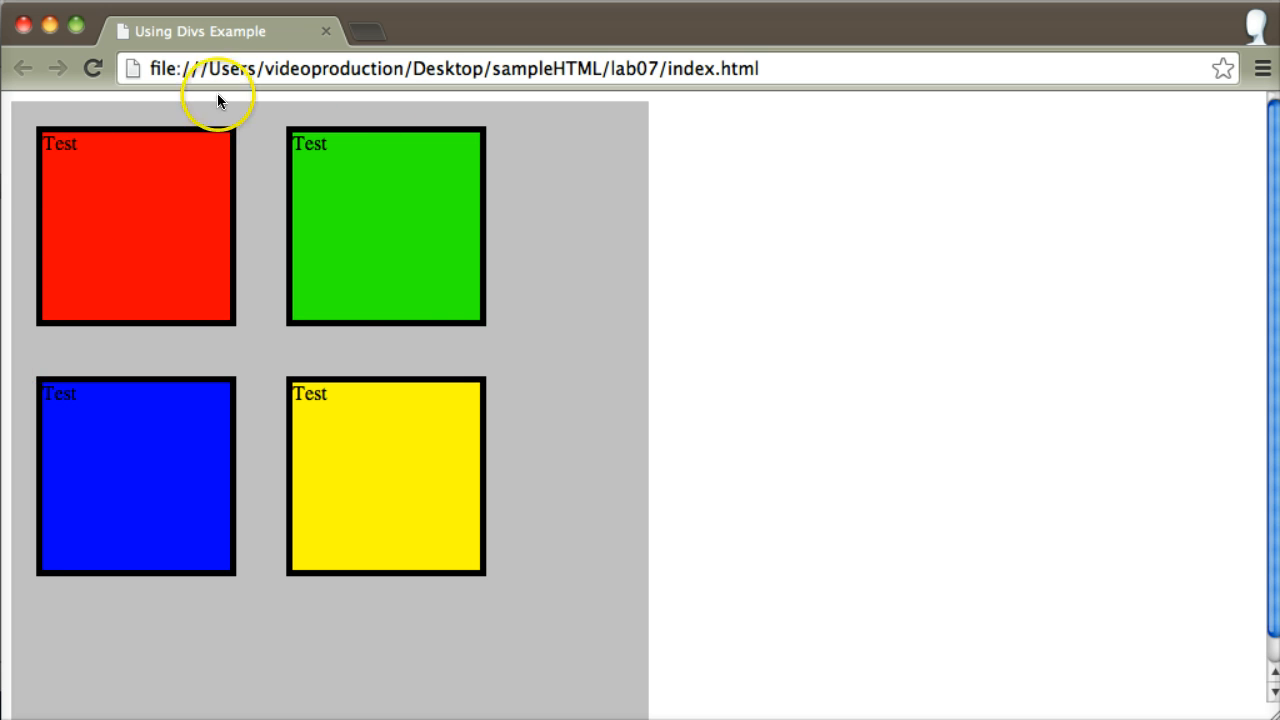
pyautogui.moveTo(450, 277)
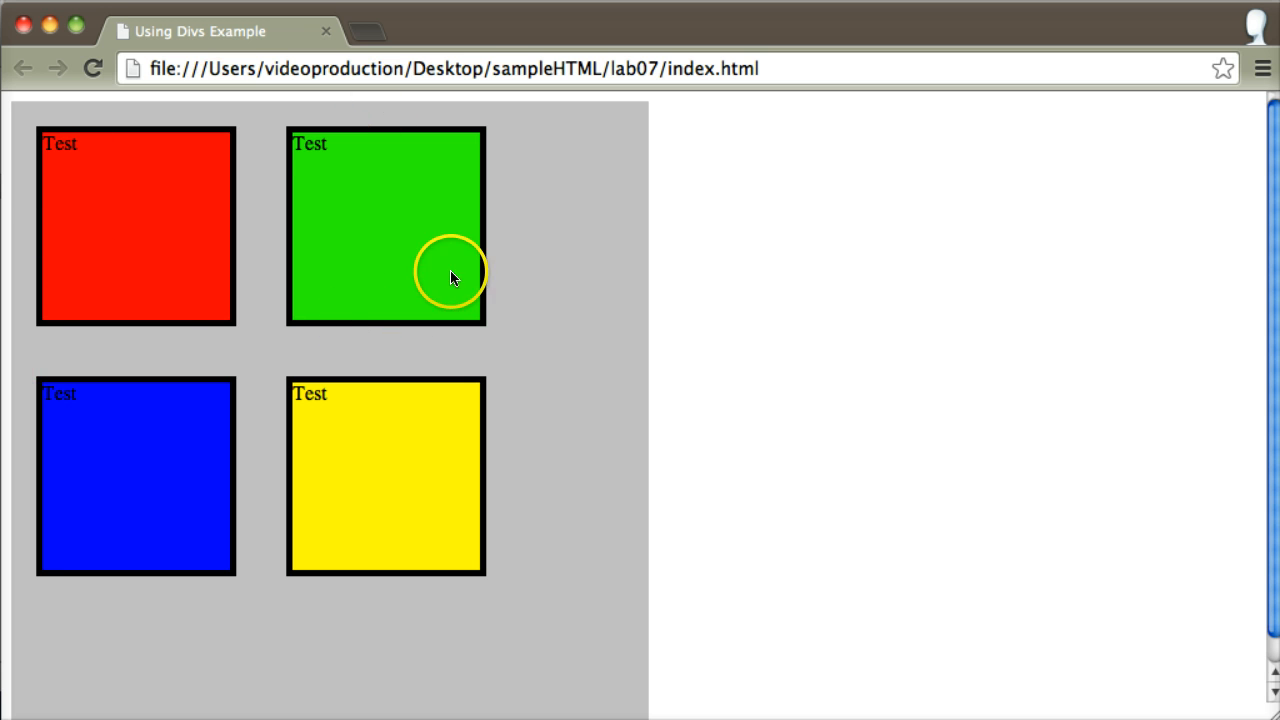
pyautogui.moveTo(555, 68)
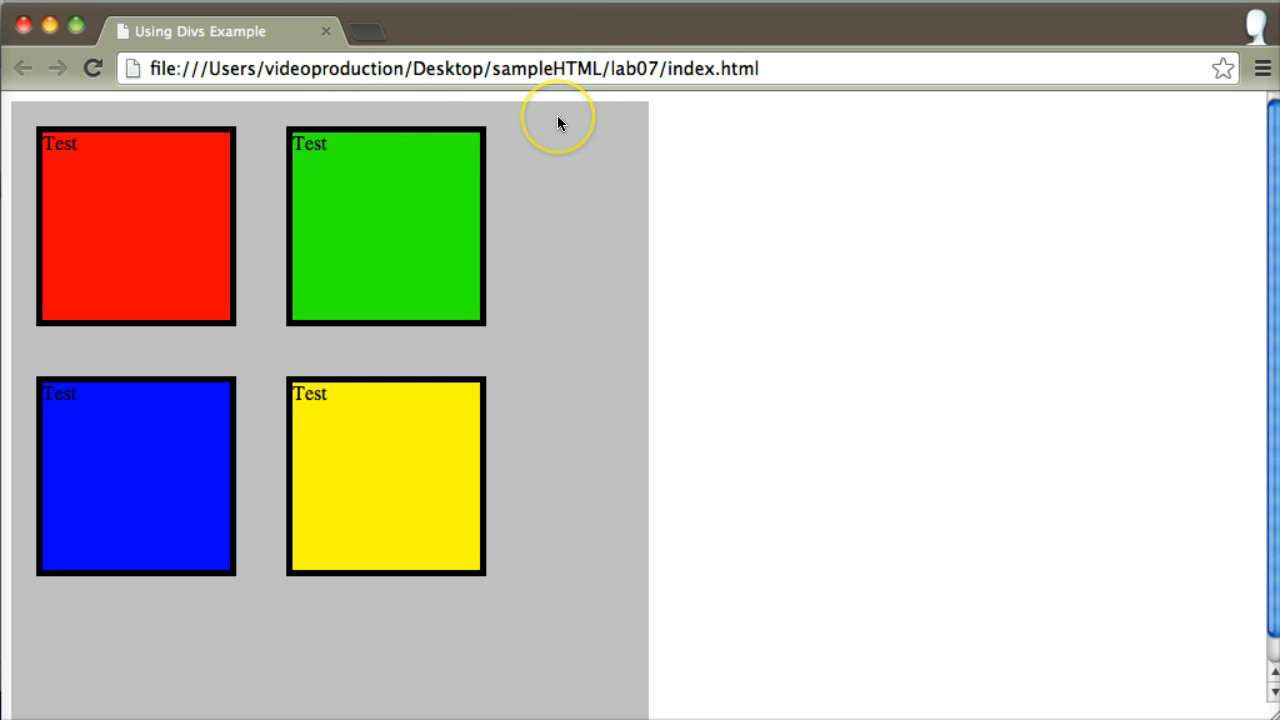
pyautogui.moveTo(559, 122)
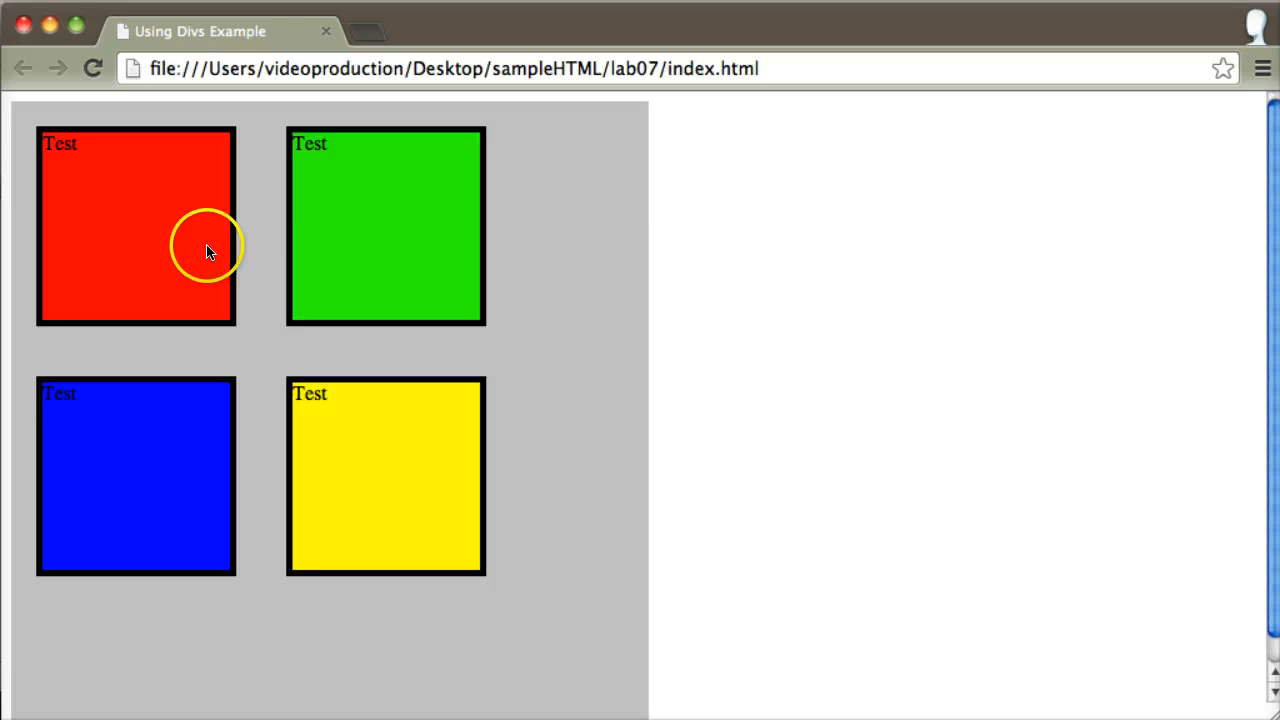
pyautogui.moveTo(388, 407)
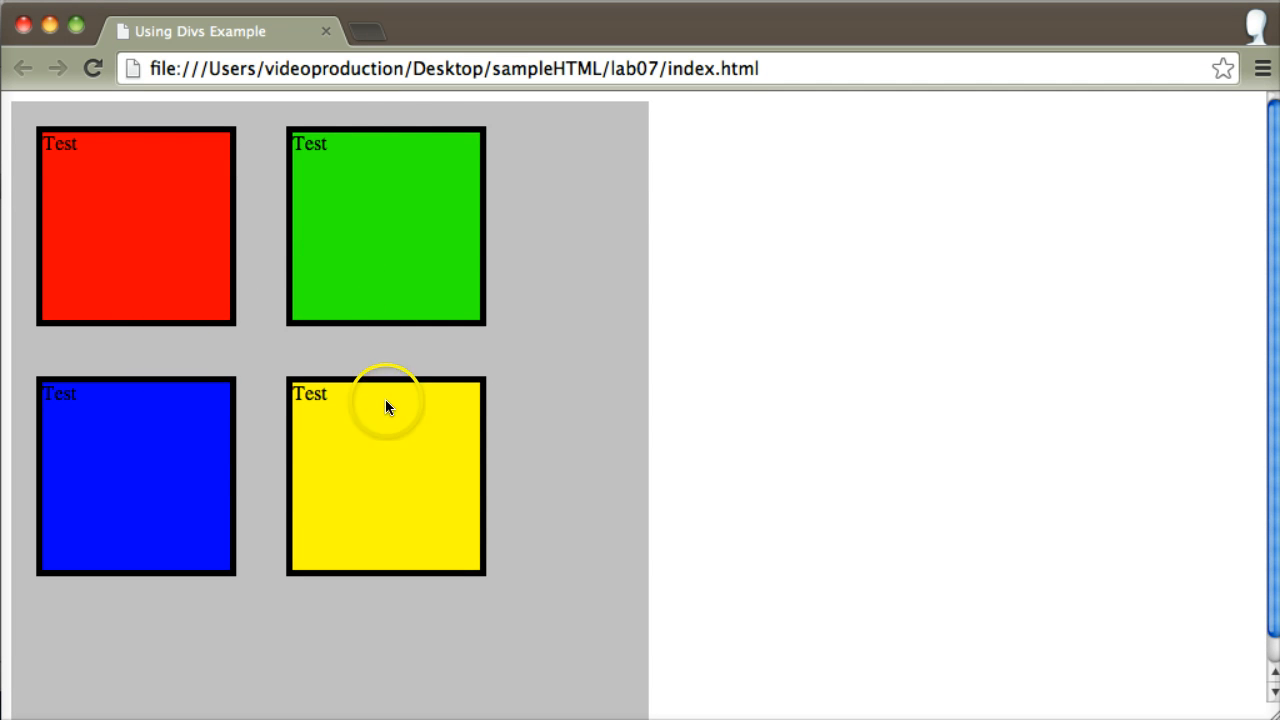
pyautogui.moveTo(140, 248)
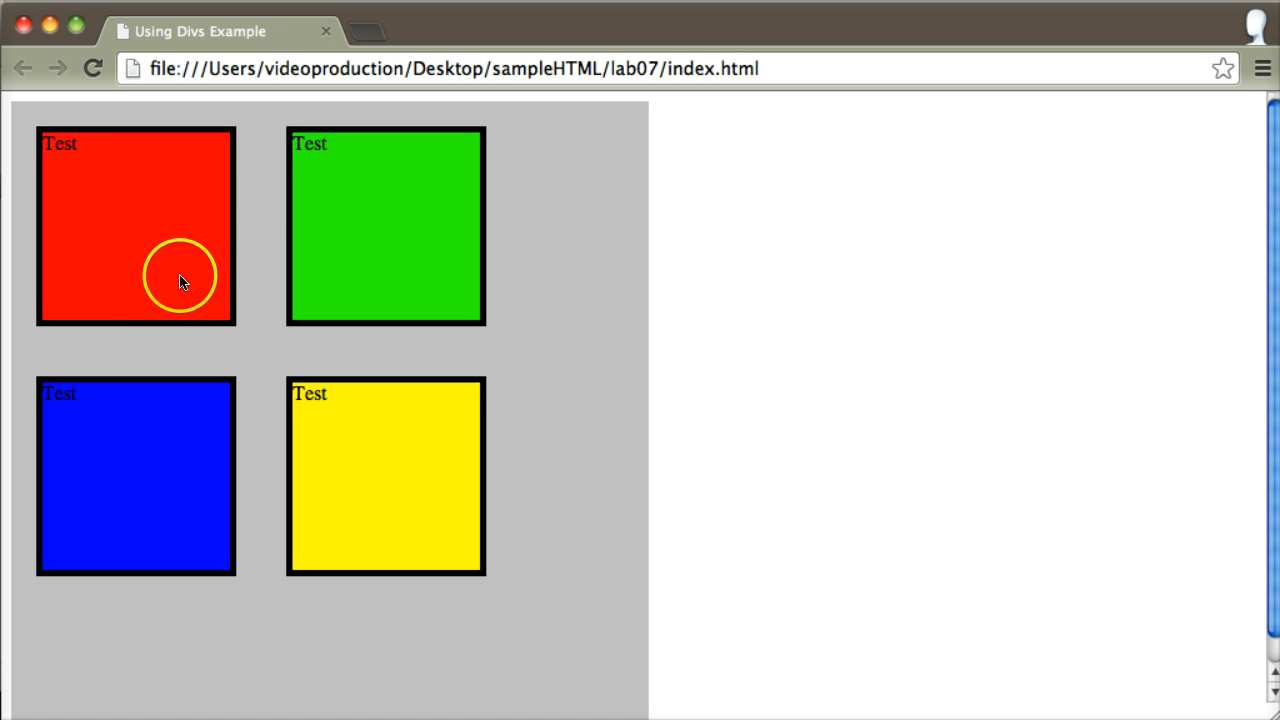
pyautogui.moveTo(232, 320)
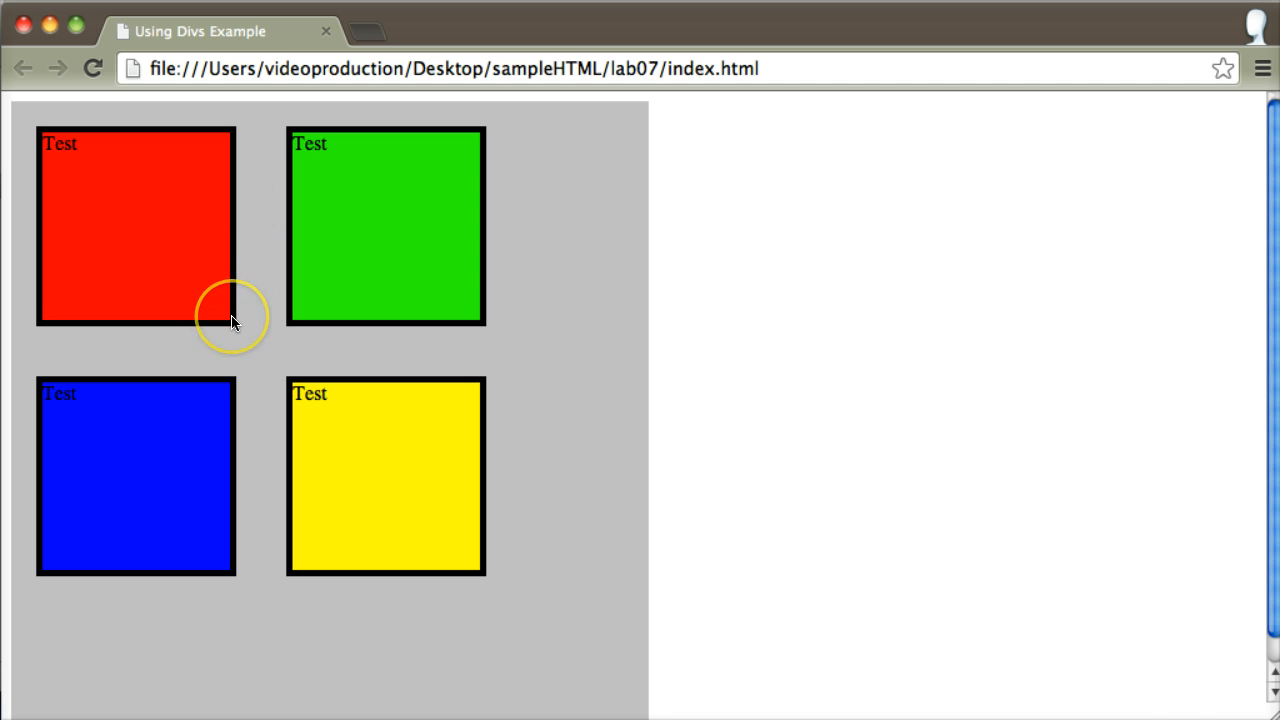
pyautogui.moveTo(1170, 700)
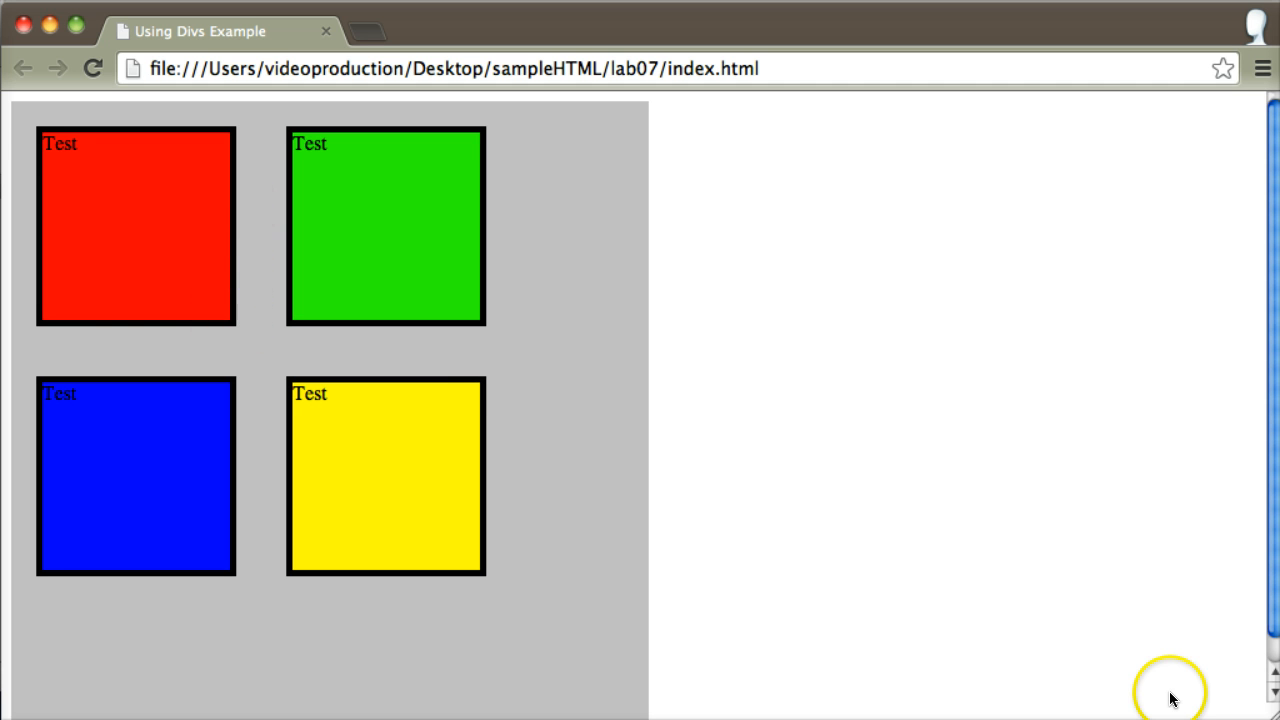
pyautogui.moveTo(205, 192)
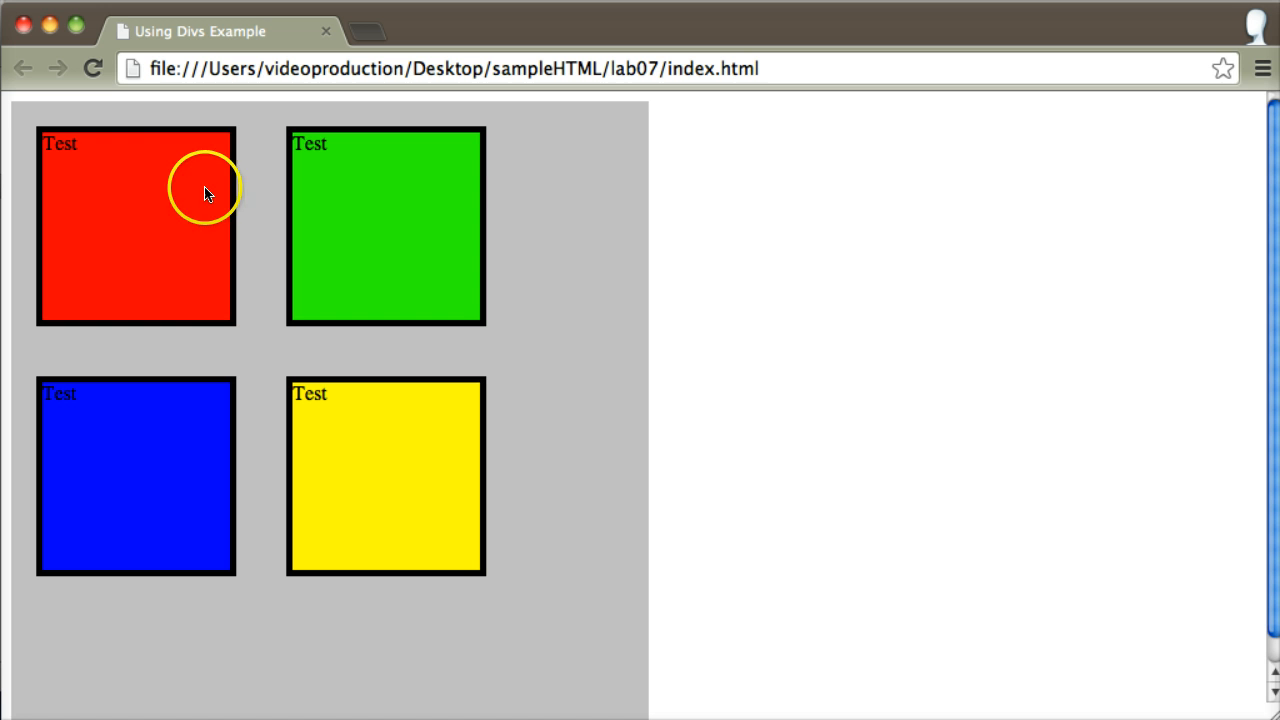
pyautogui.moveTo(240, 175)
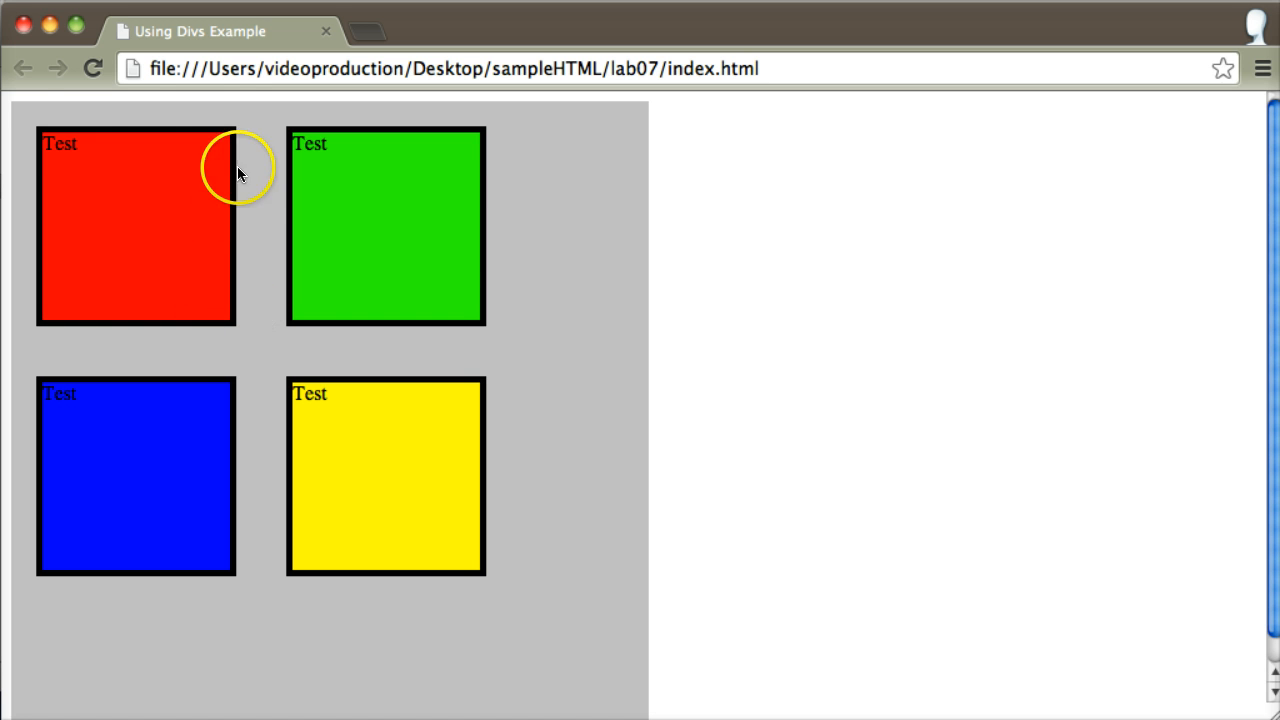
pyautogui.moveTo(45, 325)
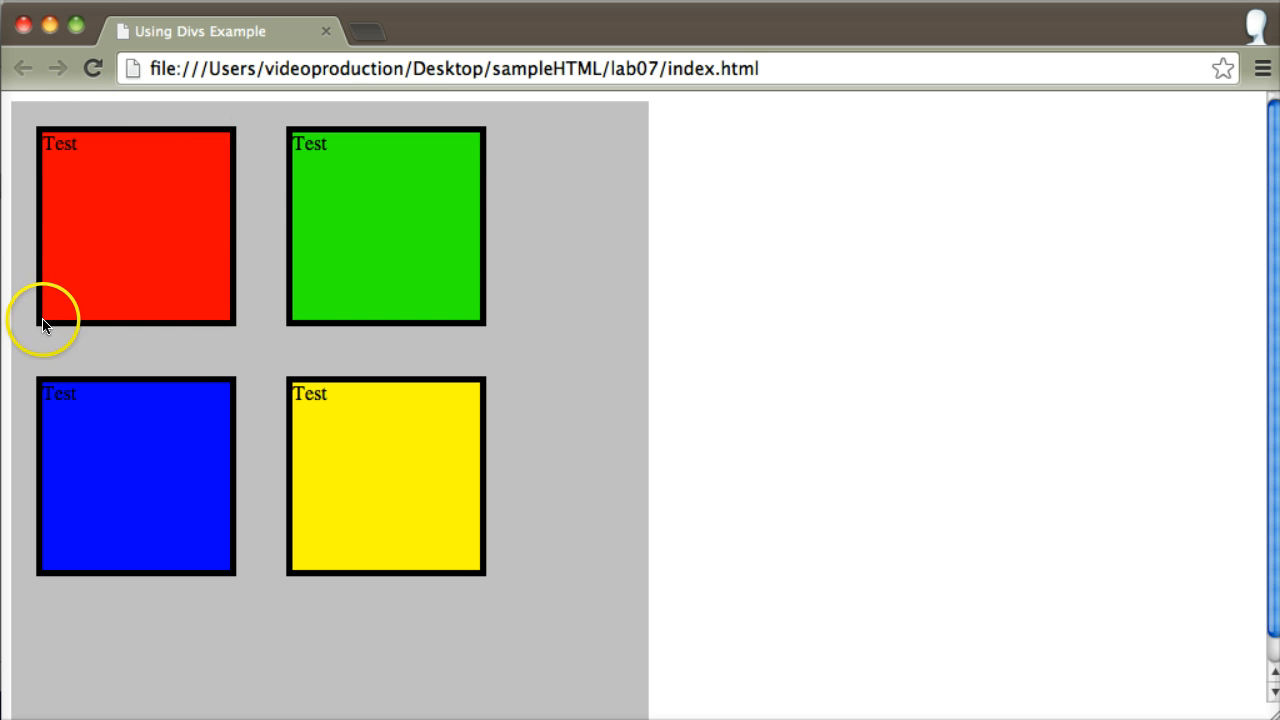
pyautogui.moveTo(27, 222)
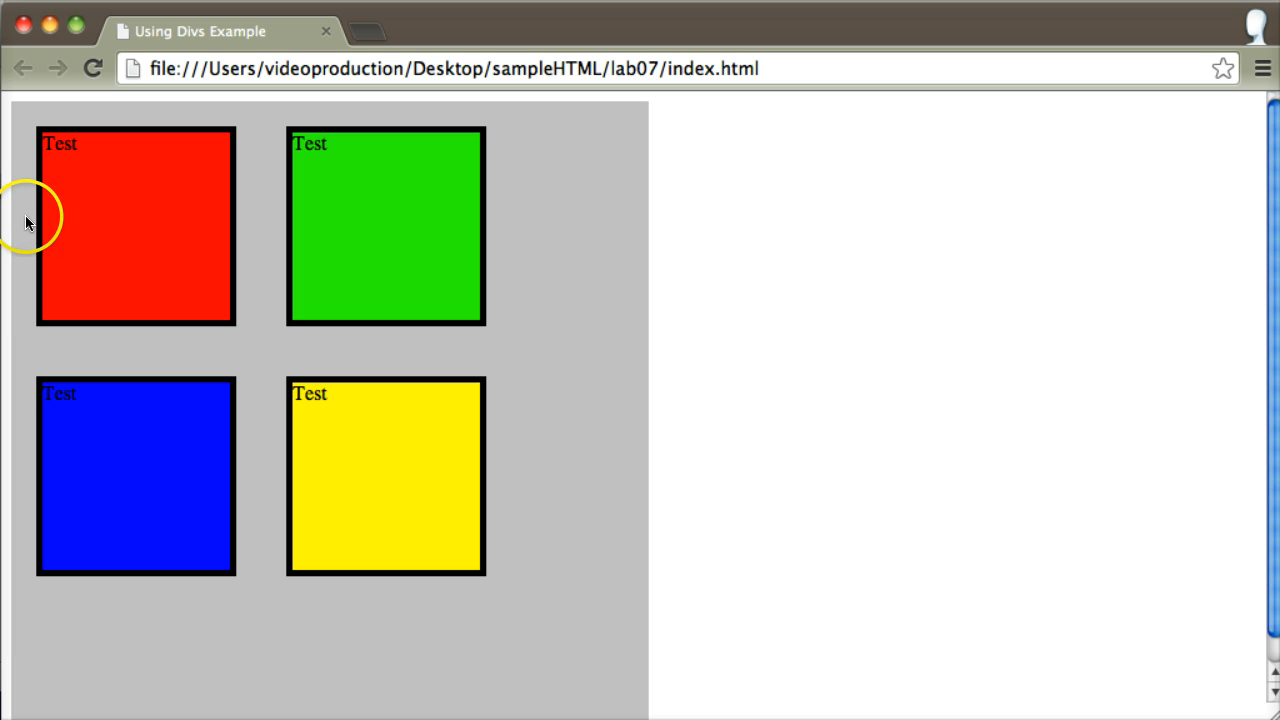
pyautogui.moveTo(38, 238)
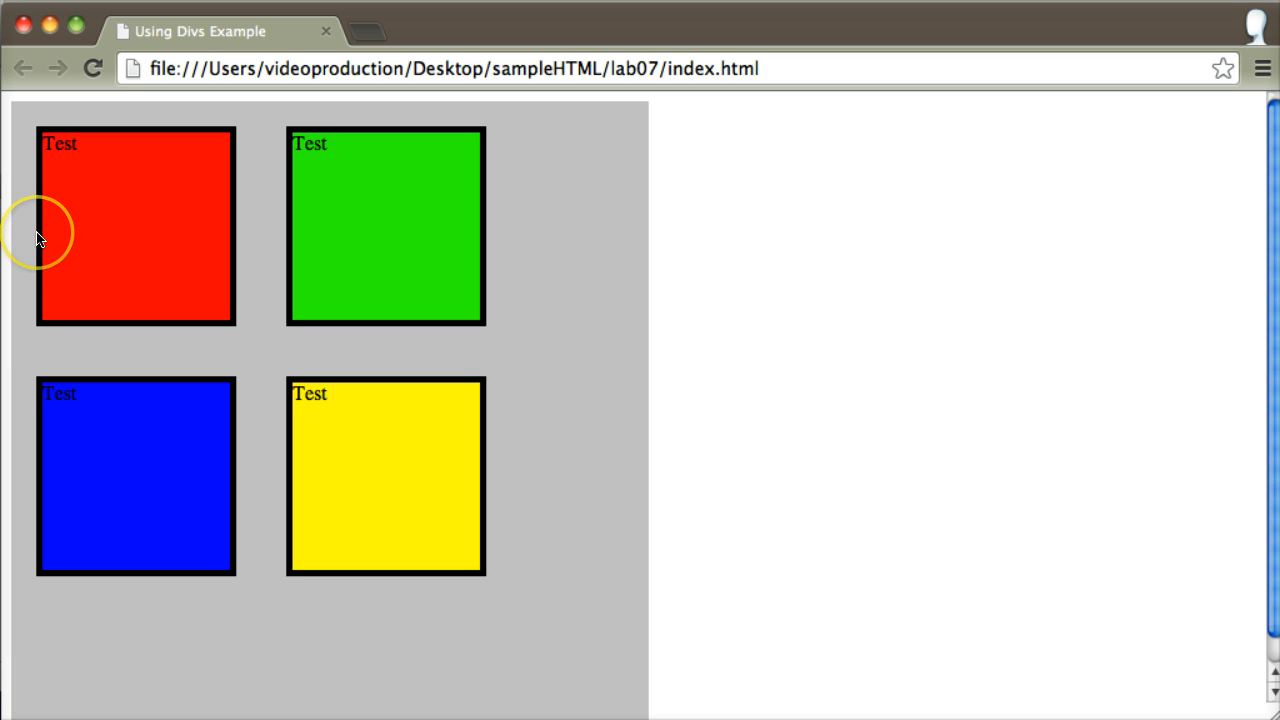
pyautogui.moveTo(125, 275)
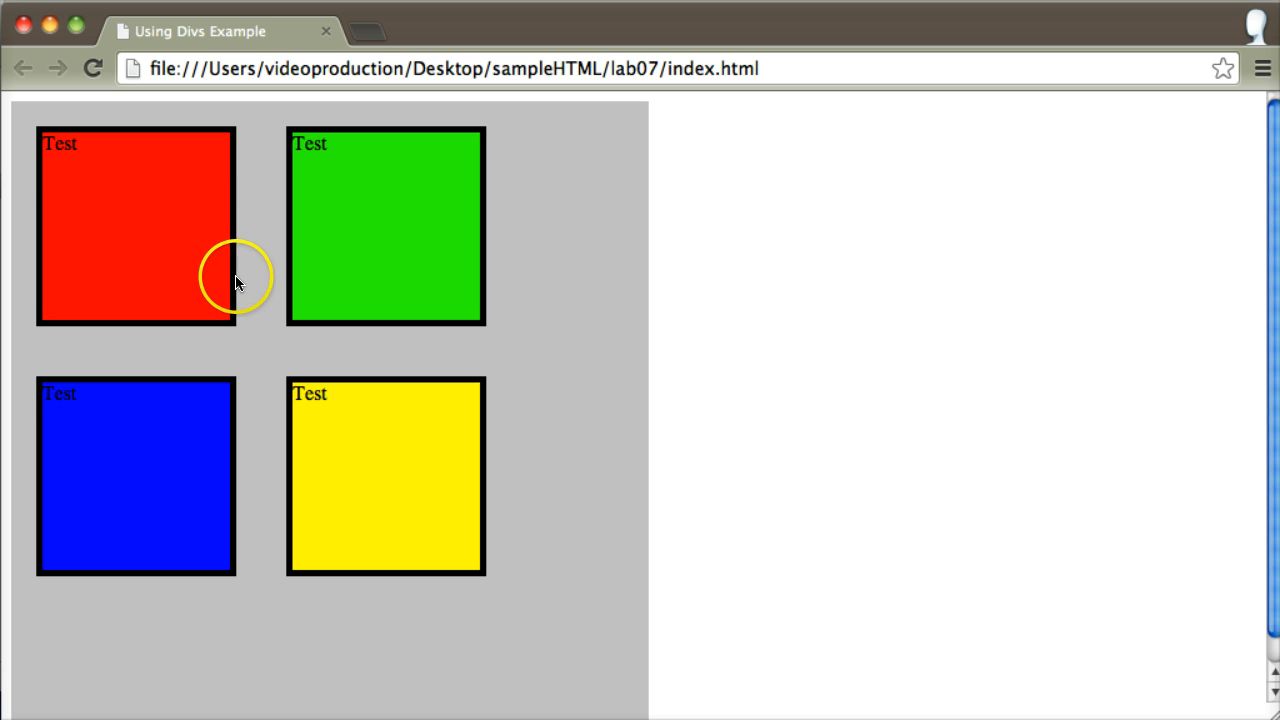
pyautogui.moveTo(248, 293)
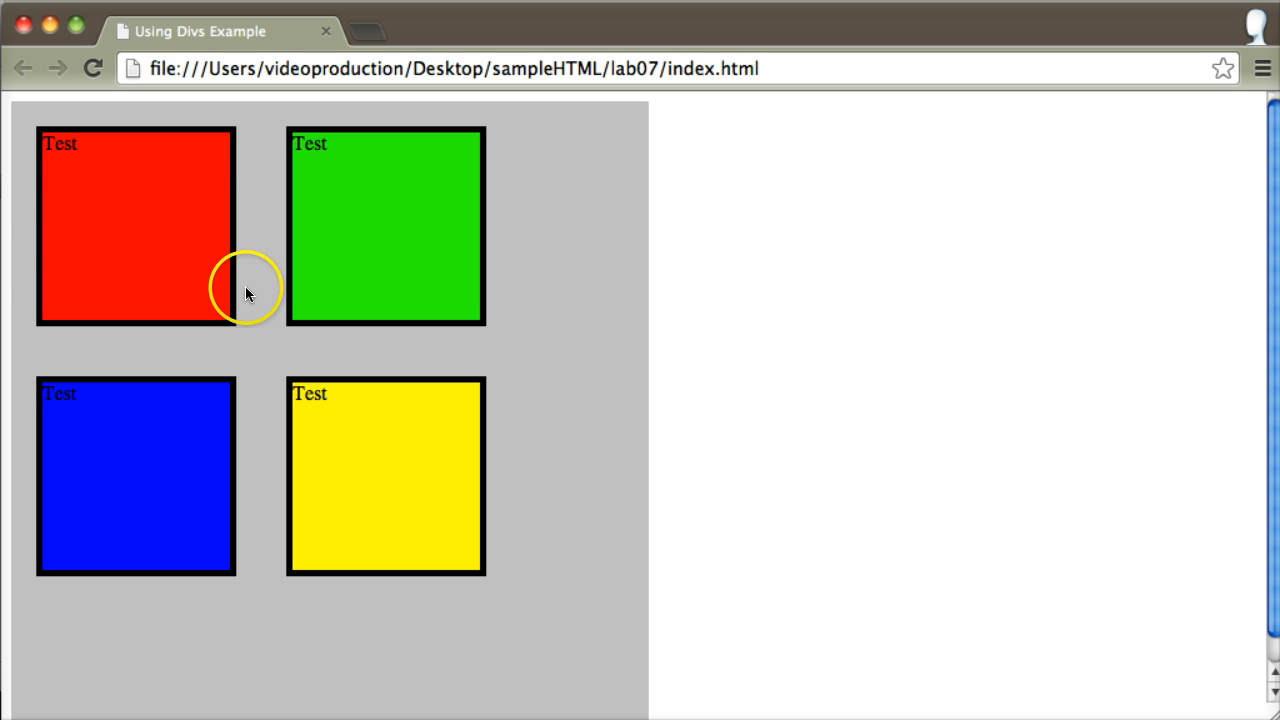
pyautogui.moveTo(82, 290)
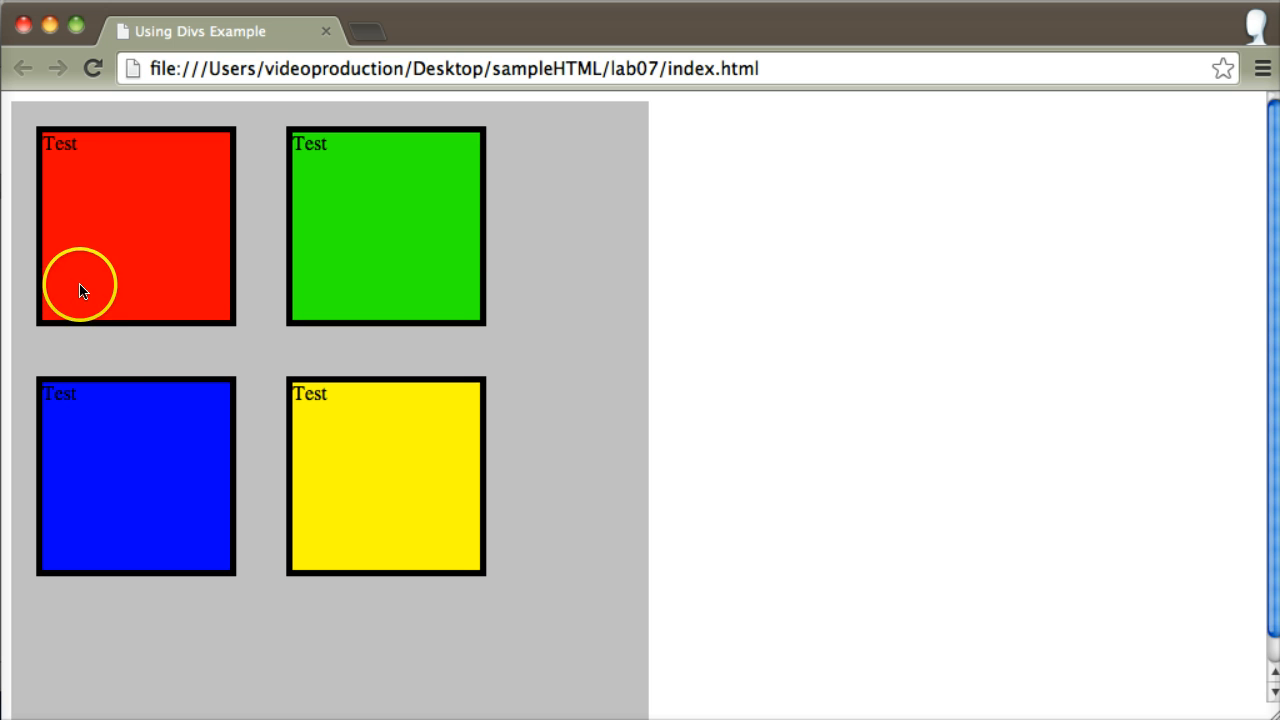
pyautogui.moveTo(220, 247)
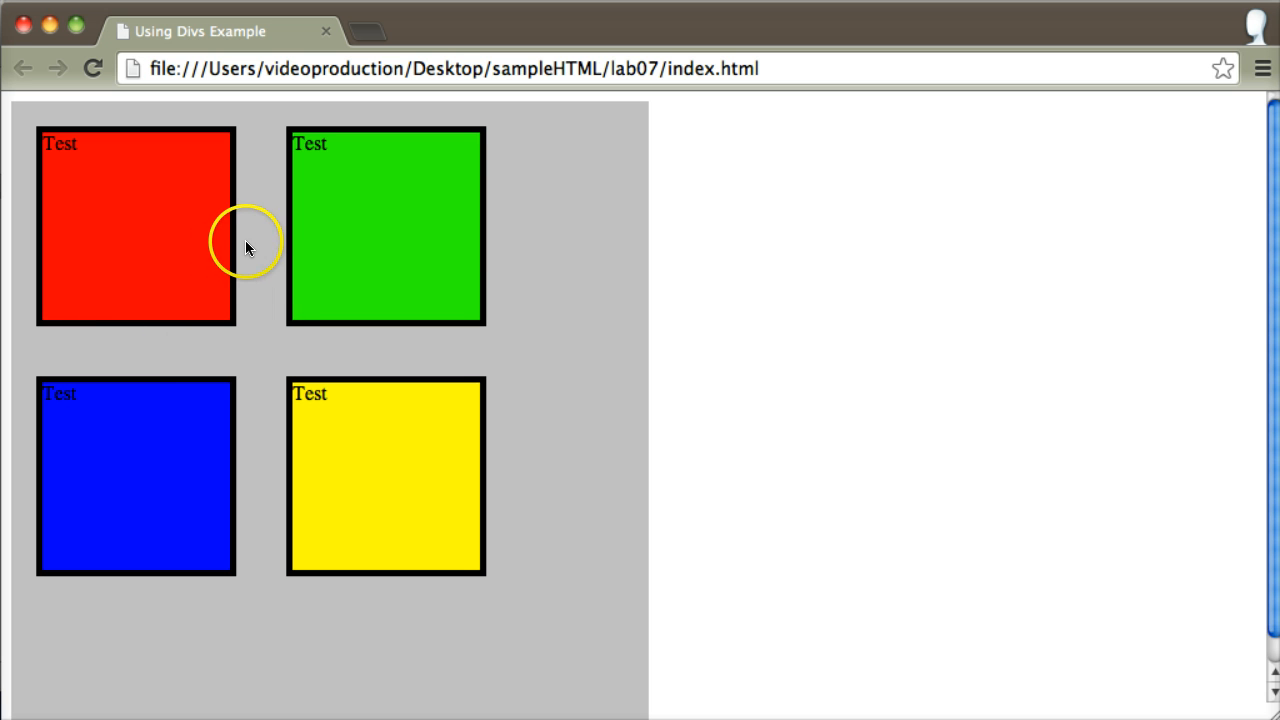
pyautogui.moveTo(243, 290)
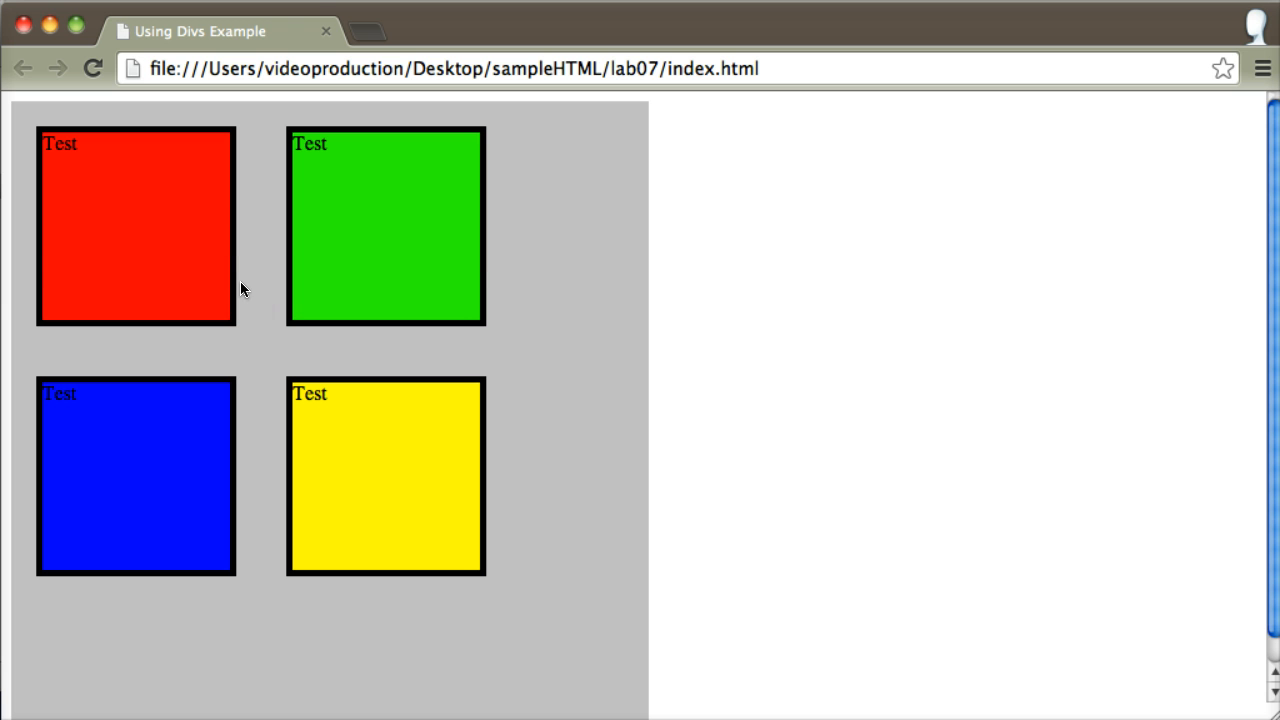
pyautogui.click(265, 263)
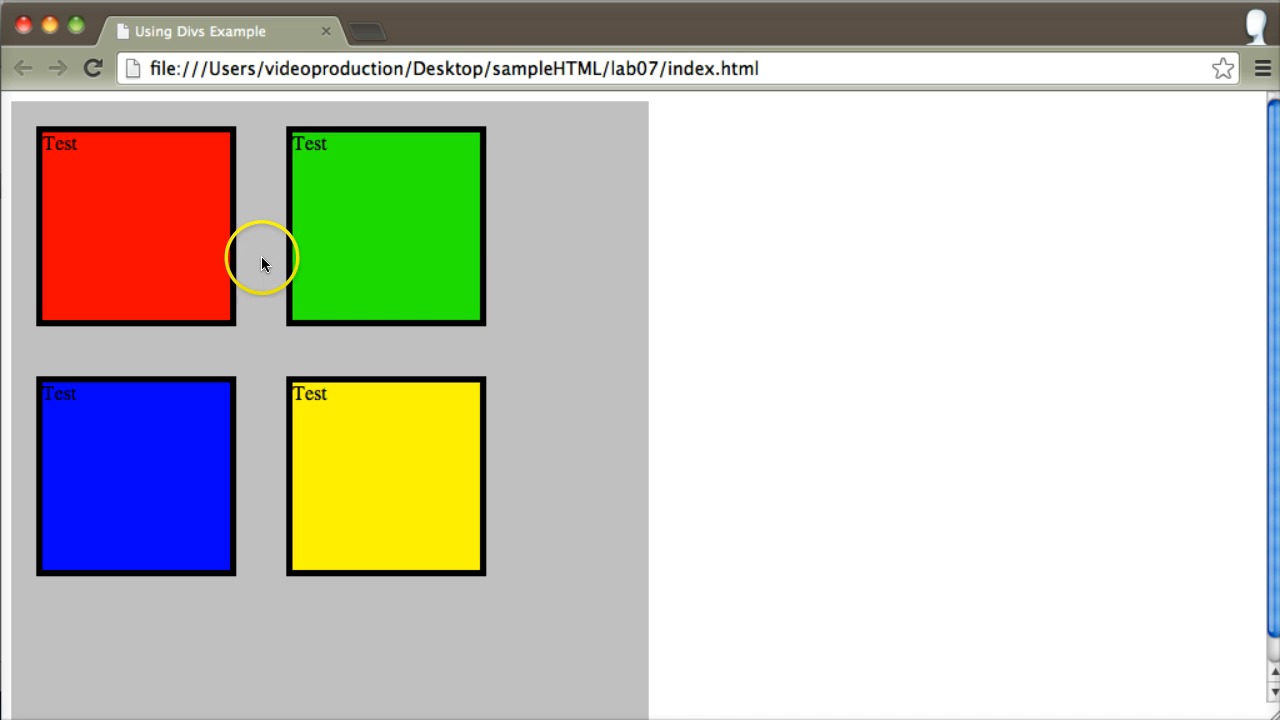
pyautogui.moveTo(513, 280)
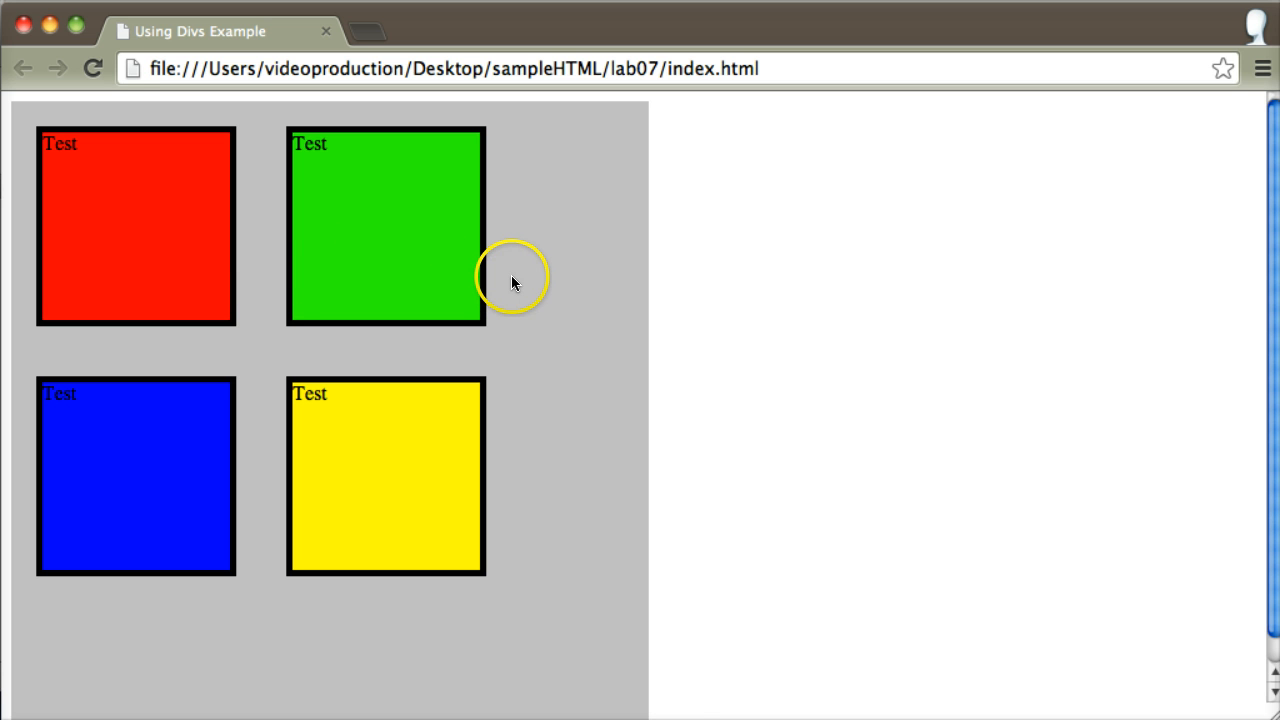
pyautogui.moveTo(550, 220)
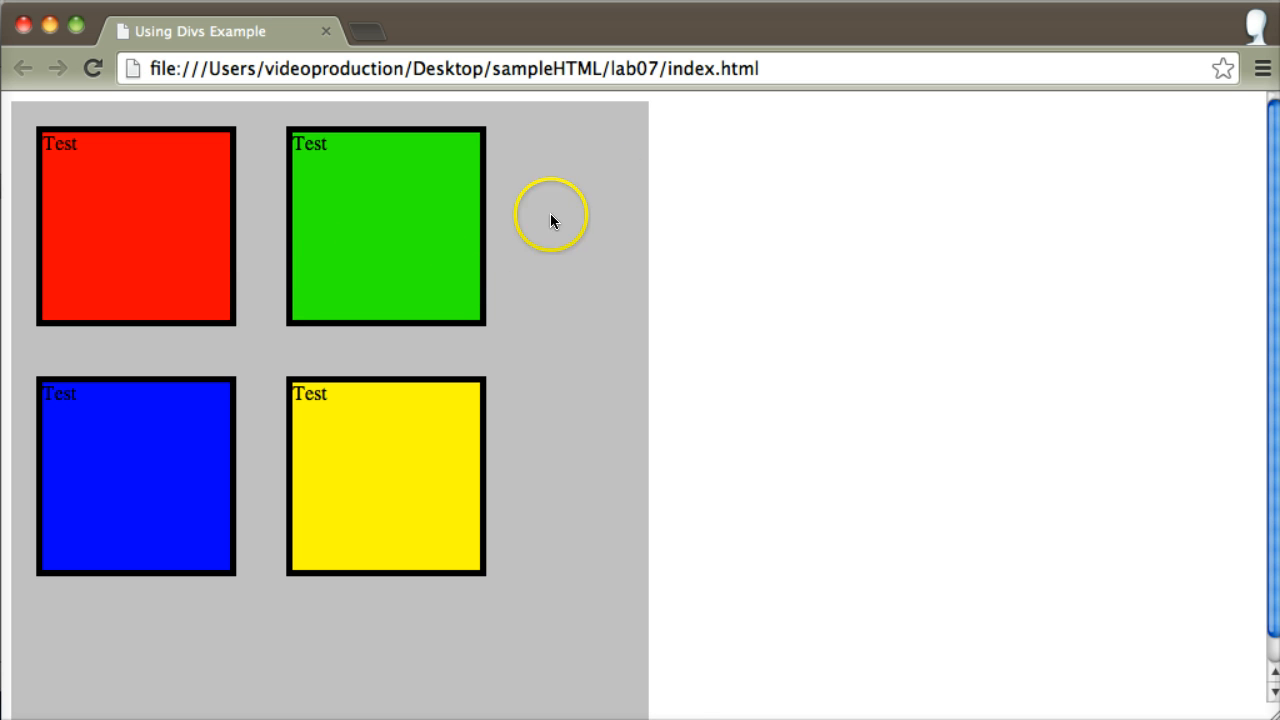
pyautogui.moveTo(237, 545)
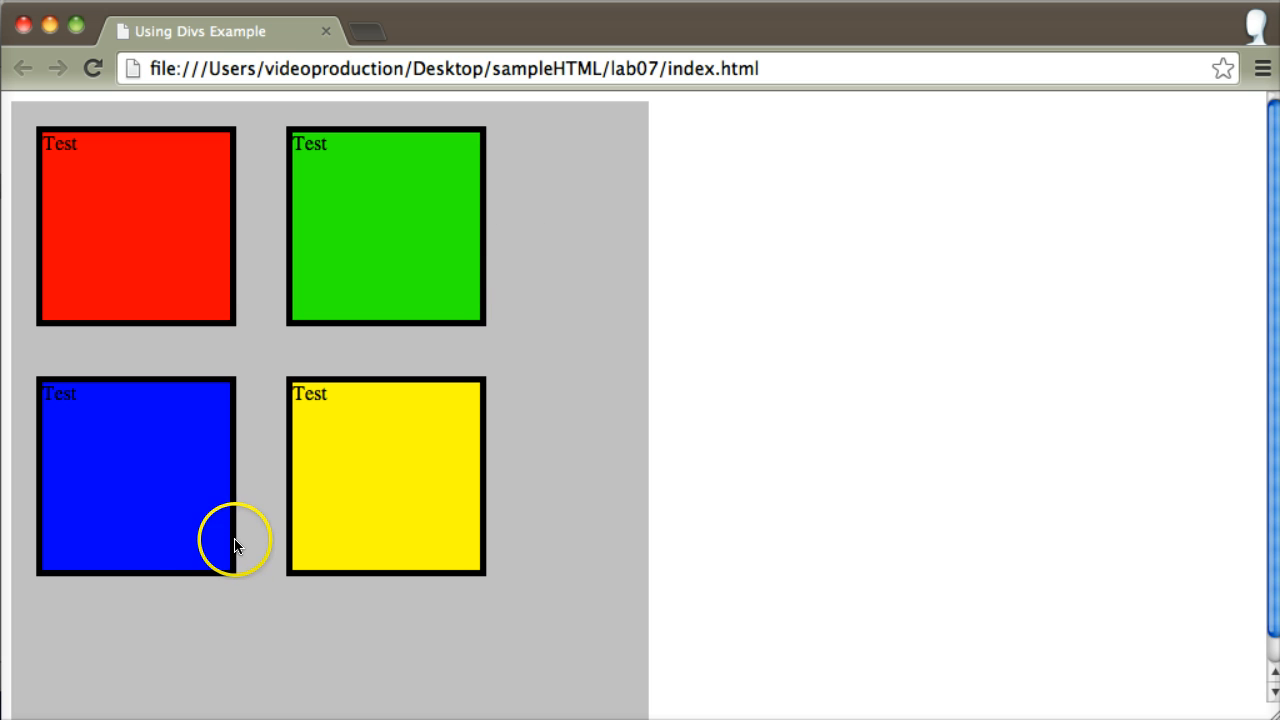
pyautogui.moveTo(158, 435)
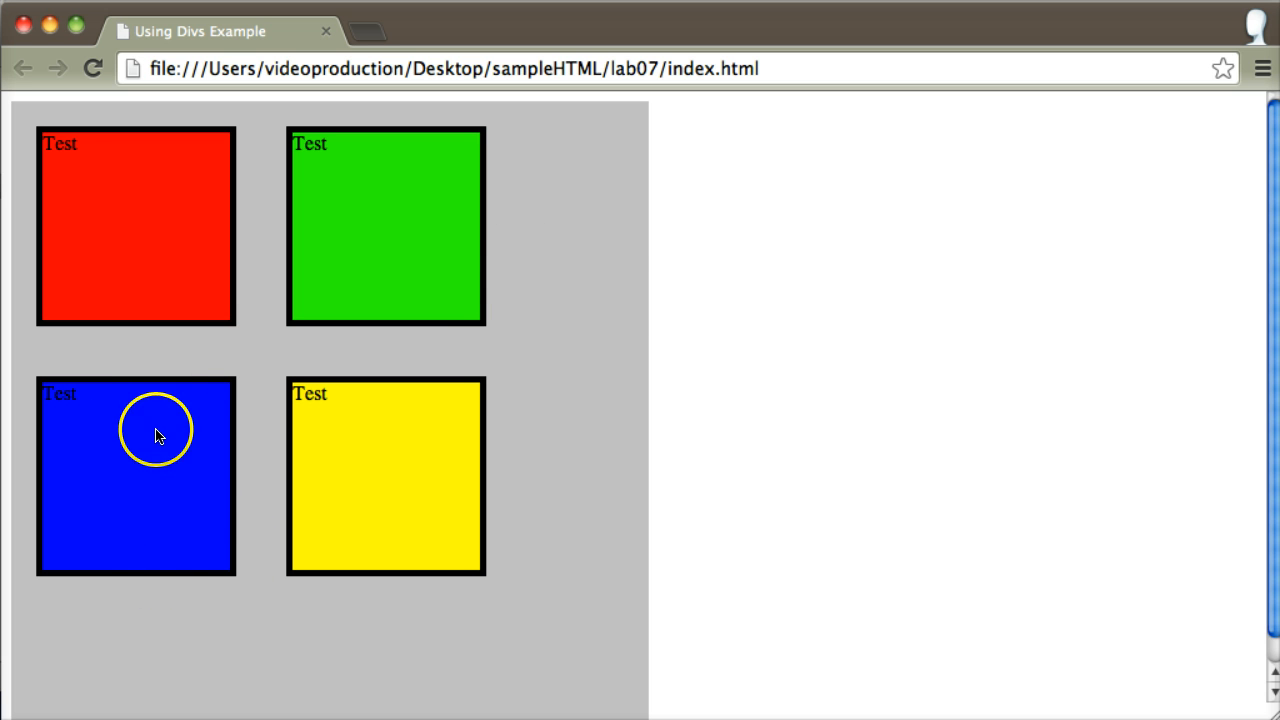
pyautogui.moveTo(597, 227)
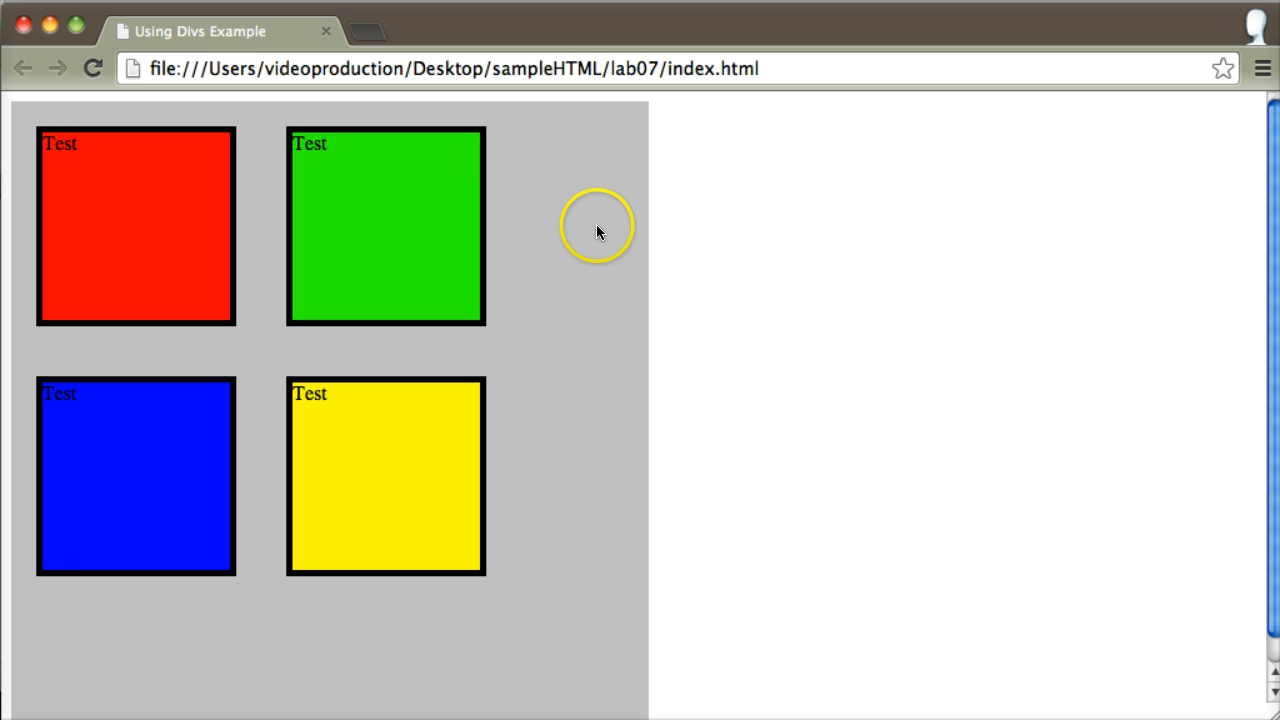
pyautogui.moveTo(615, 390)
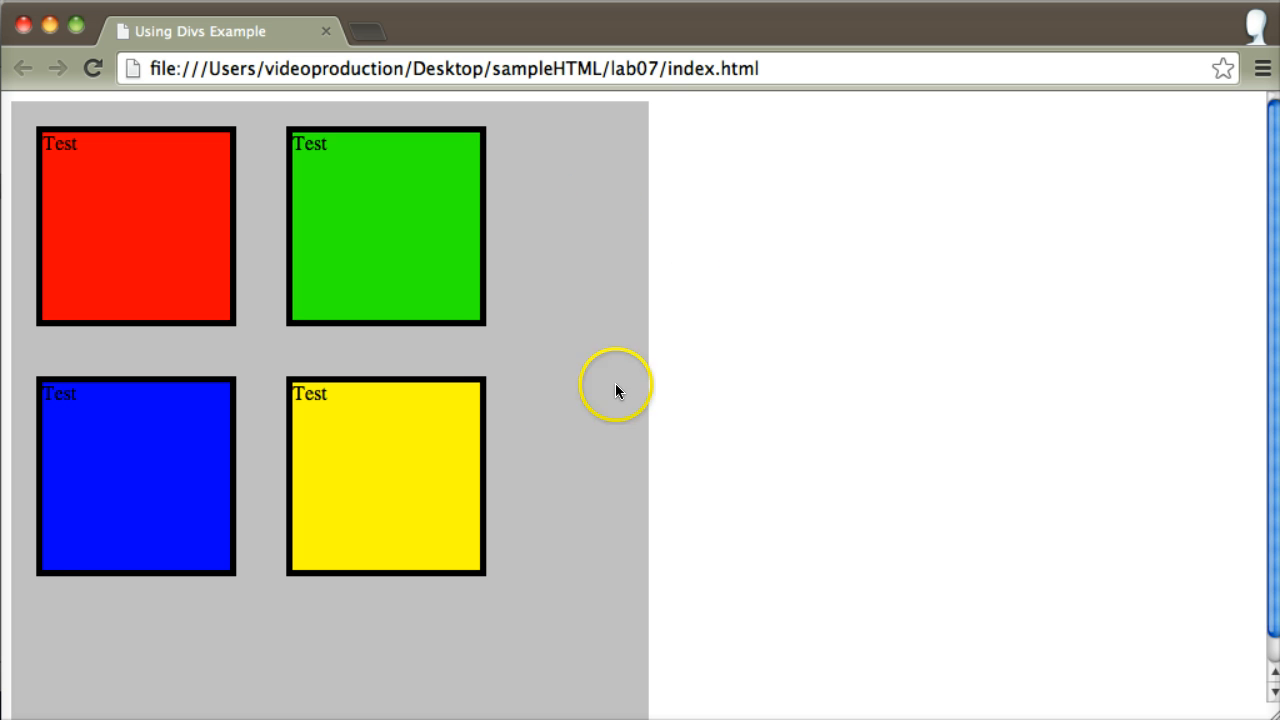
pyautogui.moveTo(105, 560)
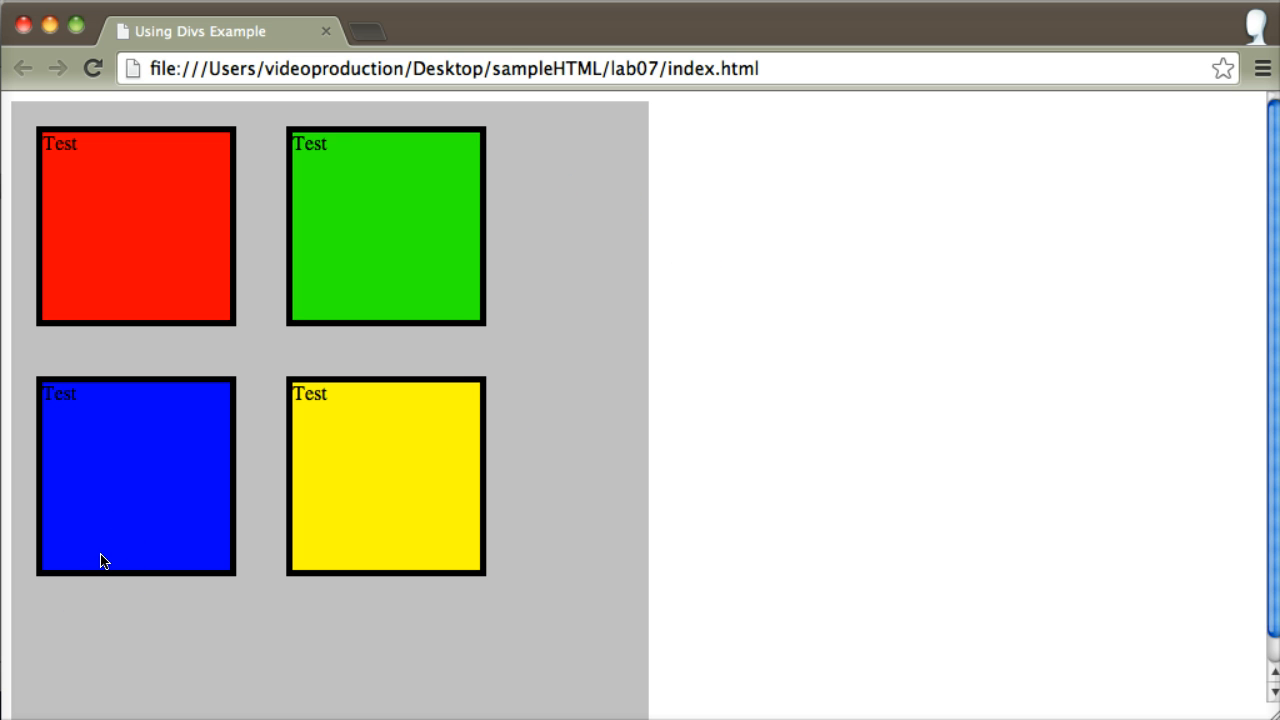
pyautogui.click(93, 497)
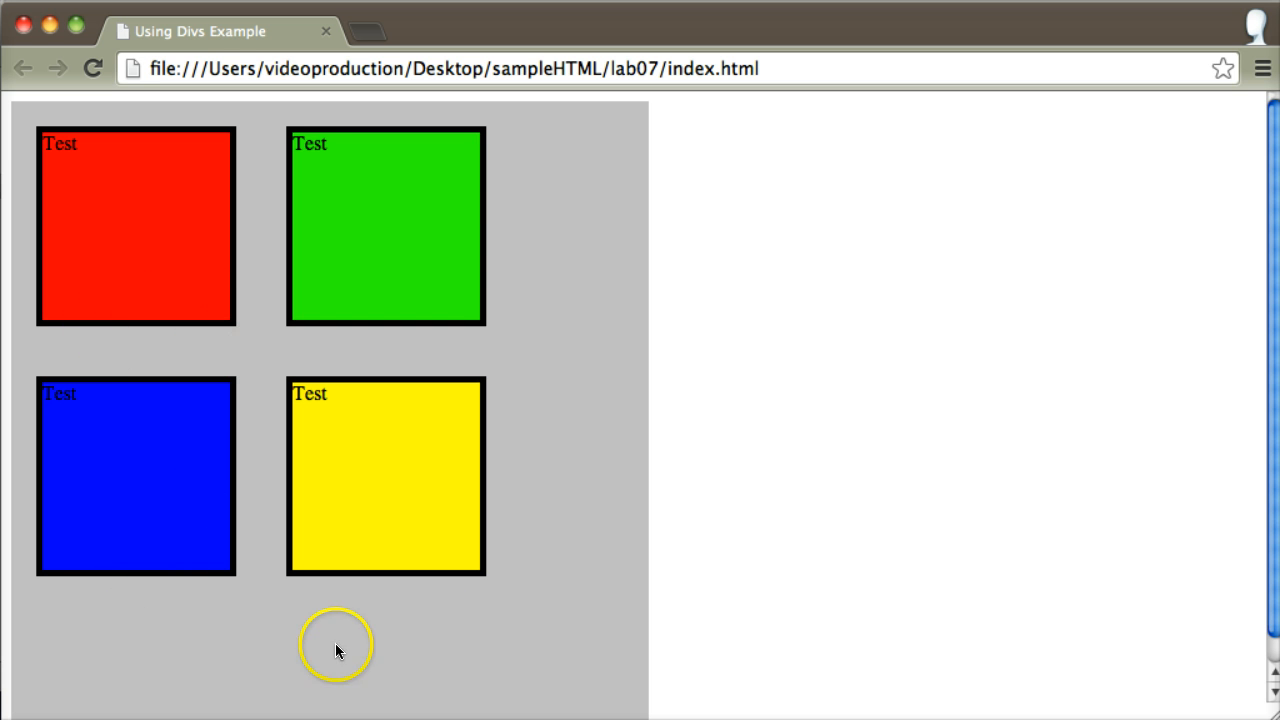
pyautogui.moveTo(327, 527)
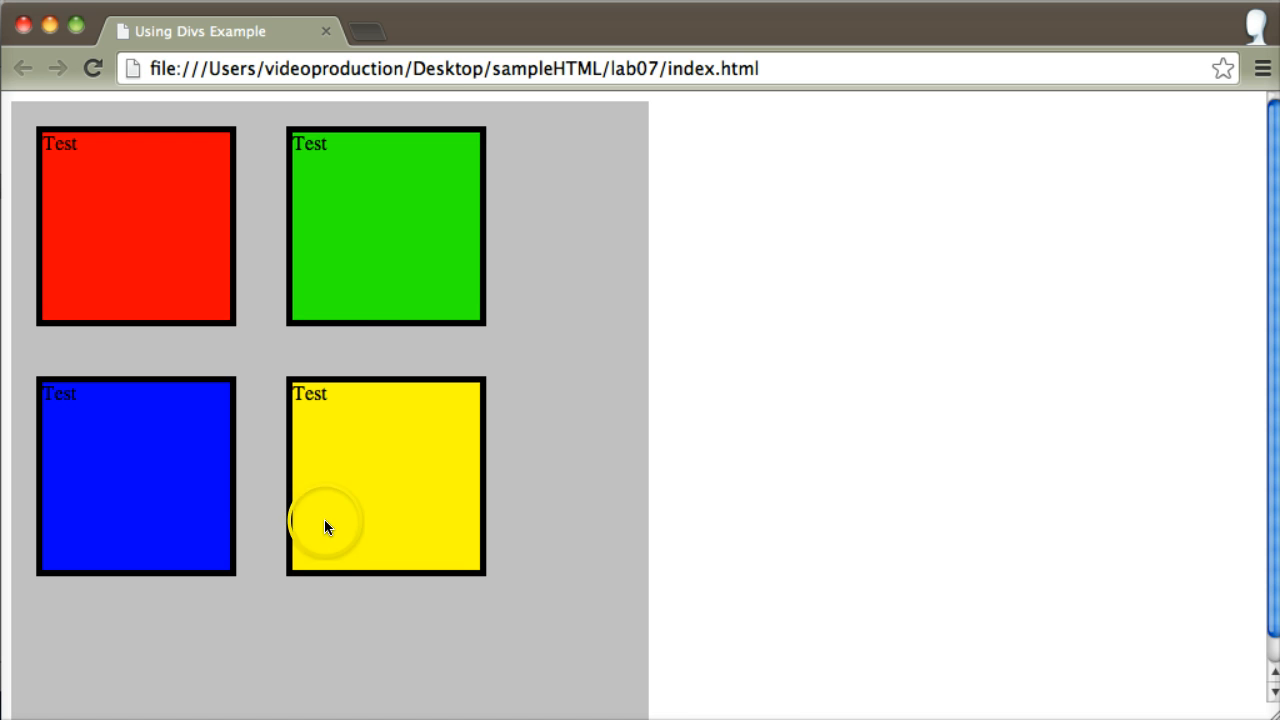
pyautogui.click(327, 525)
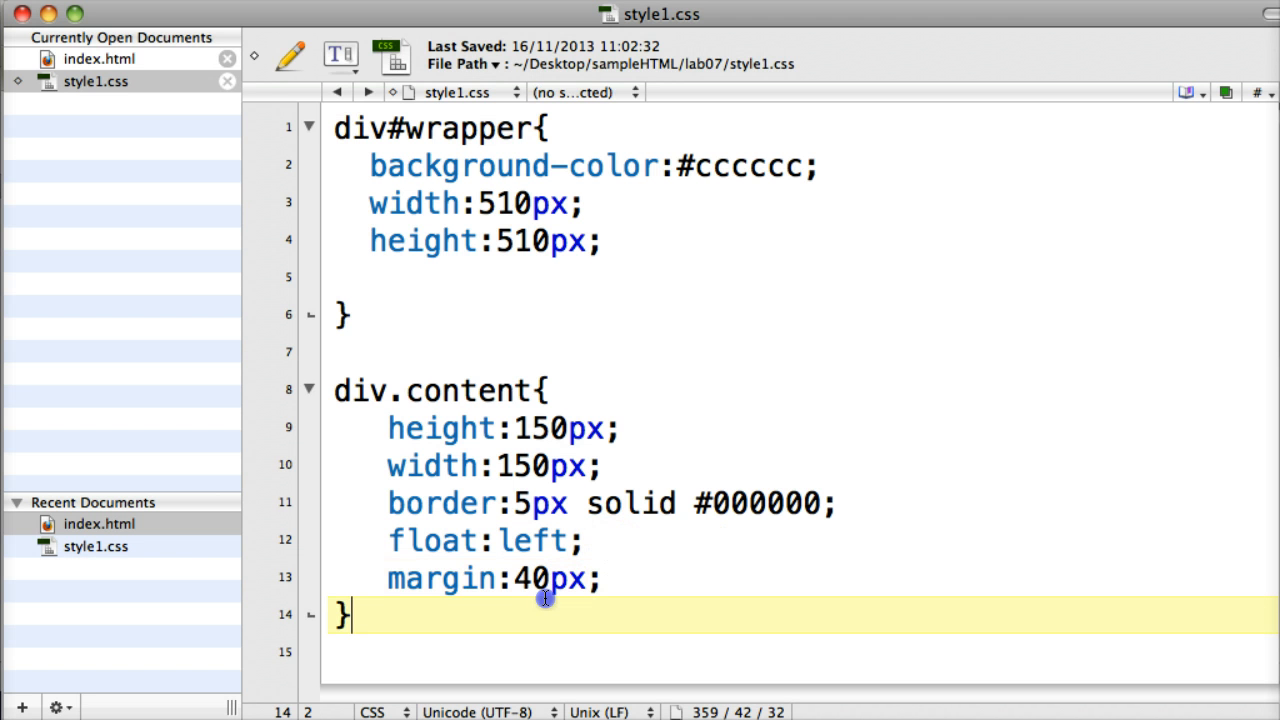
# Change the div.content margin to 40 and check the wider spacing in Chrome
pyautogui.doubleClick(529, 578)
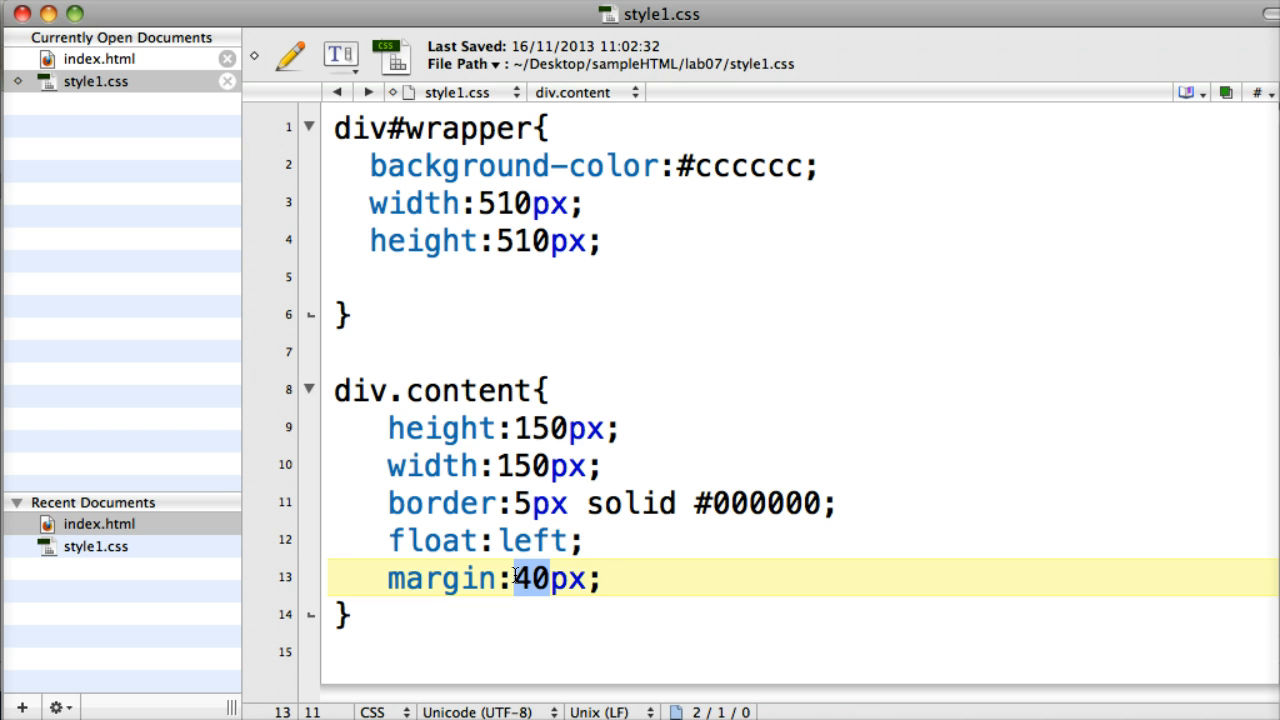
pyautogui.press('Delete')
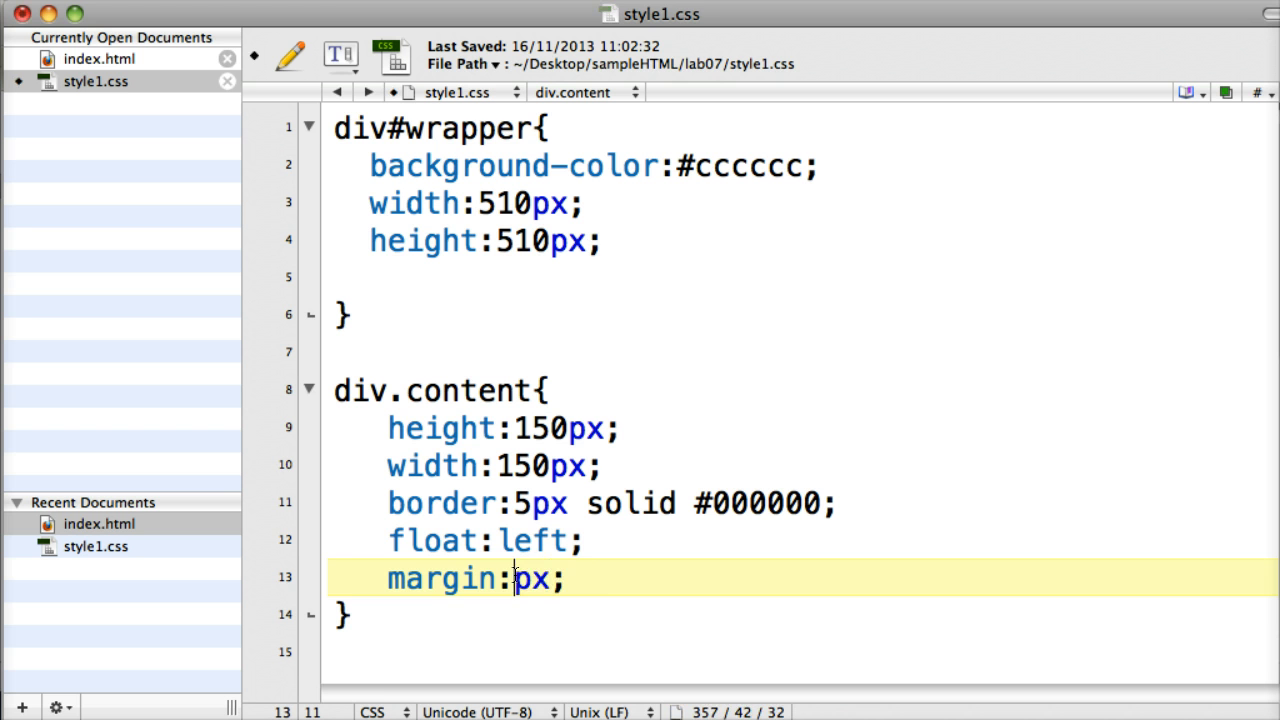
pyautogui.write('40')
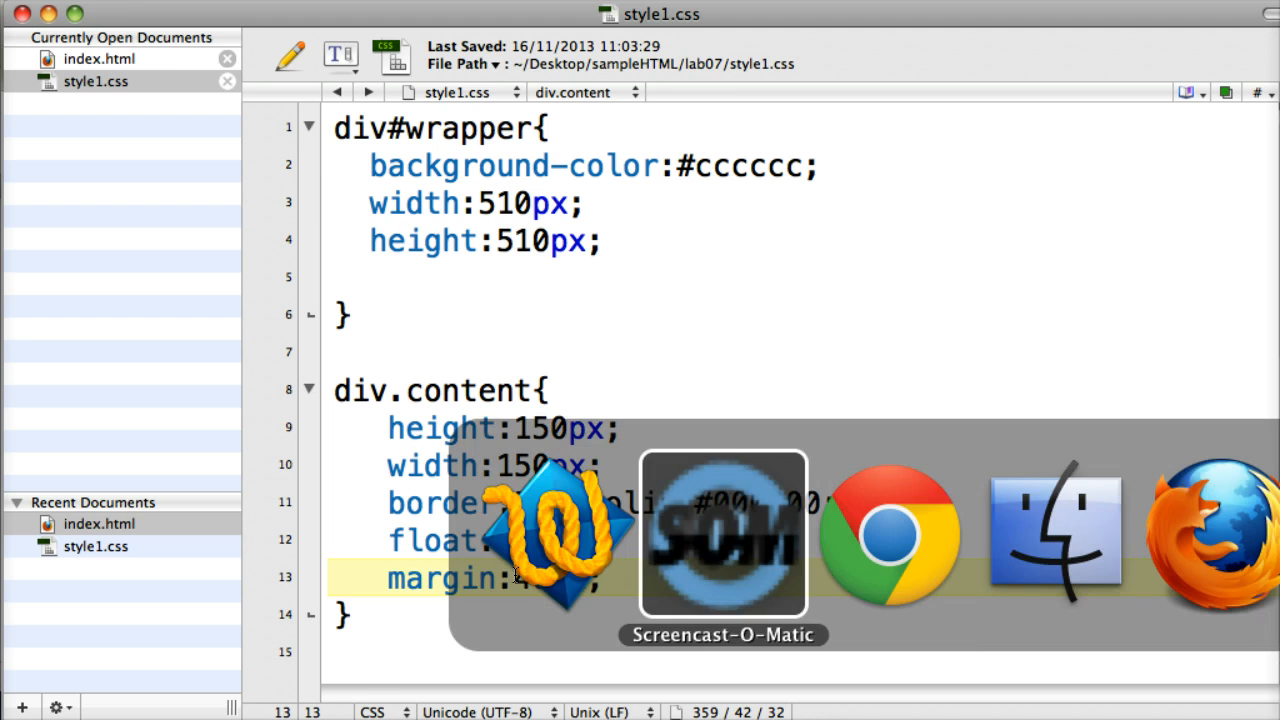
pyautogui.click(888, 533)
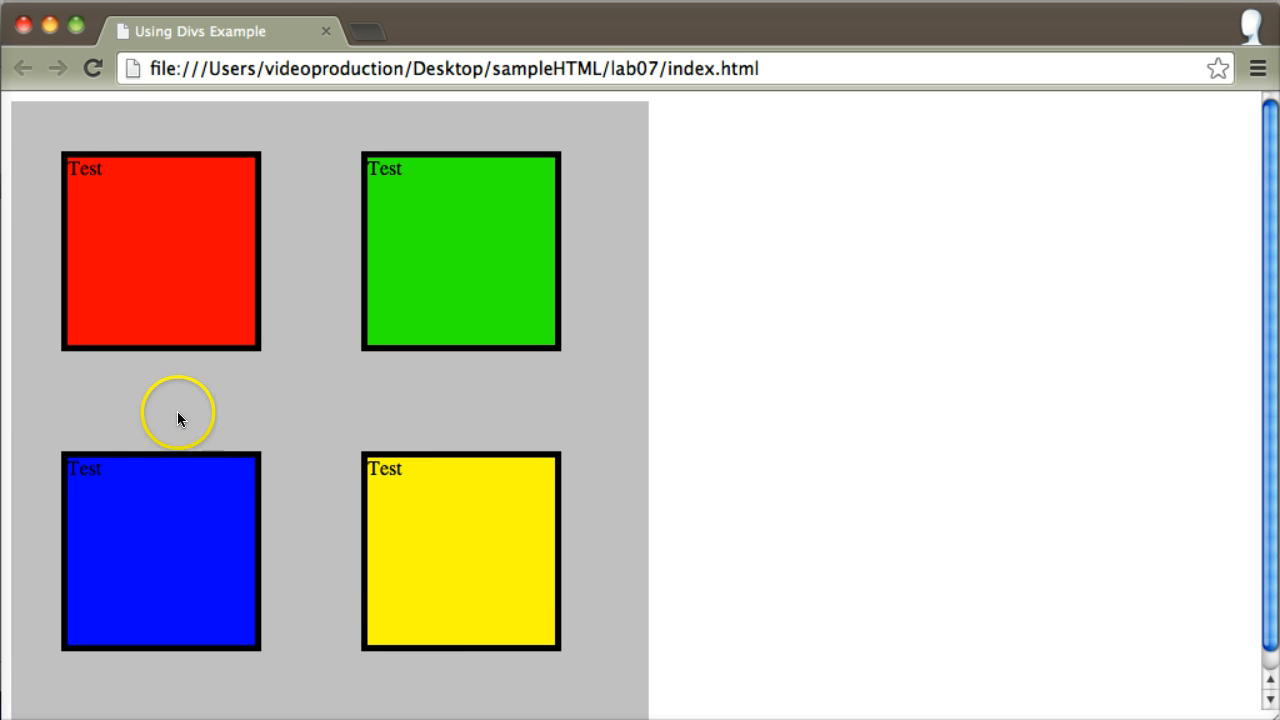
pyautogui.moveTo(490, 130)
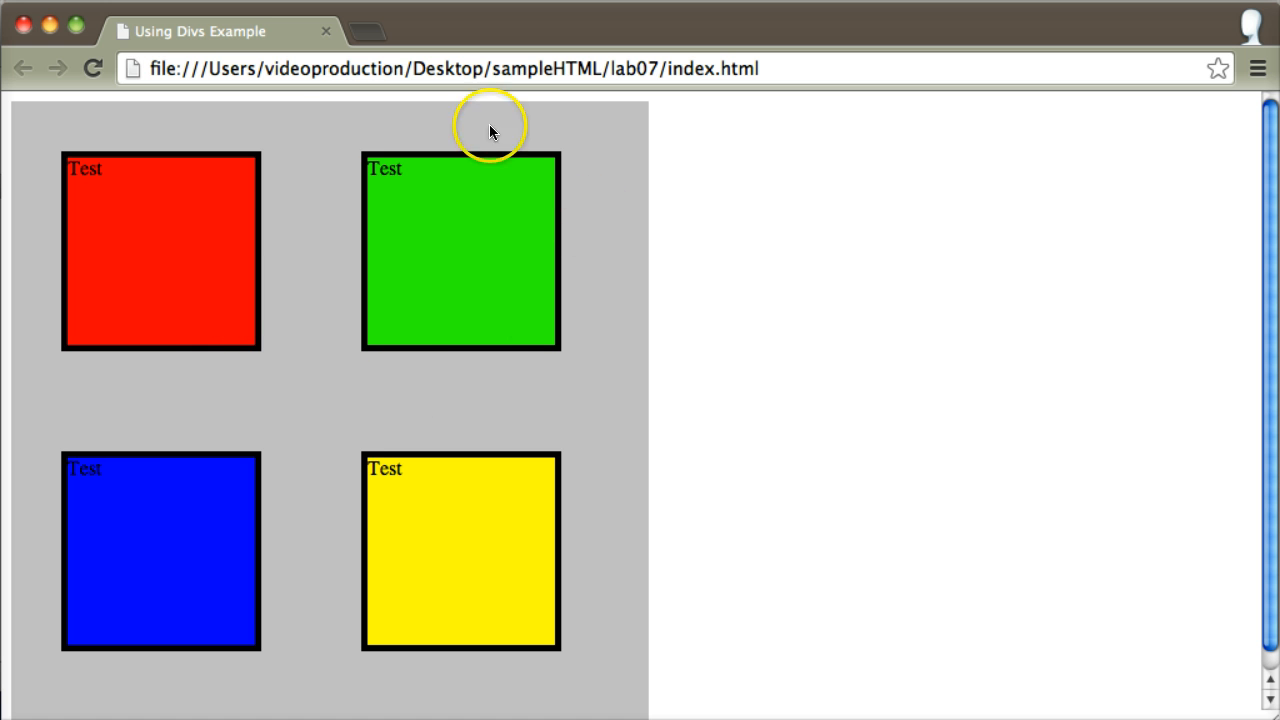
pyautogui.moveTo(62, 267)
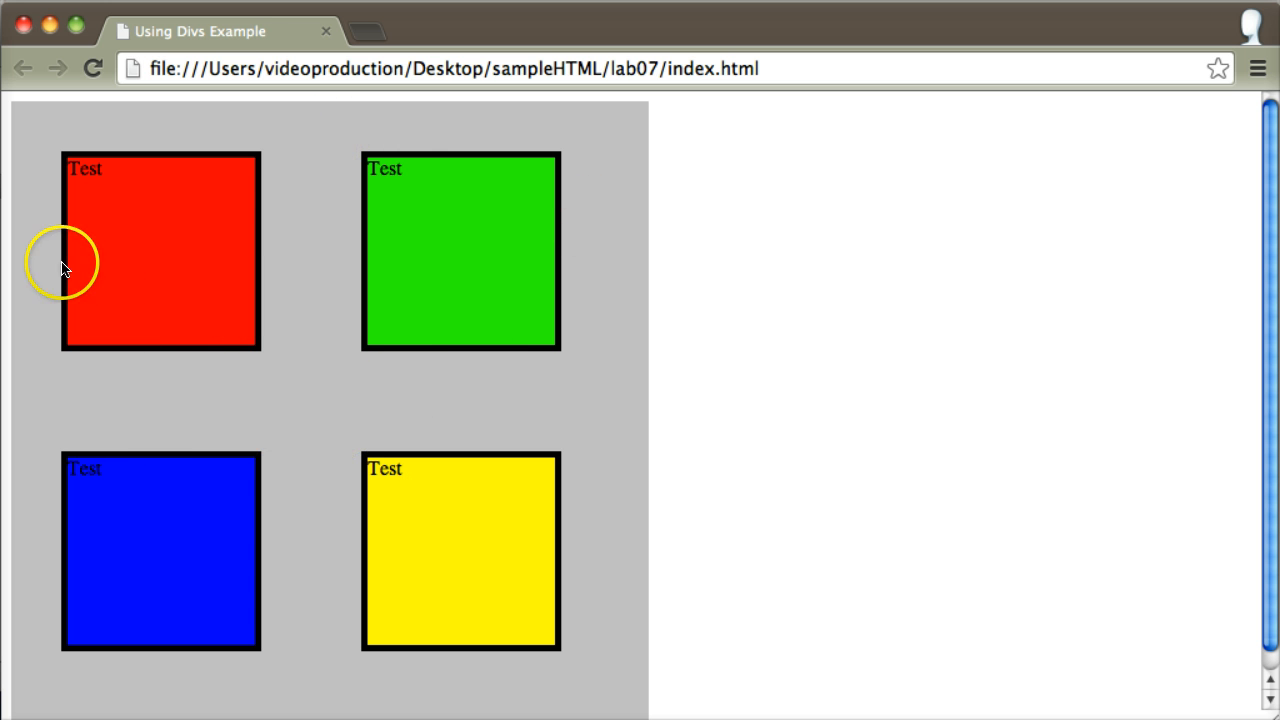
pyautogui.moveTo(43, 105)
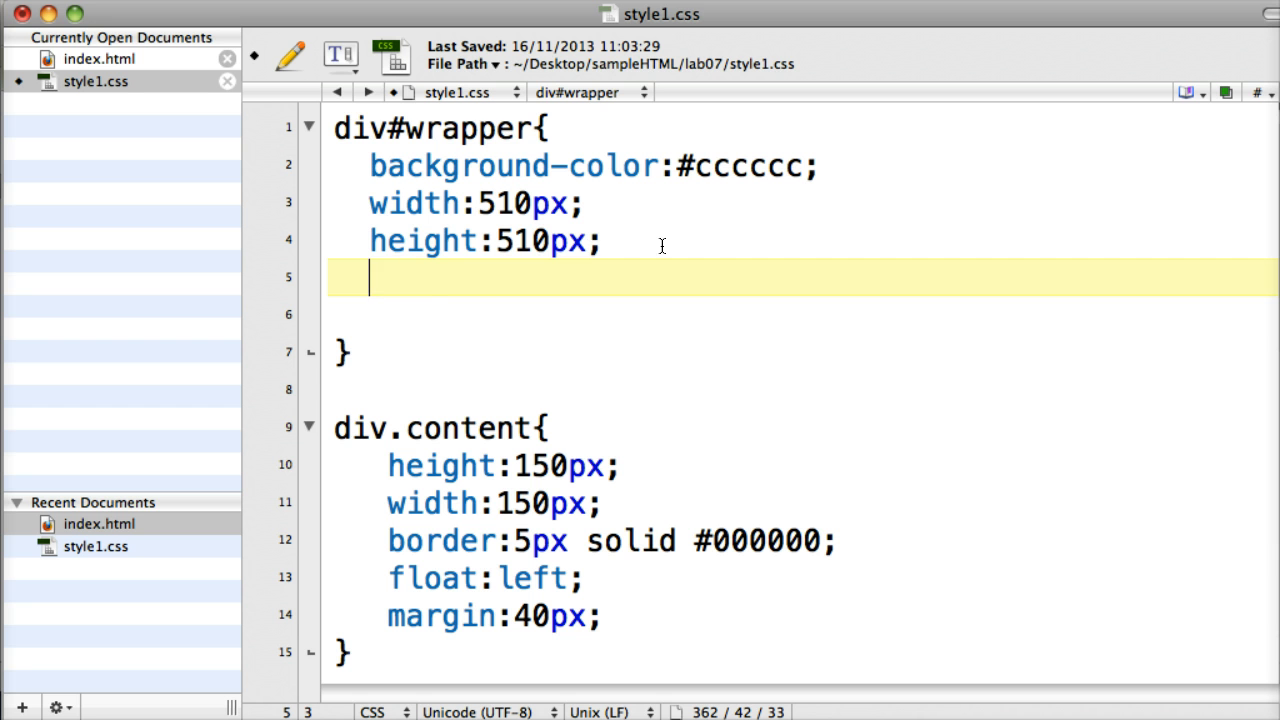
# Add margin-left:auto and margin-right:auto to the div#wrapper rule
pyautogui.write('margin-')
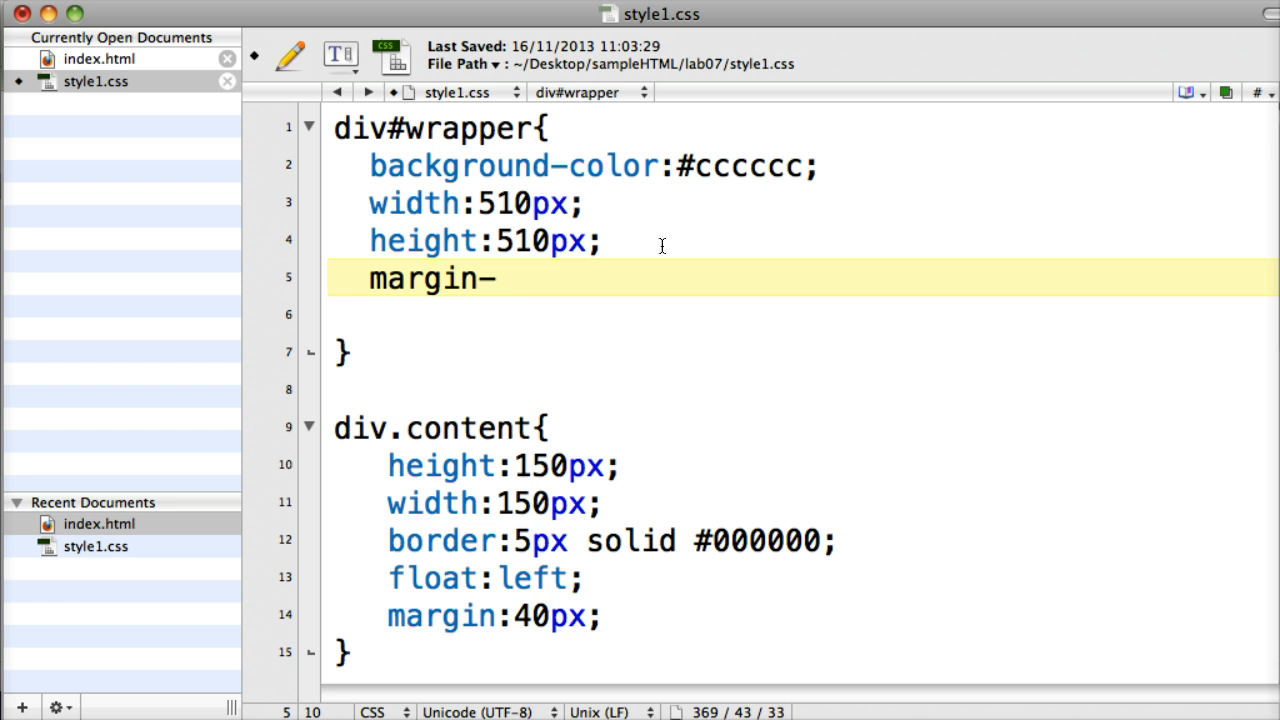
pyautogui.write('left:auto;')
pyautogui.click(803, 315)
pyautogui.write('margin')
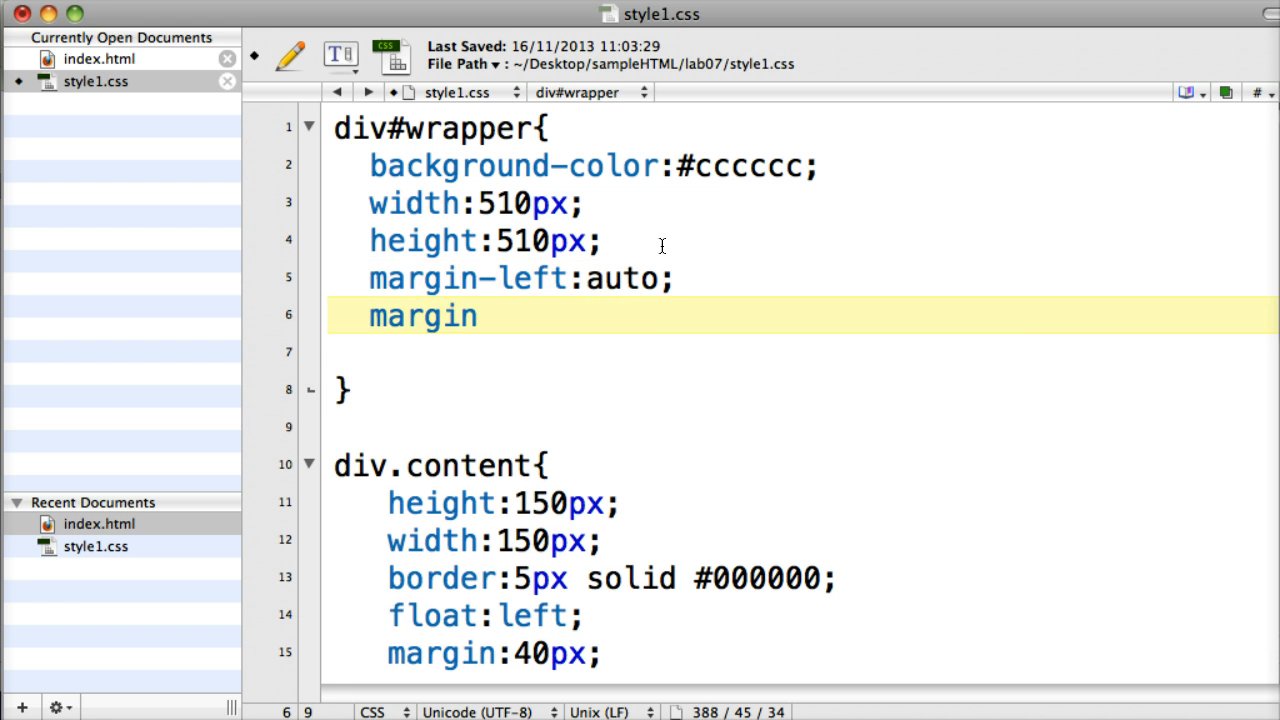
pyautogui.write('-right')
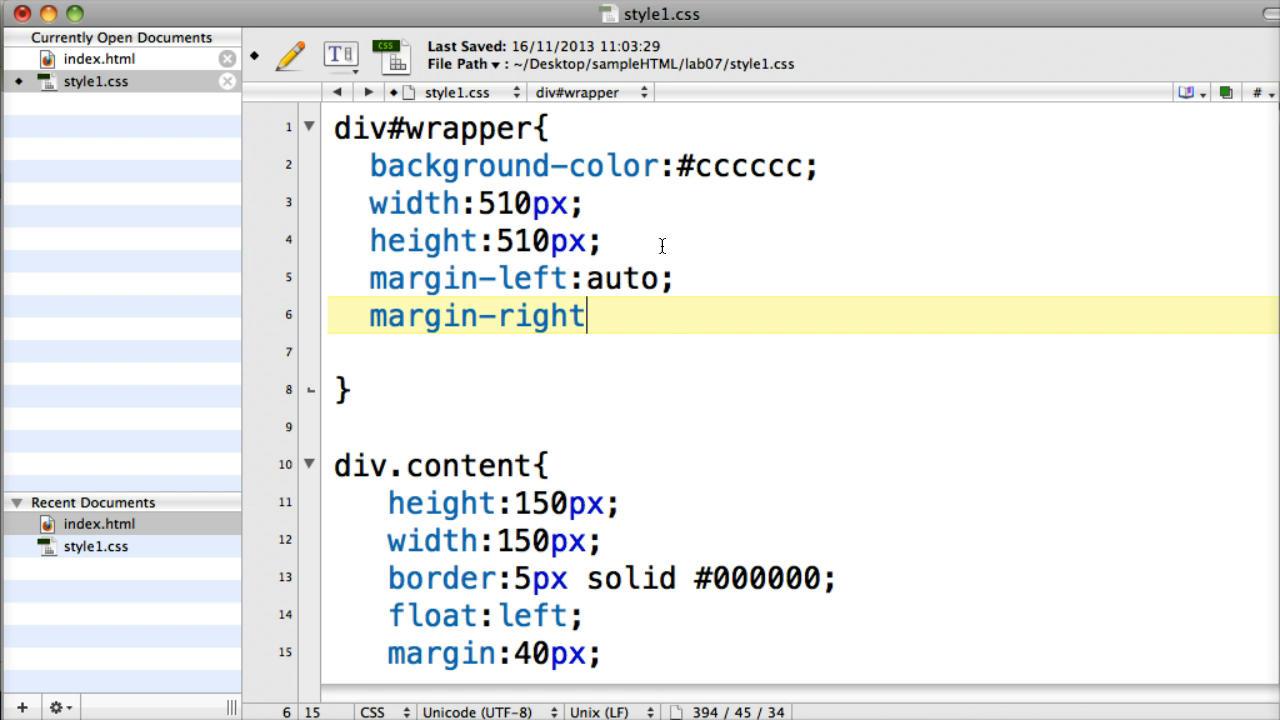
pyautogui.write(':auto;')
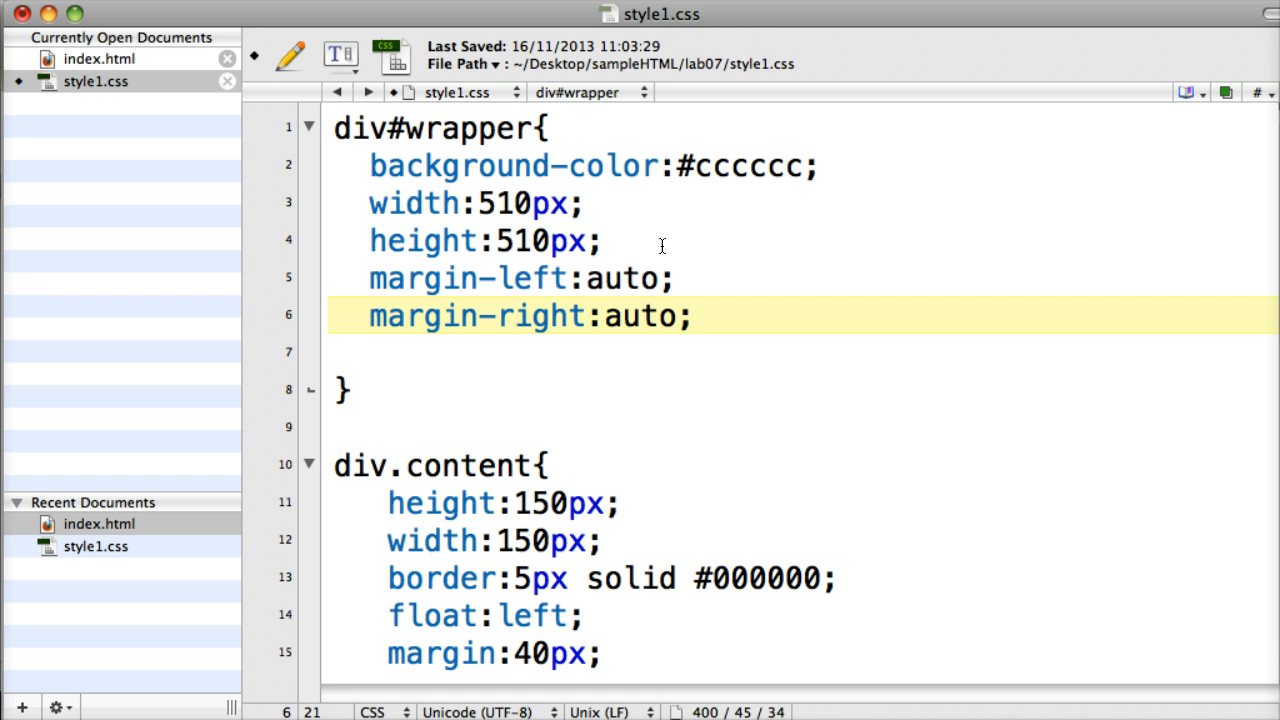